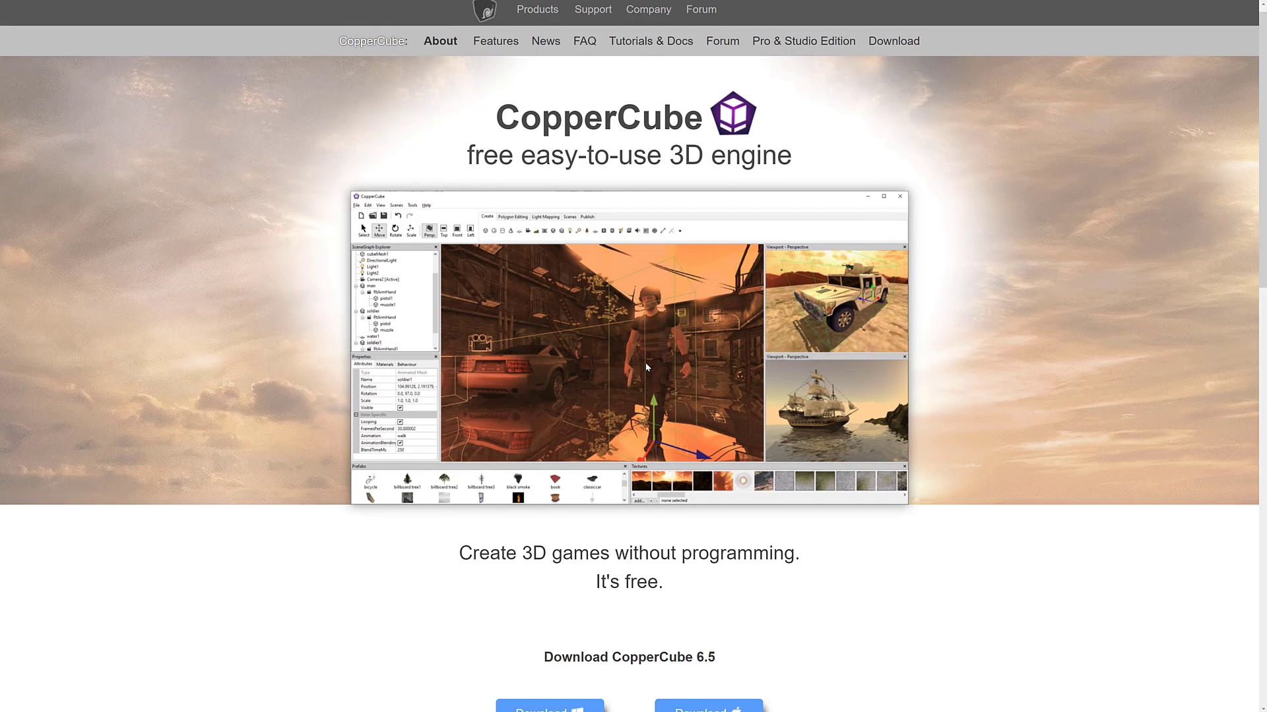
Step: Read down the CopperCube 6.5 release notes on large script support and editor UI changes in full screen
scroll(down, 3)
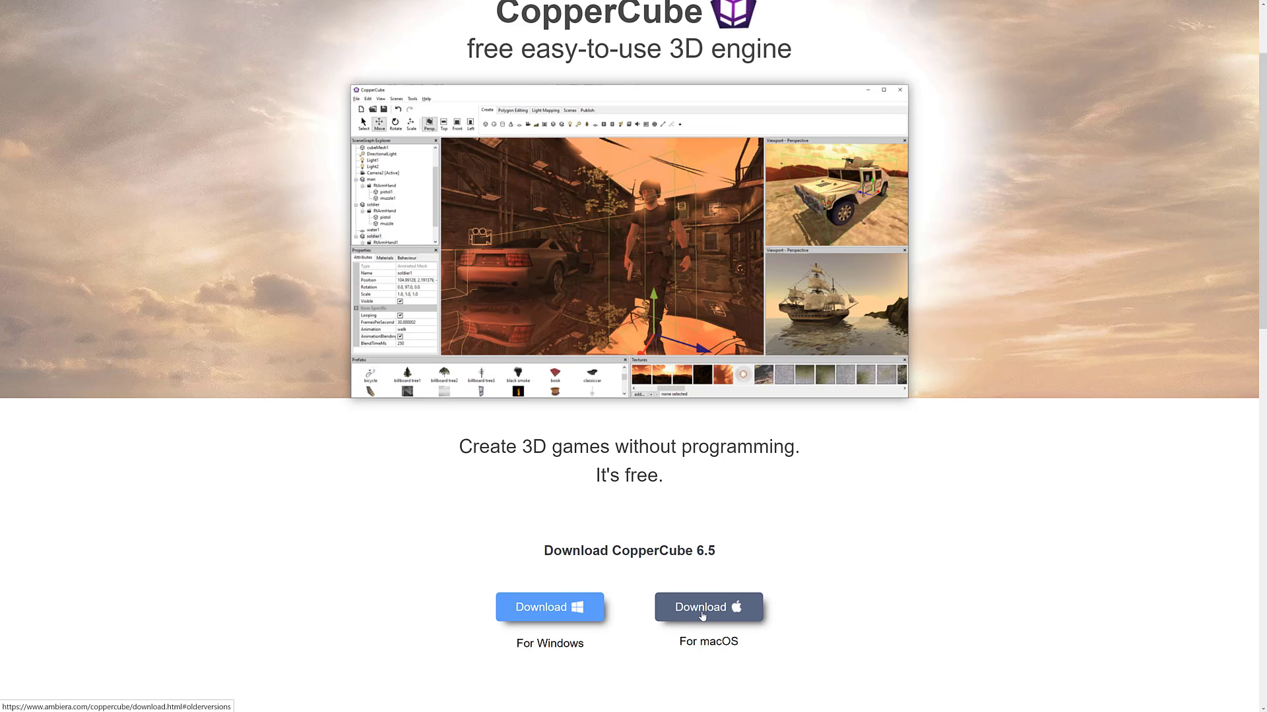
mouse_move(1012, 461)
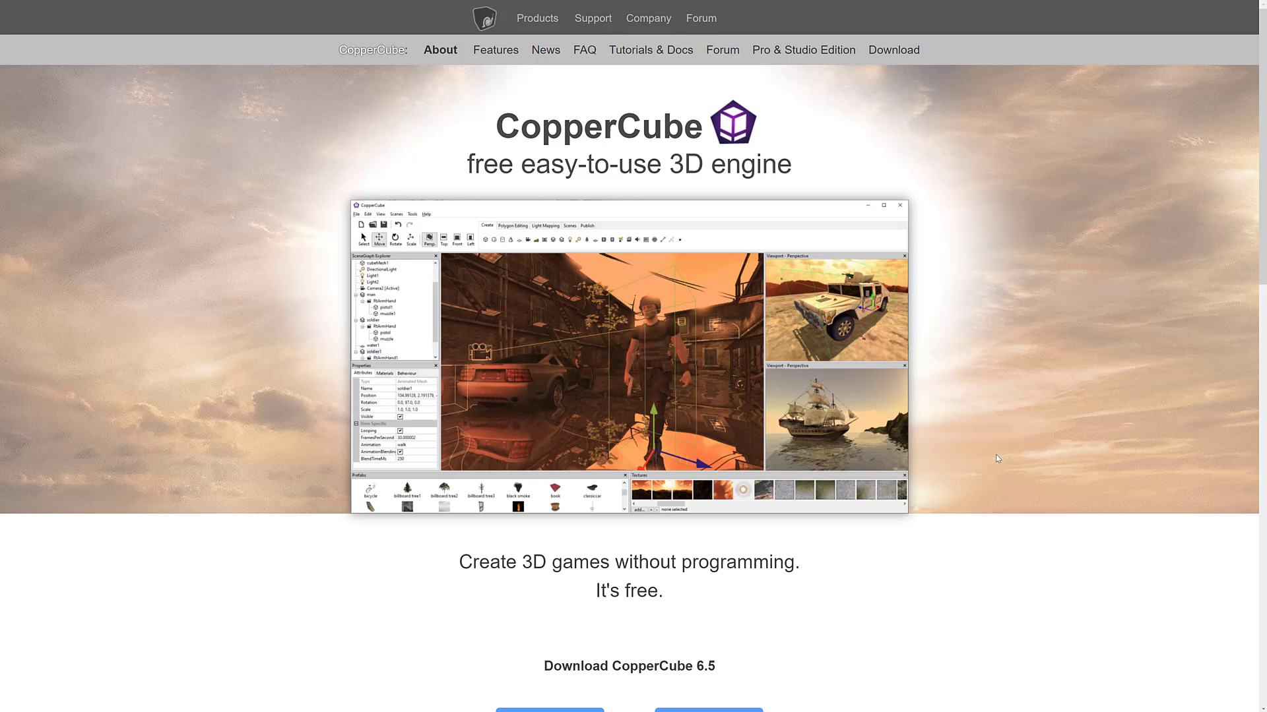
mouse_move(859, 437)
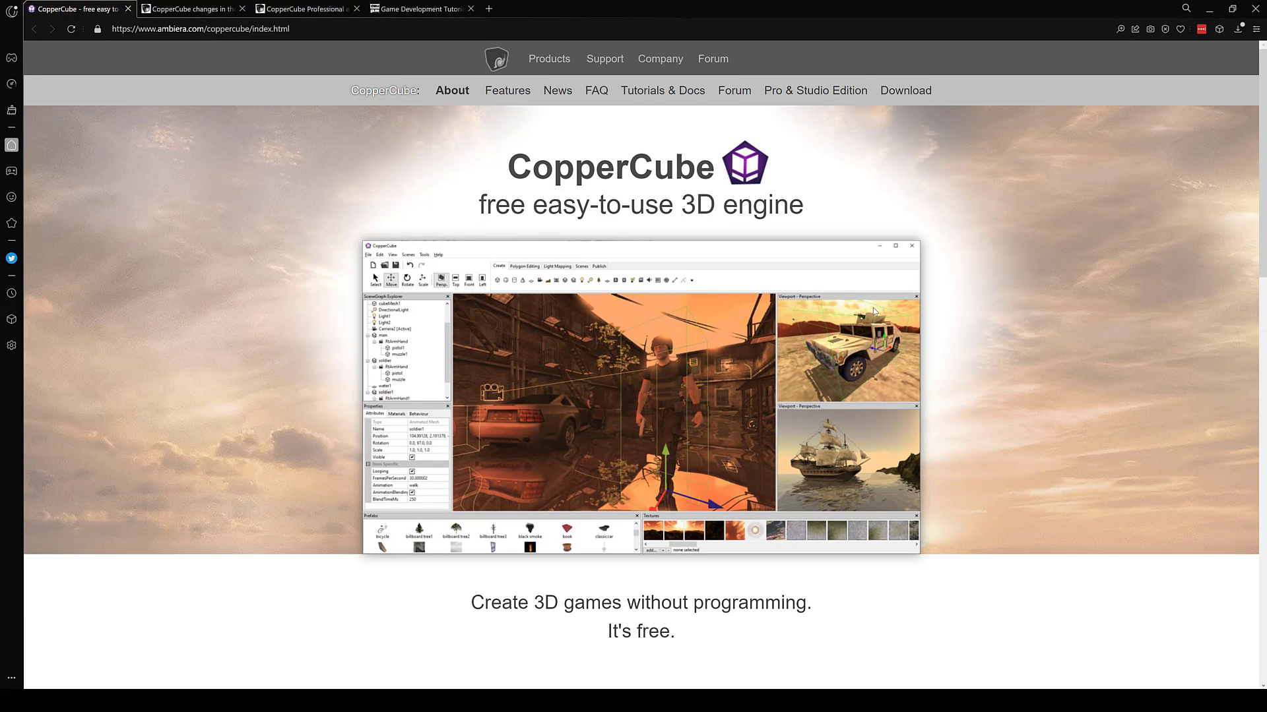
key(f11)
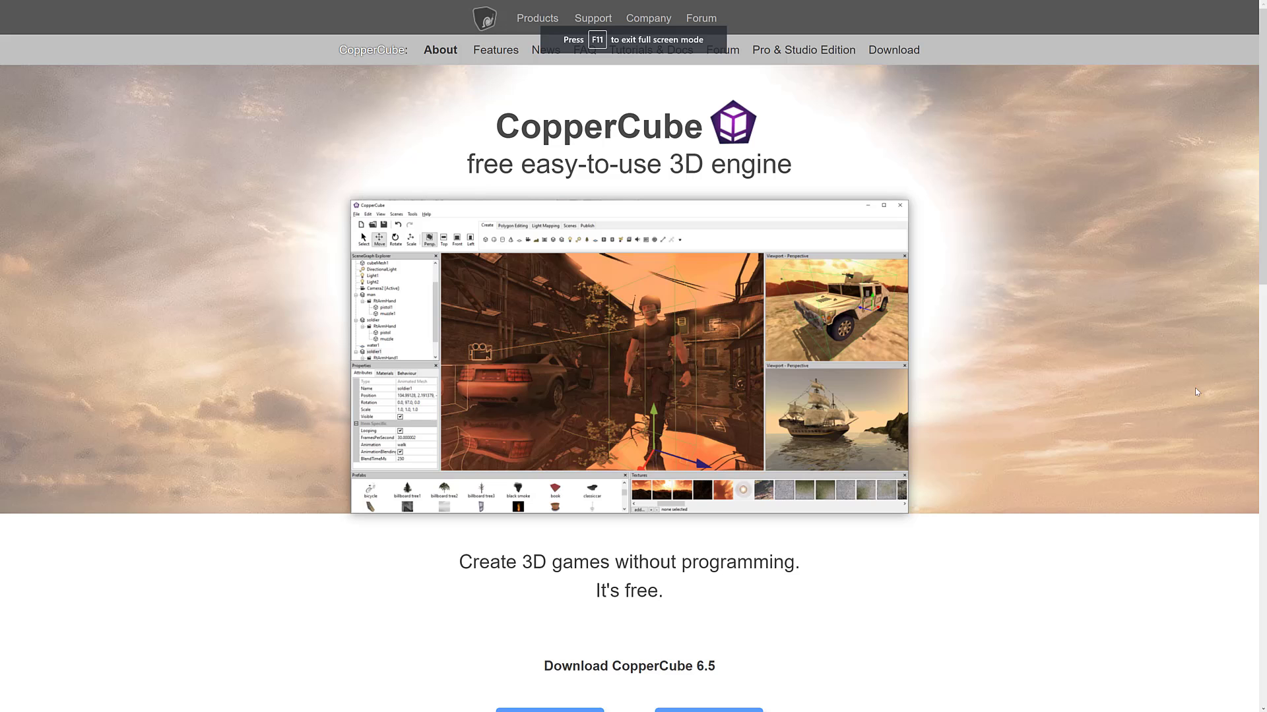
scroll(down, 3)
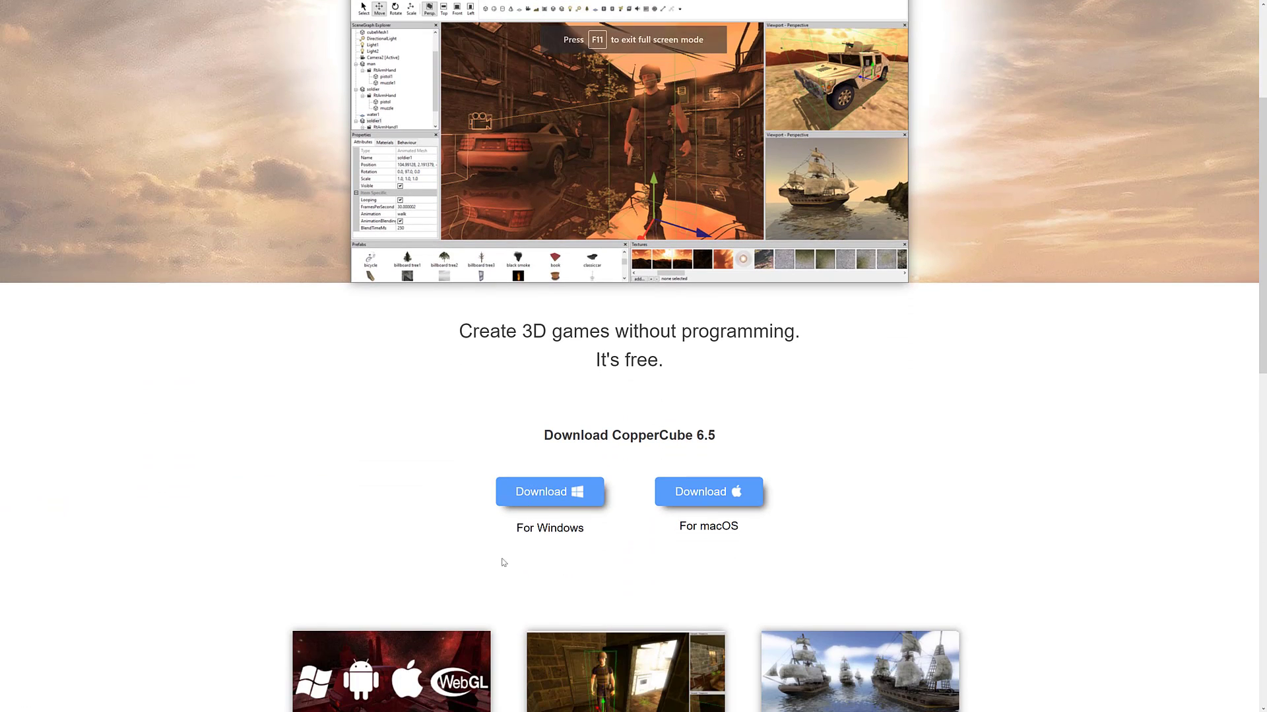
scroll(down, 3)
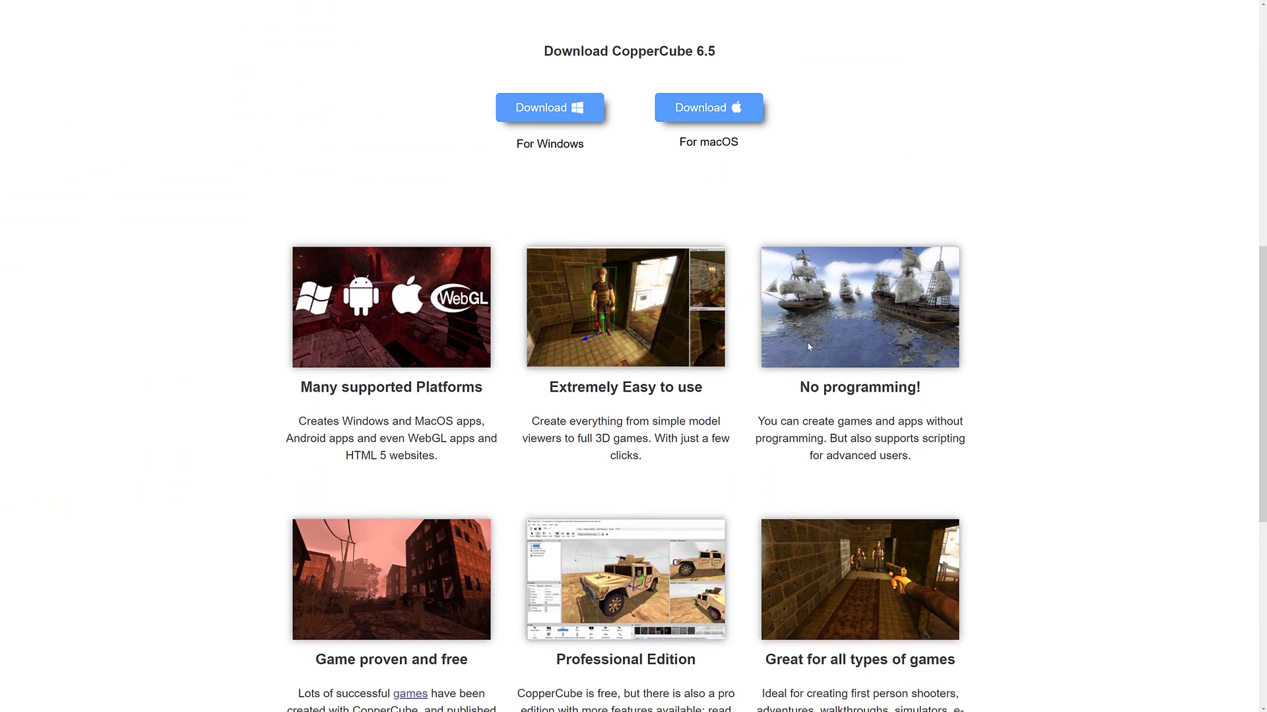
scroll(down, 3)
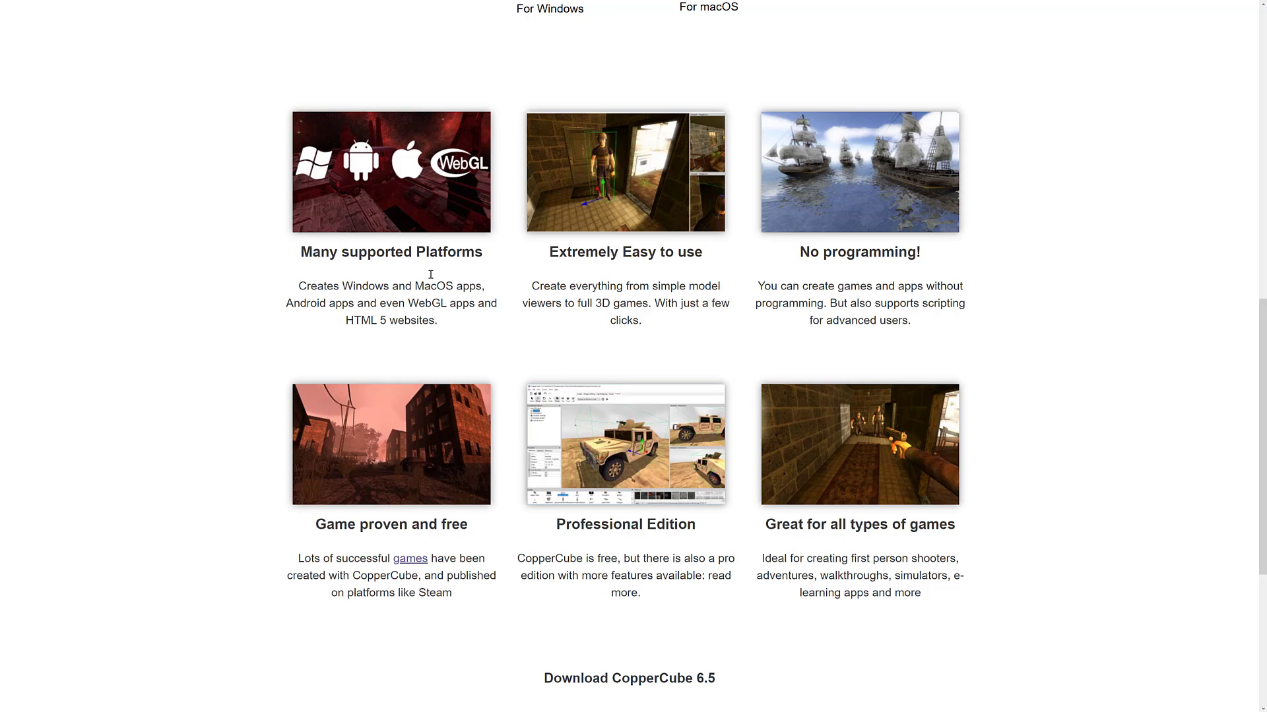
mouse_move(578, 265)
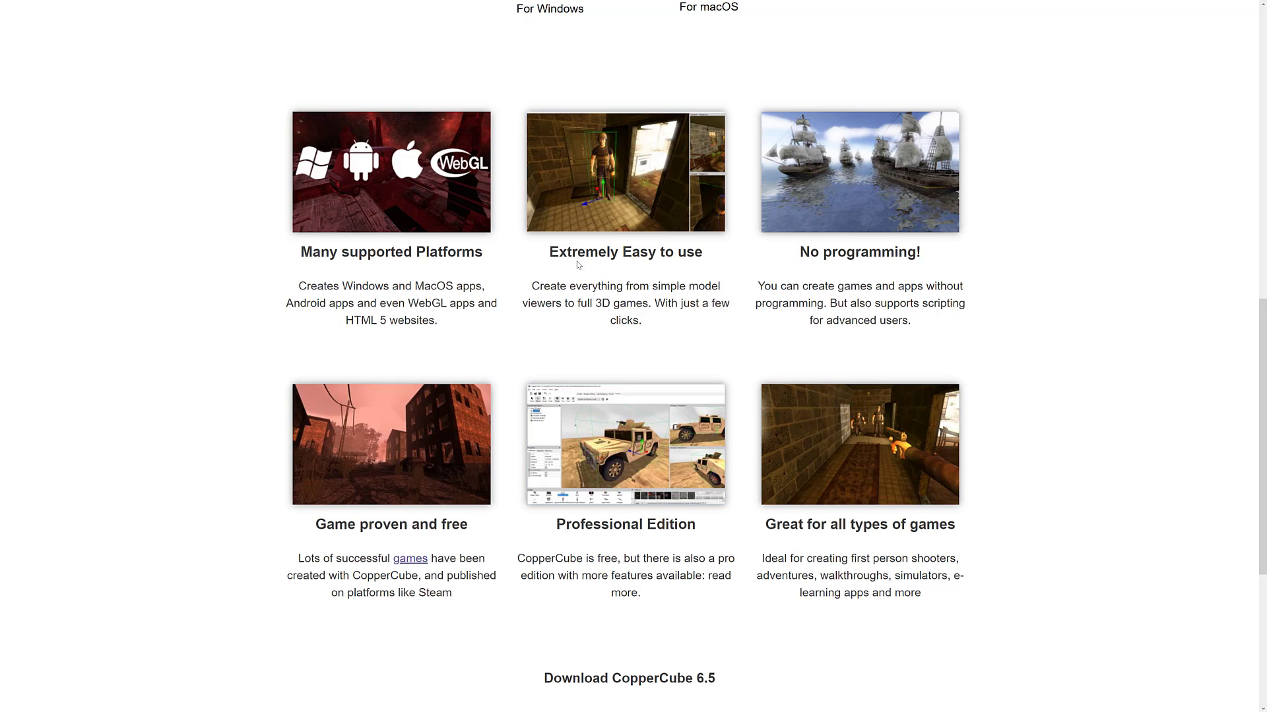
double_click(434, 286)
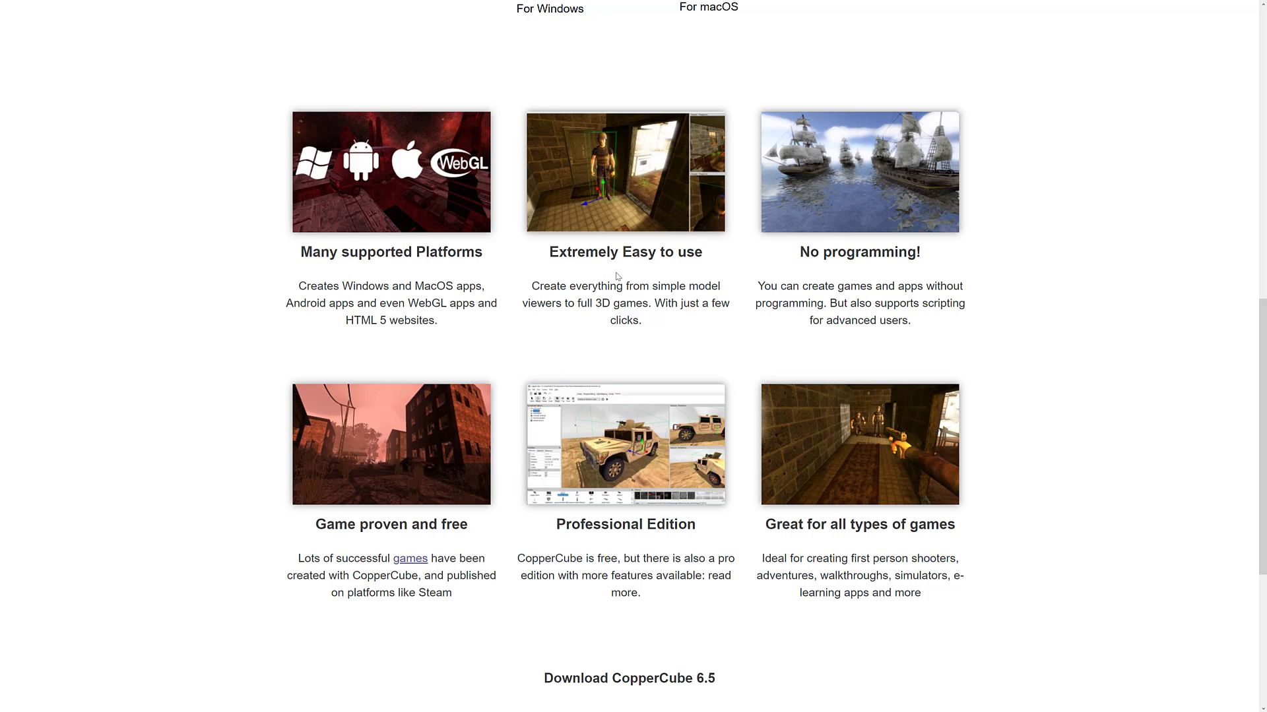
mouse_move(622, 192)
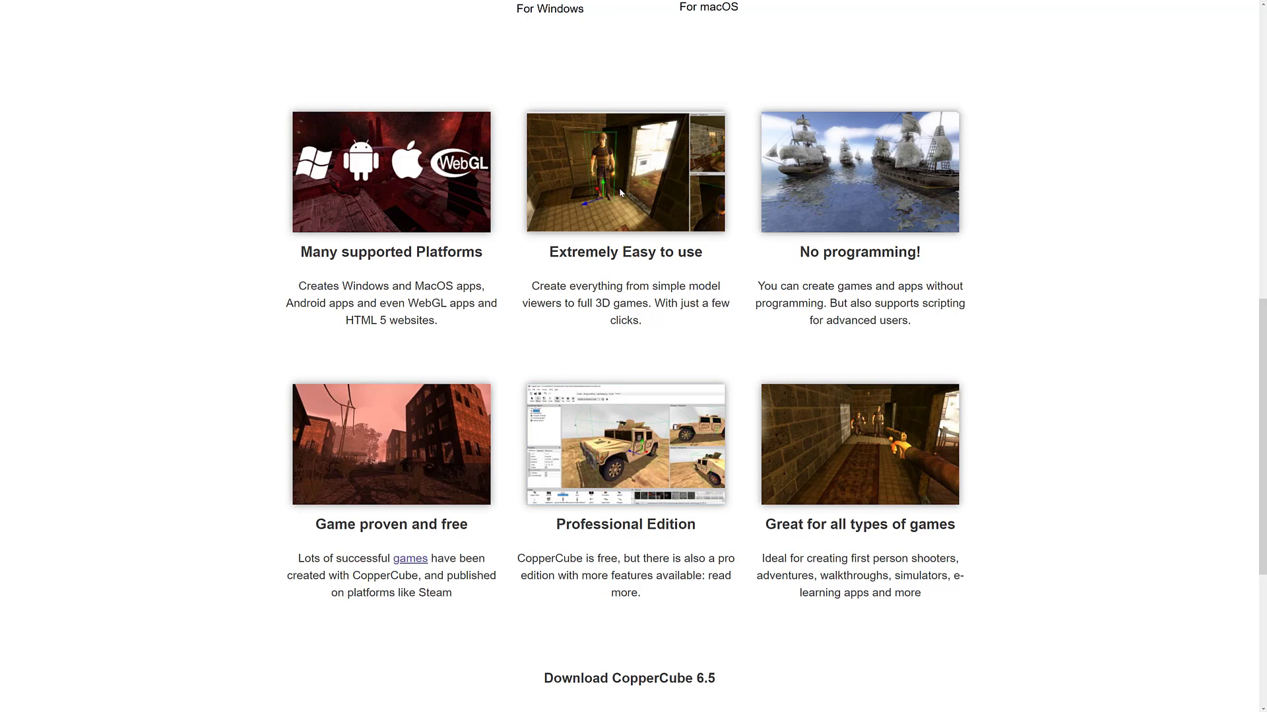
mouse_move(820, 247)
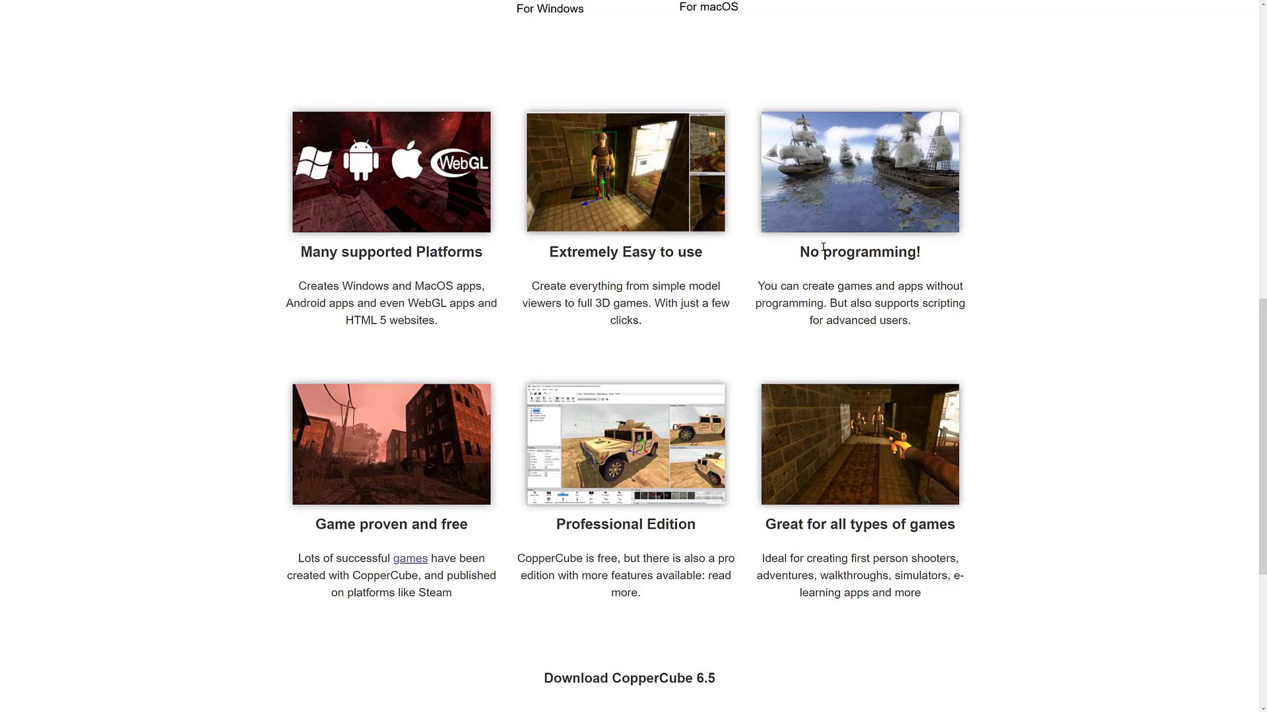
mouse_move(822, 247)
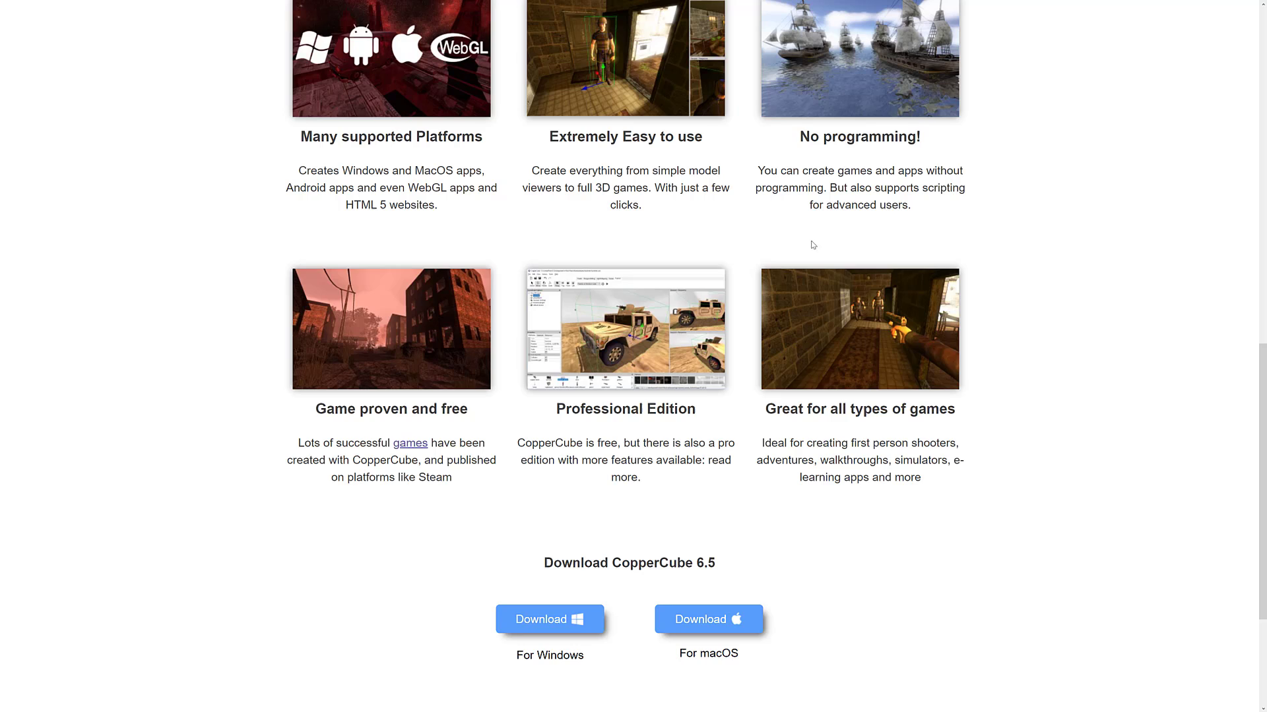
mouse_move(398, 423)
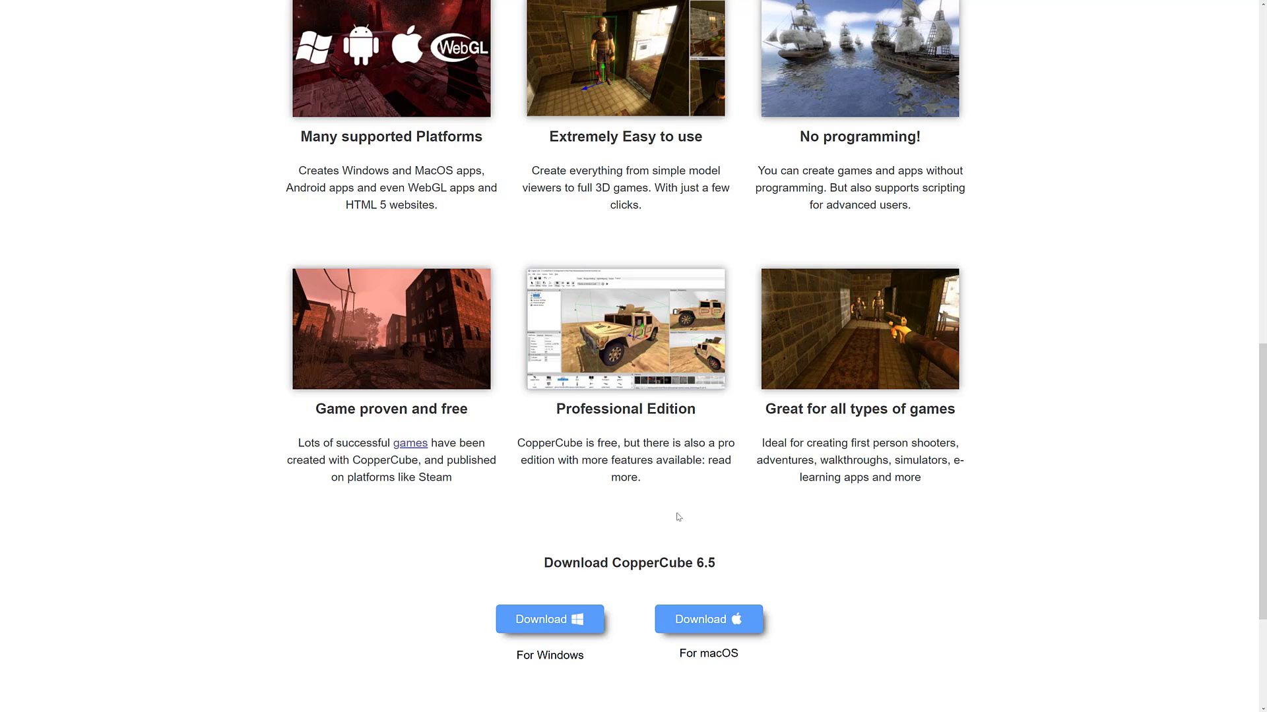
mouse_move(737, 303)
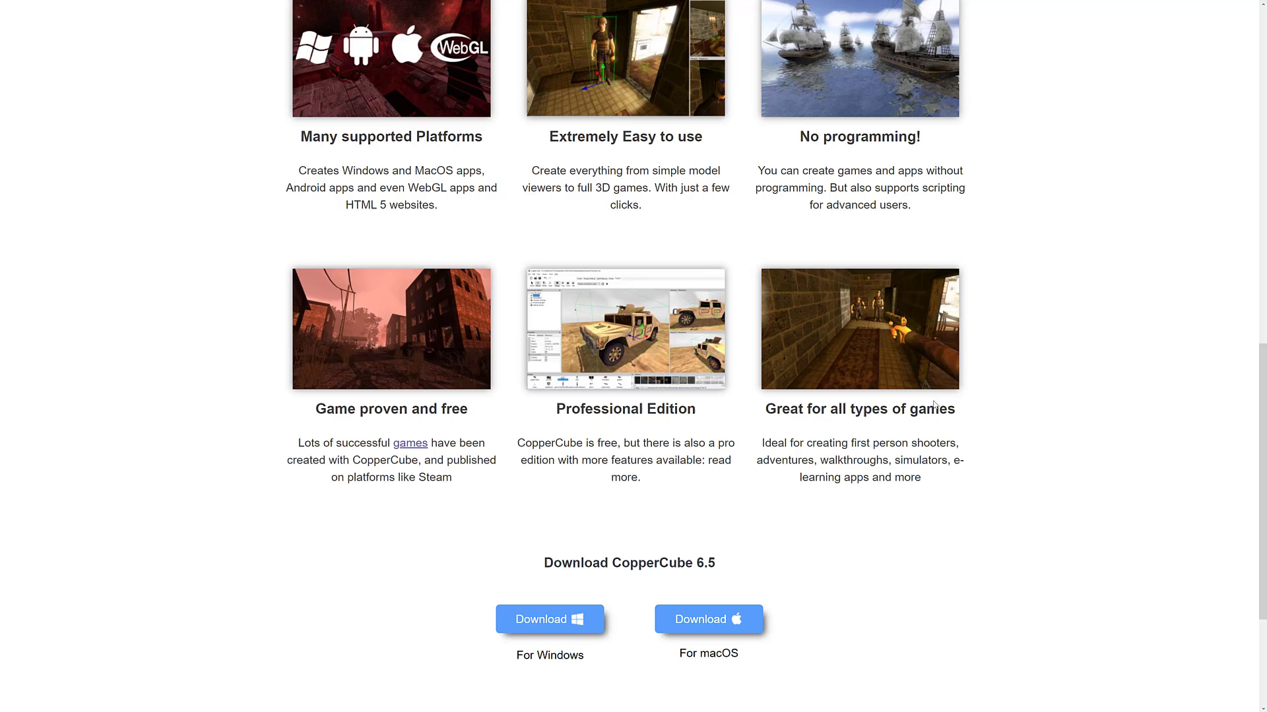
Step: Continue down the 6.5 release notes through the smaller fixes and improvements
scroll(down, 3)
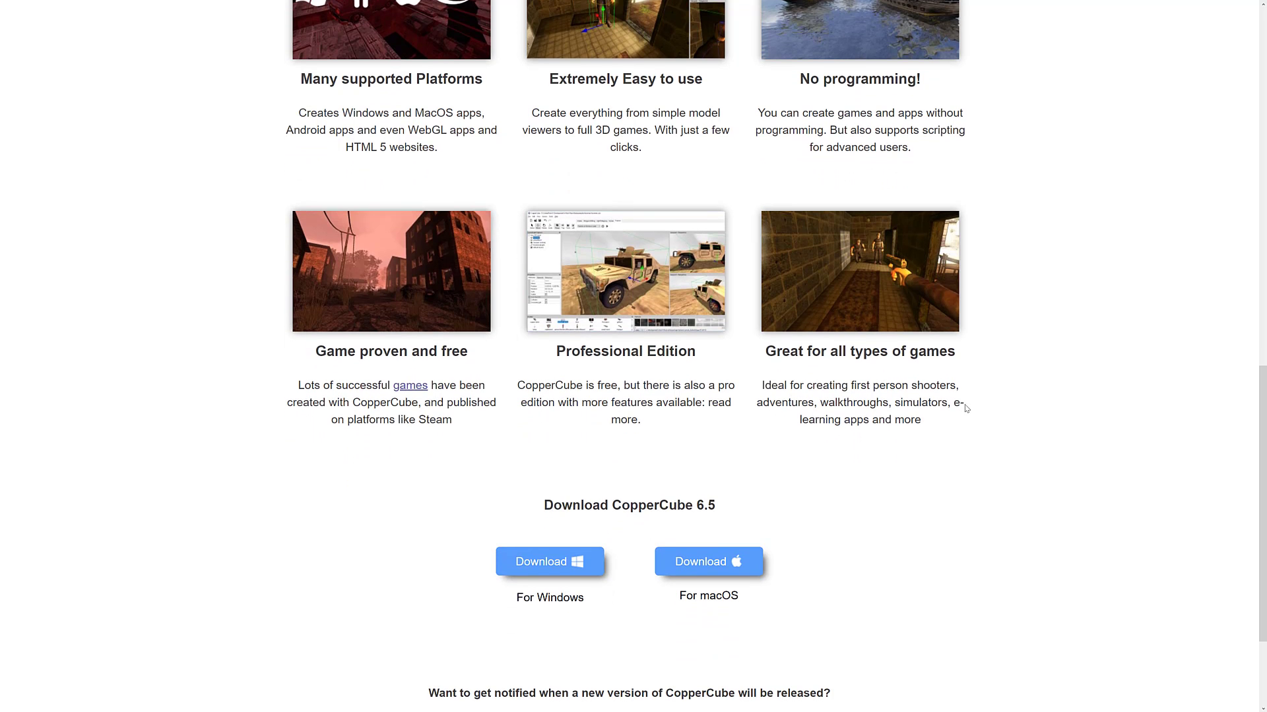
scroll(down, 3)
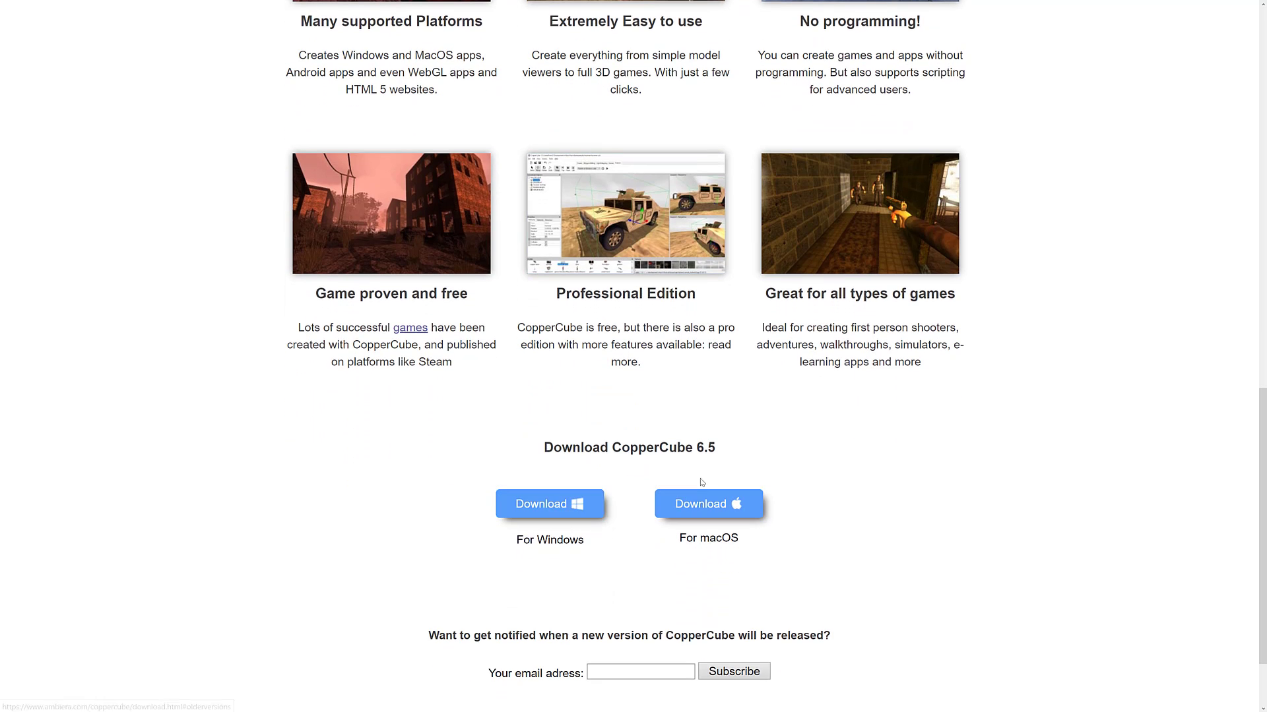
mouse_move(1040, 420)
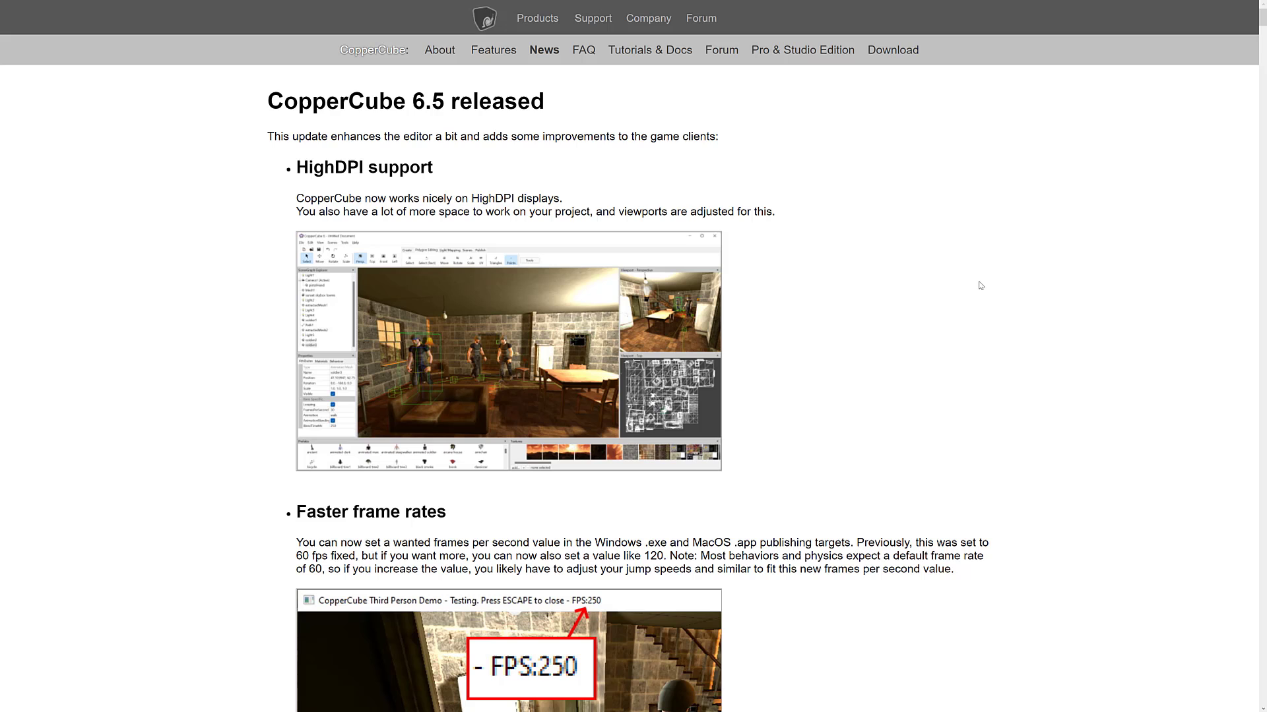
scroll(down, 3)
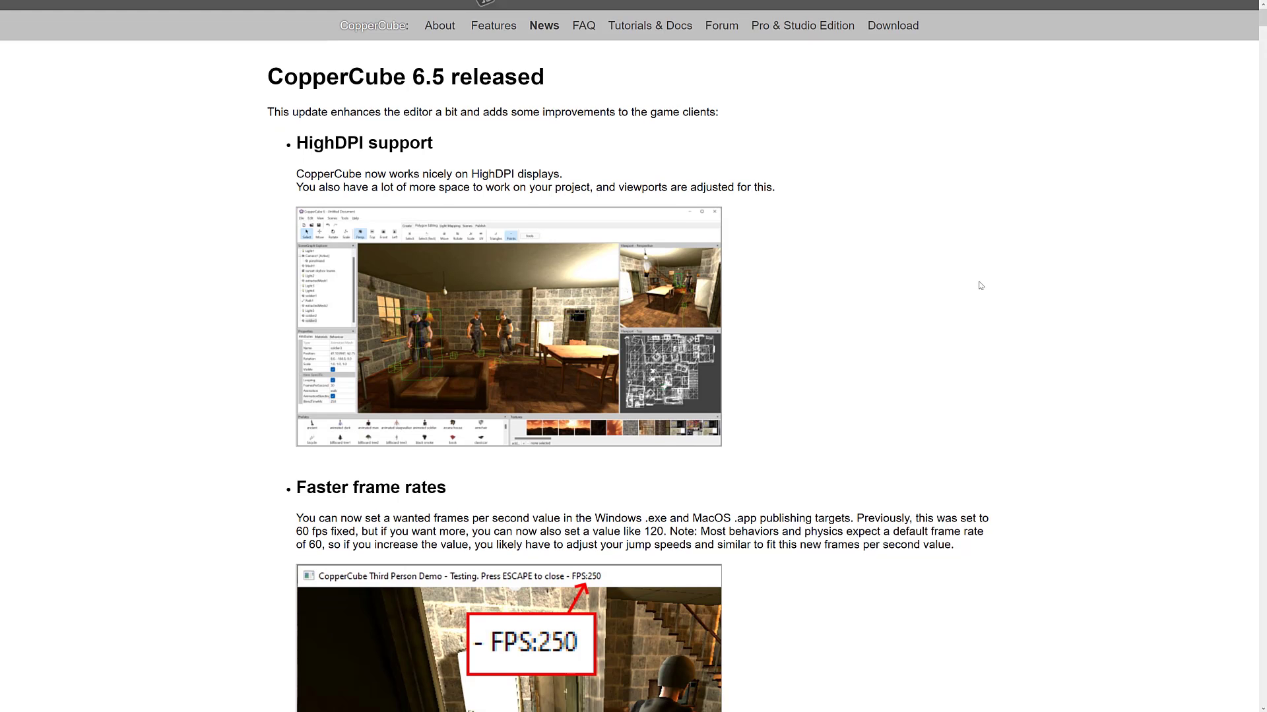
scroll(down, 3)
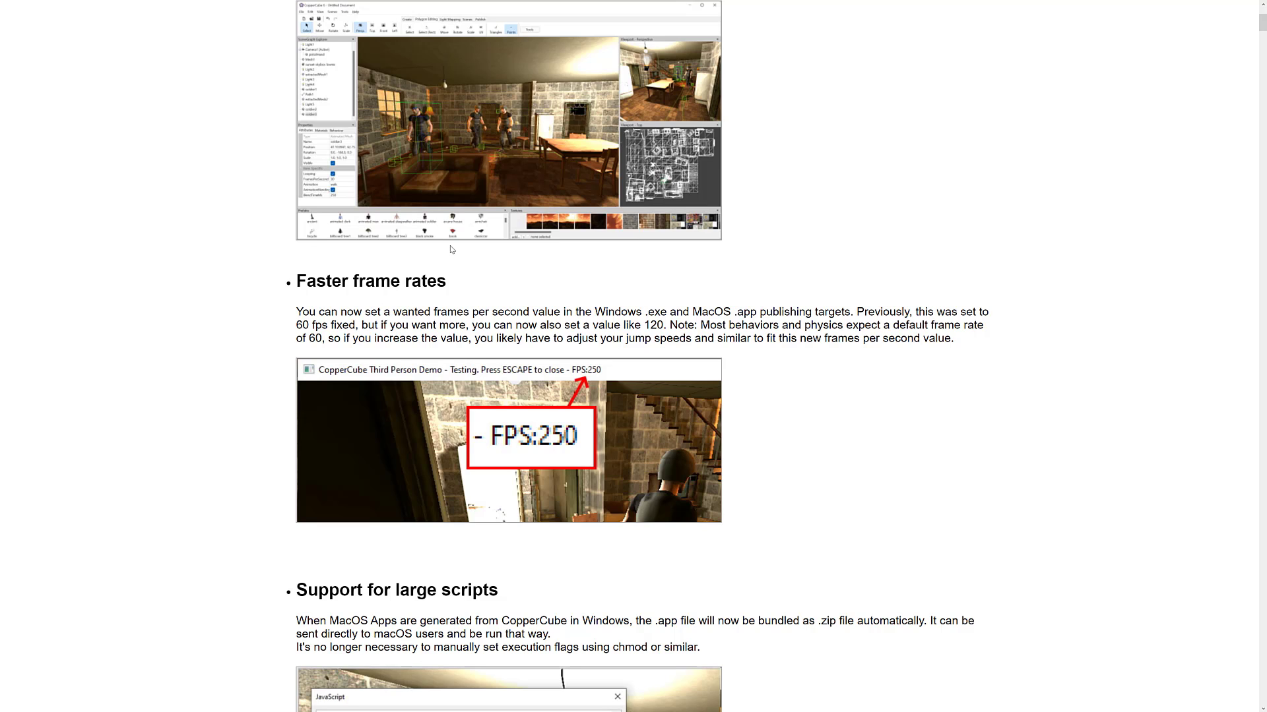
mouse_move(442, 386)
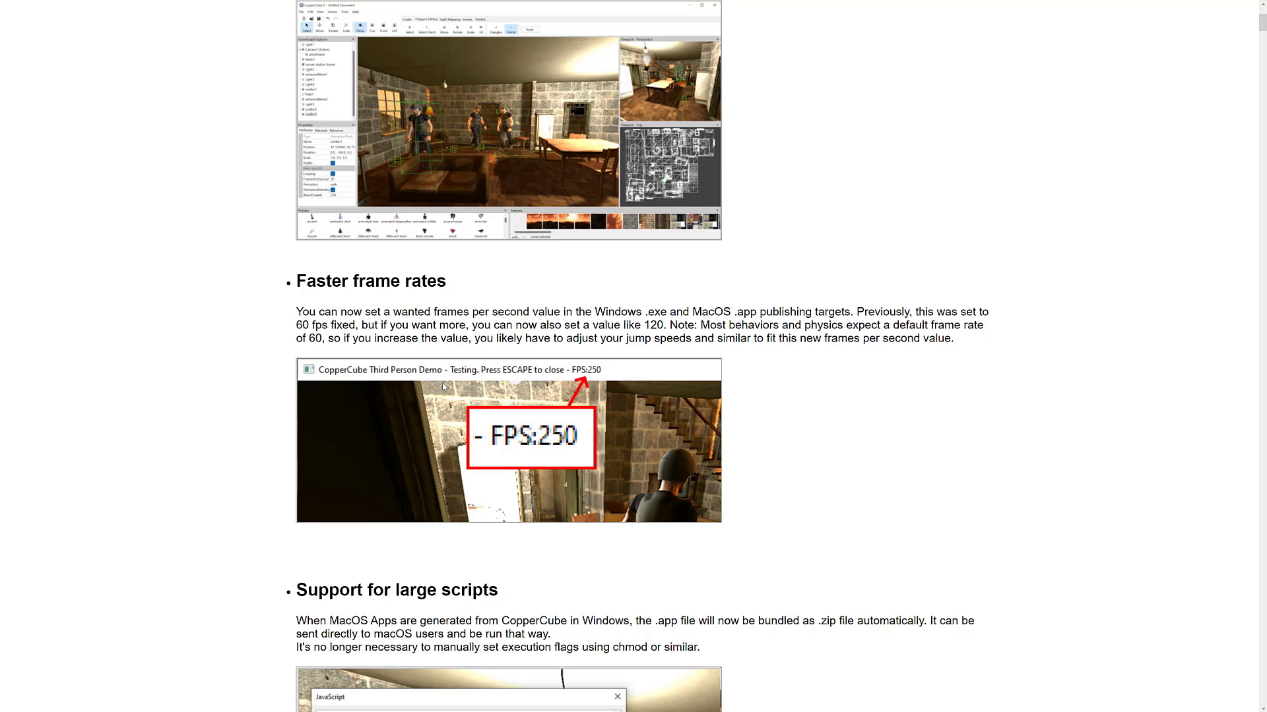
scroll(down, 3)
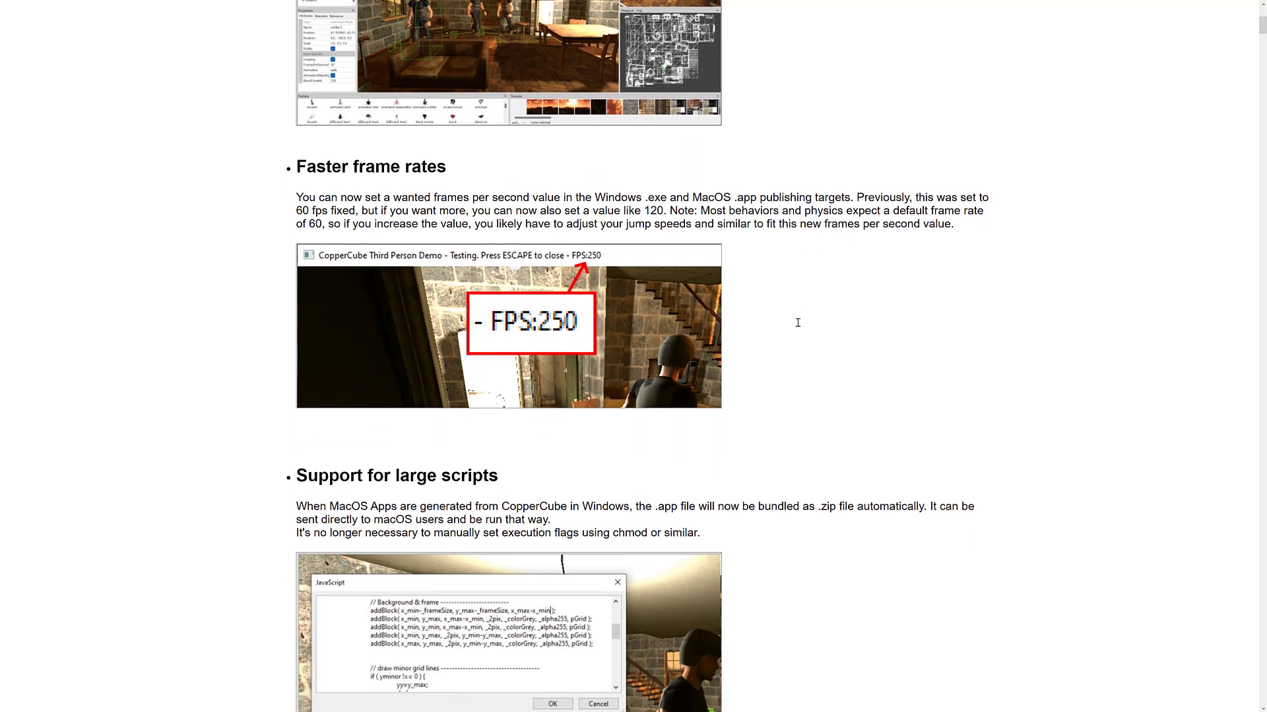
scroll(down, 3)
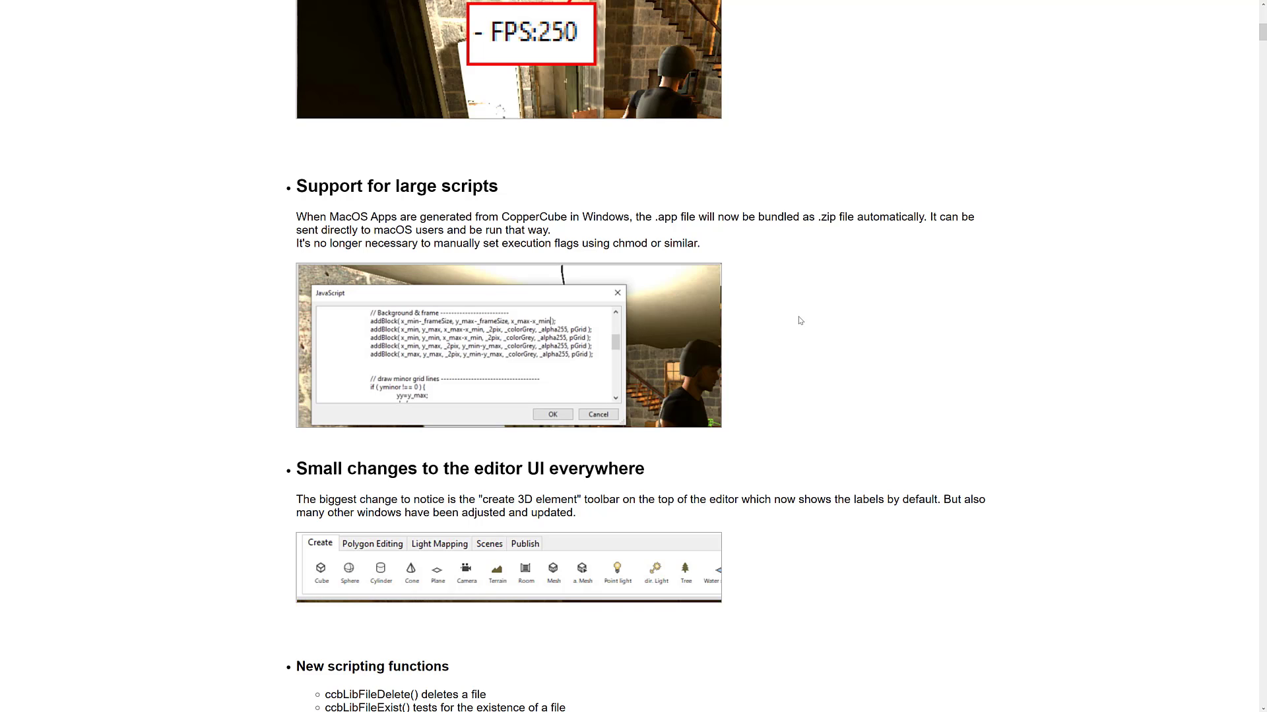
mouse_move(617, 236)
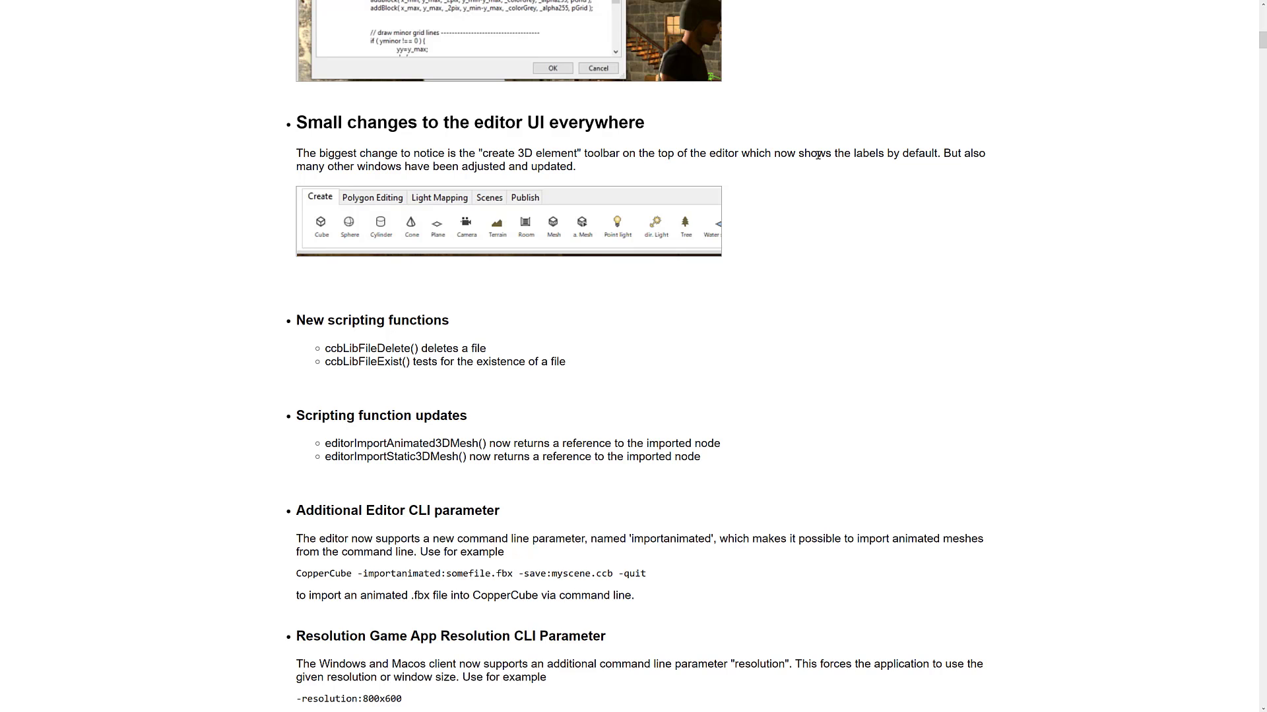
Step: Scroll past the end of the 6.5 notes into the CopperCube 6.4 release section
scroll(down, 3)
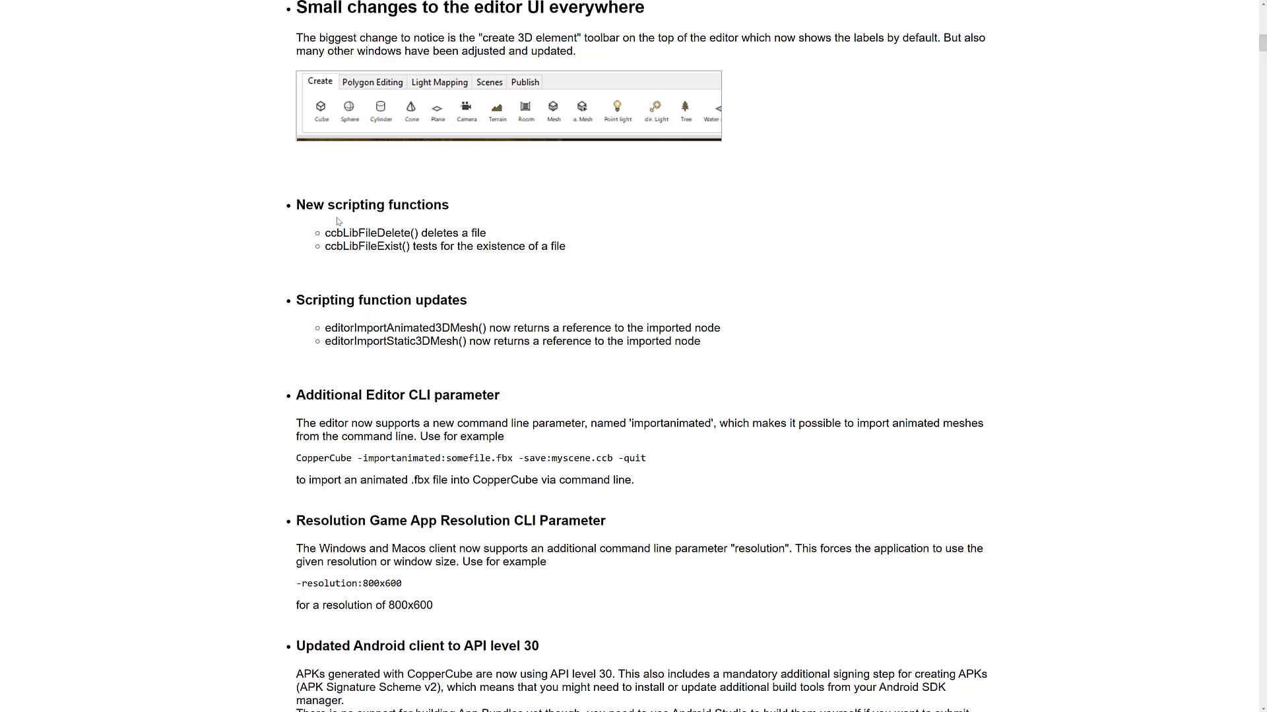
scroll(down, 3)
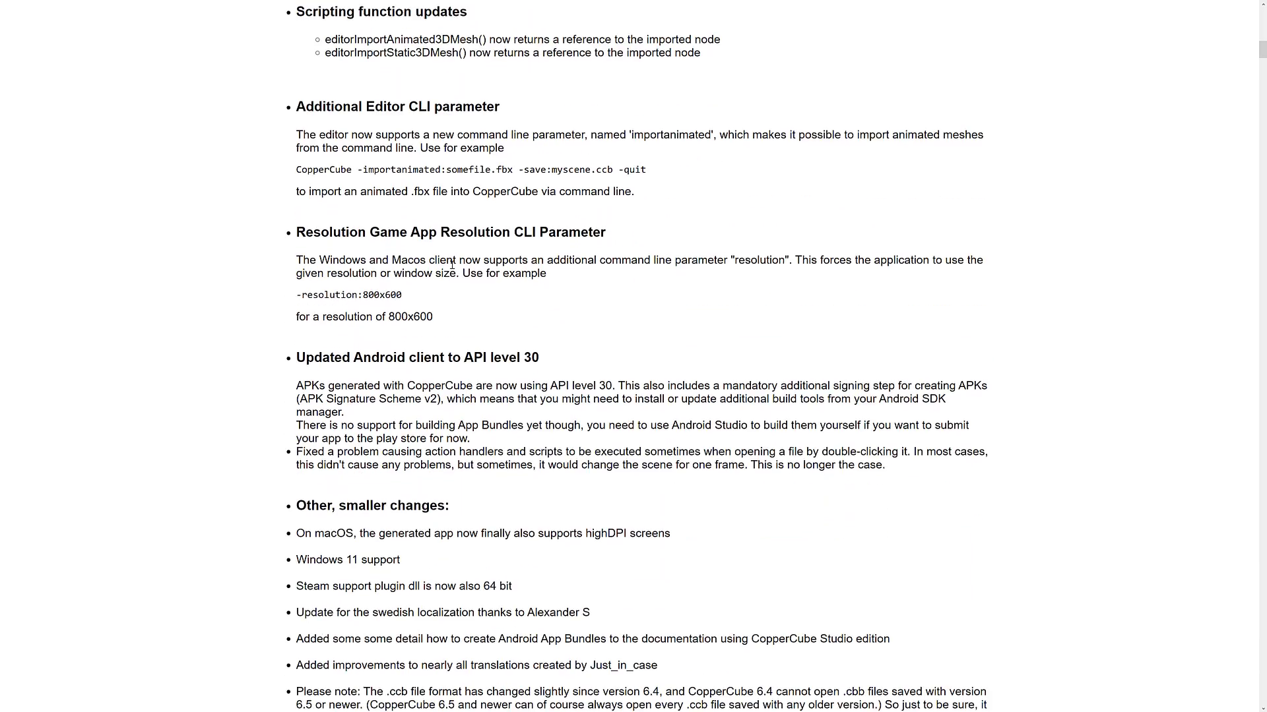
scroll(down, 3)
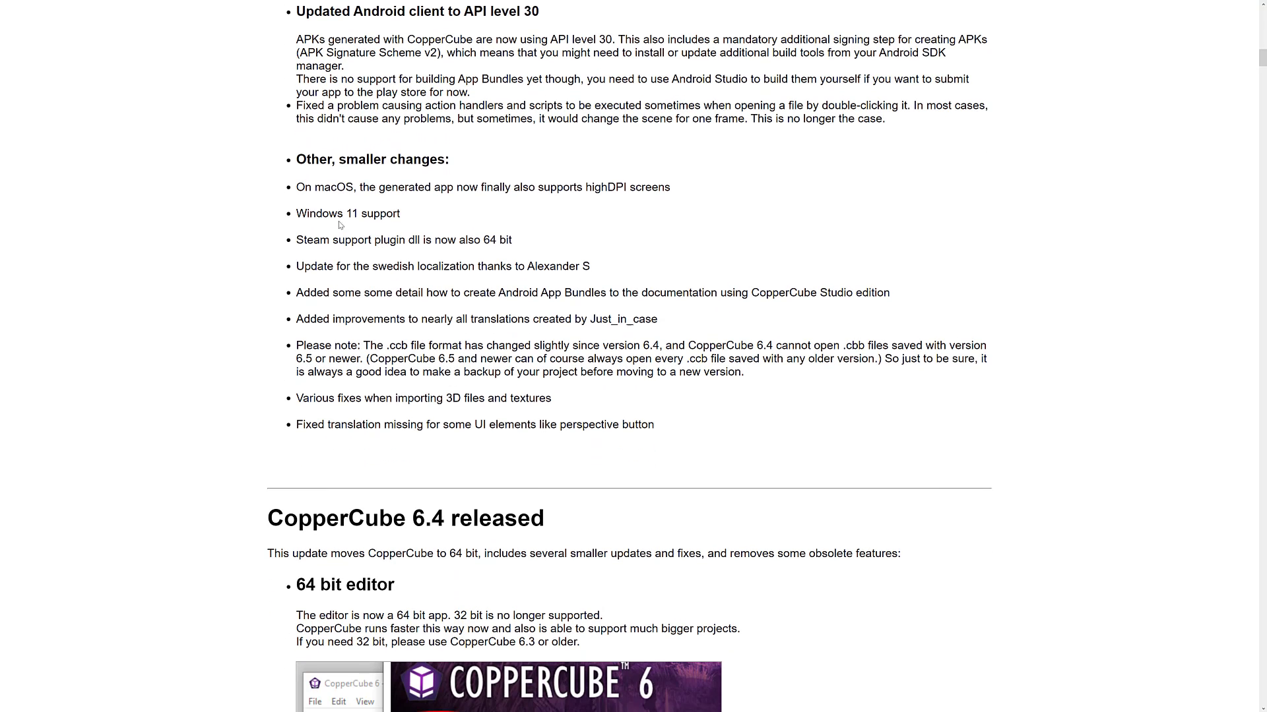
mouse_move(301, 209)
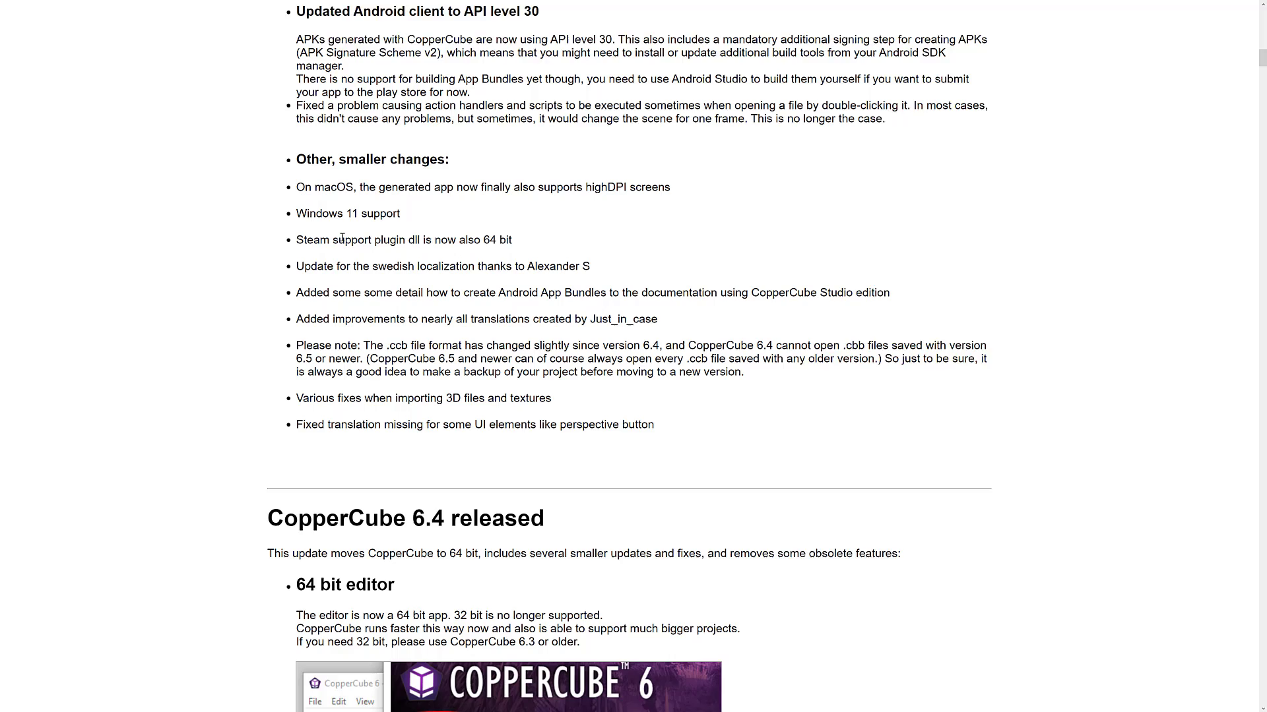
scroll(down, 3)
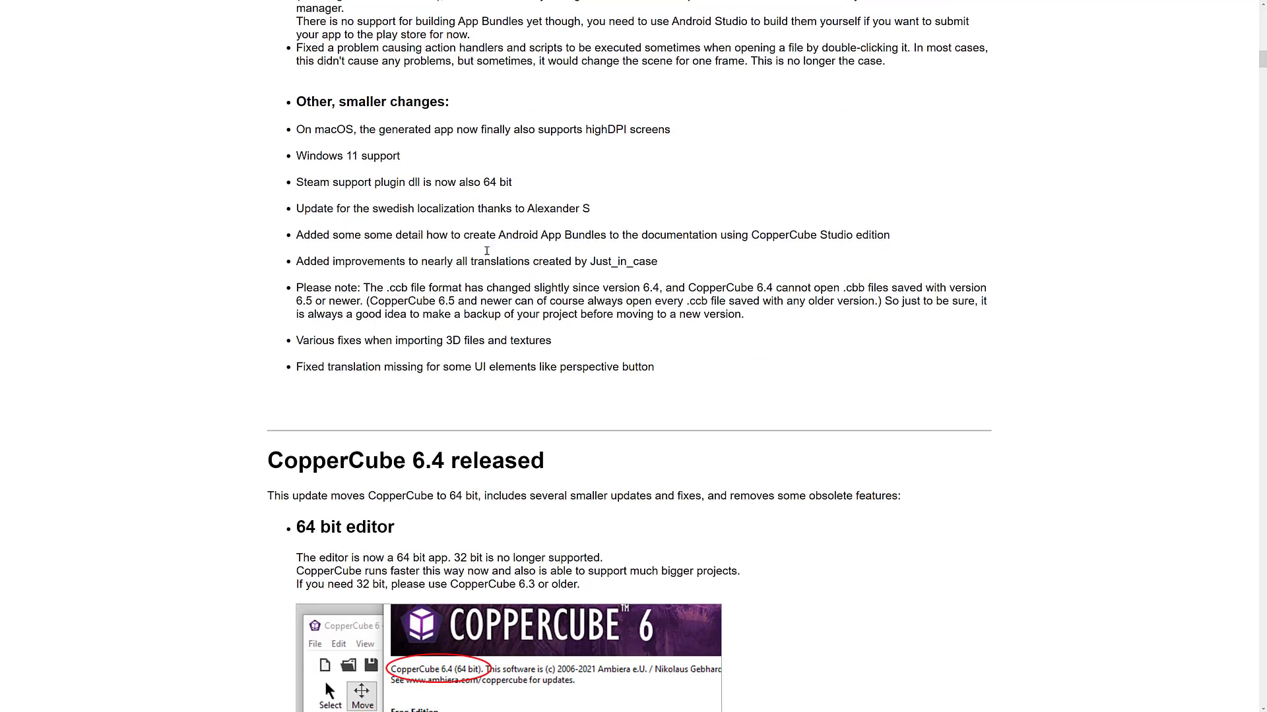
scroll(down, 3)
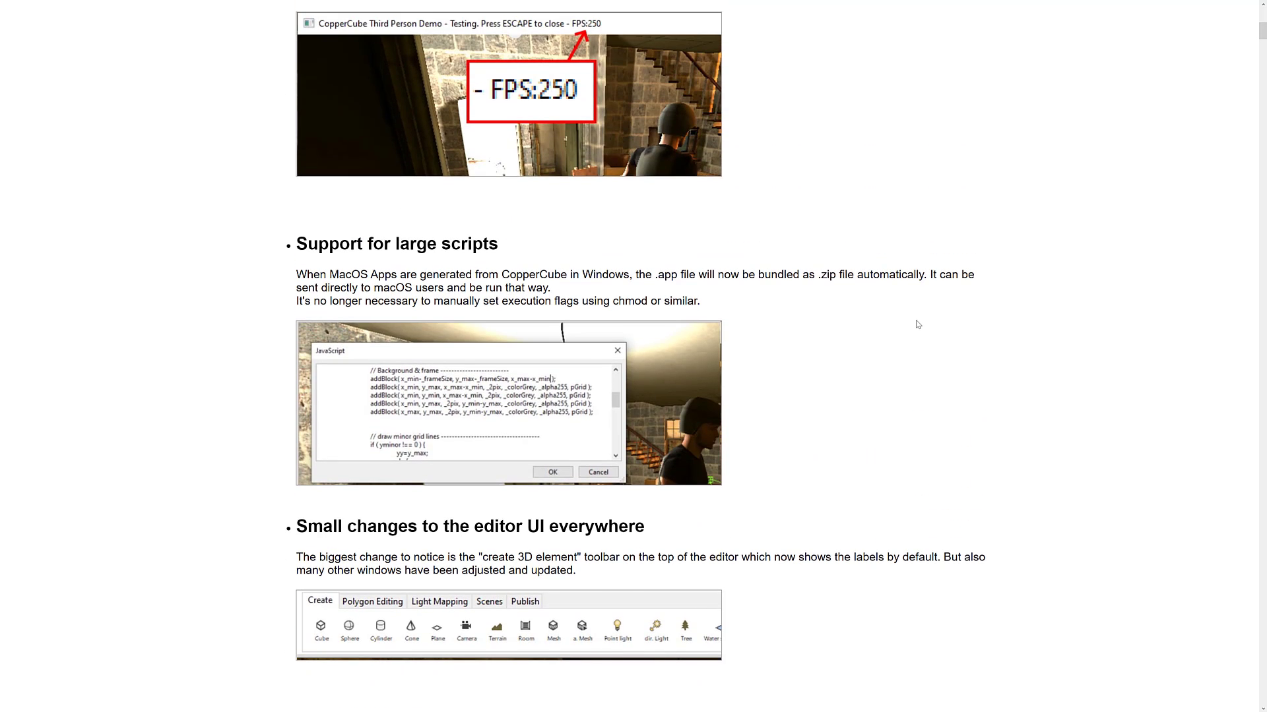
mouse_move(926, 308)
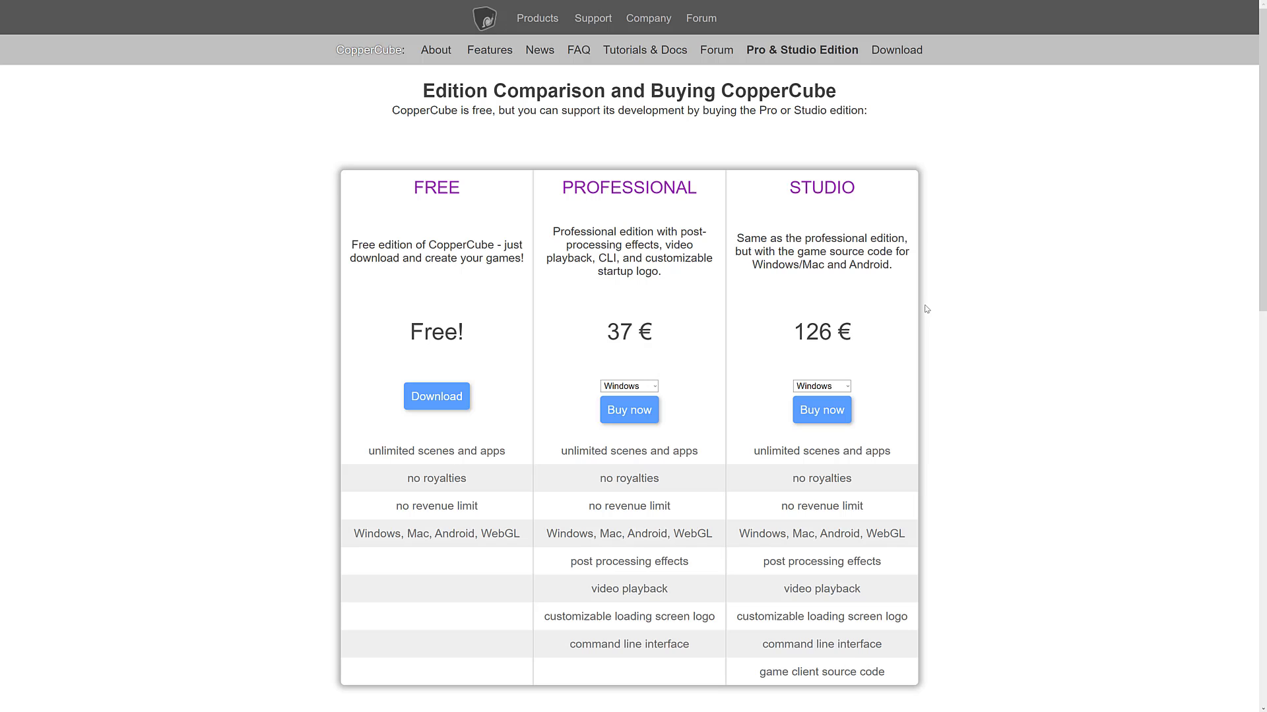
mouse_move(404, 455)
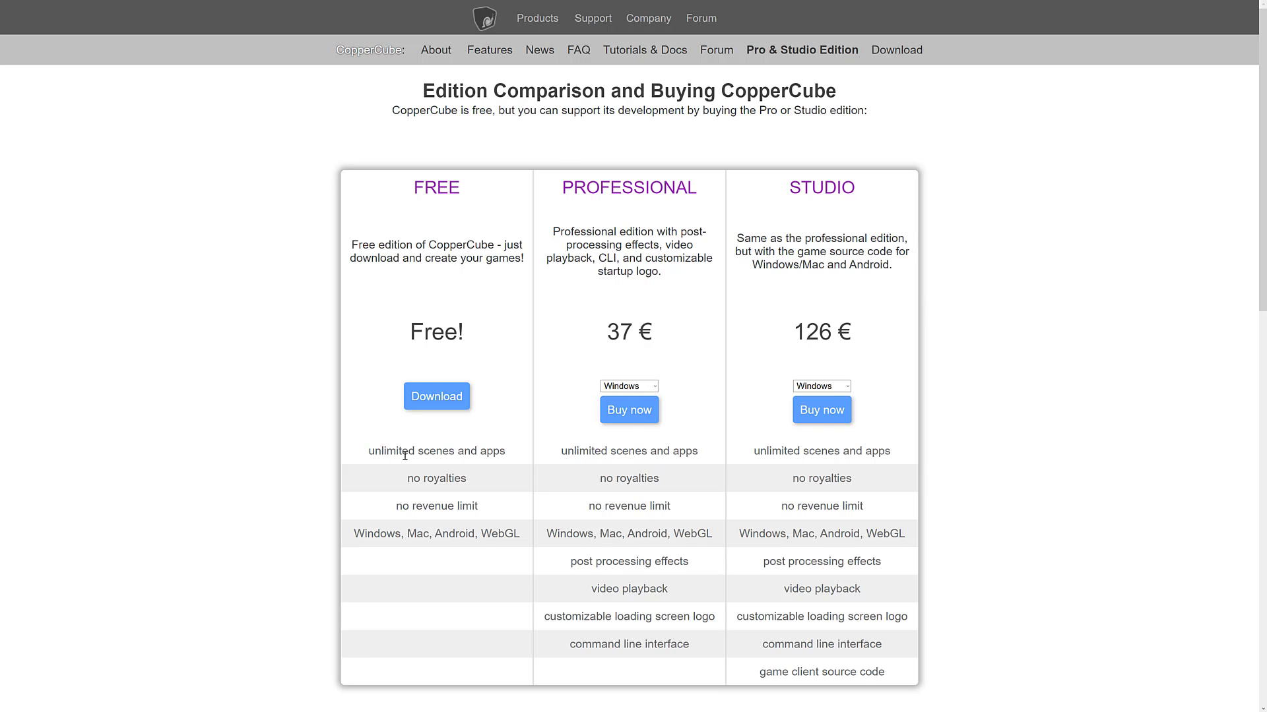
Step: Highlight feature rows in the Free, Professional (37 €) and Studio (126 €) edition comparison
double_click(444, 451)
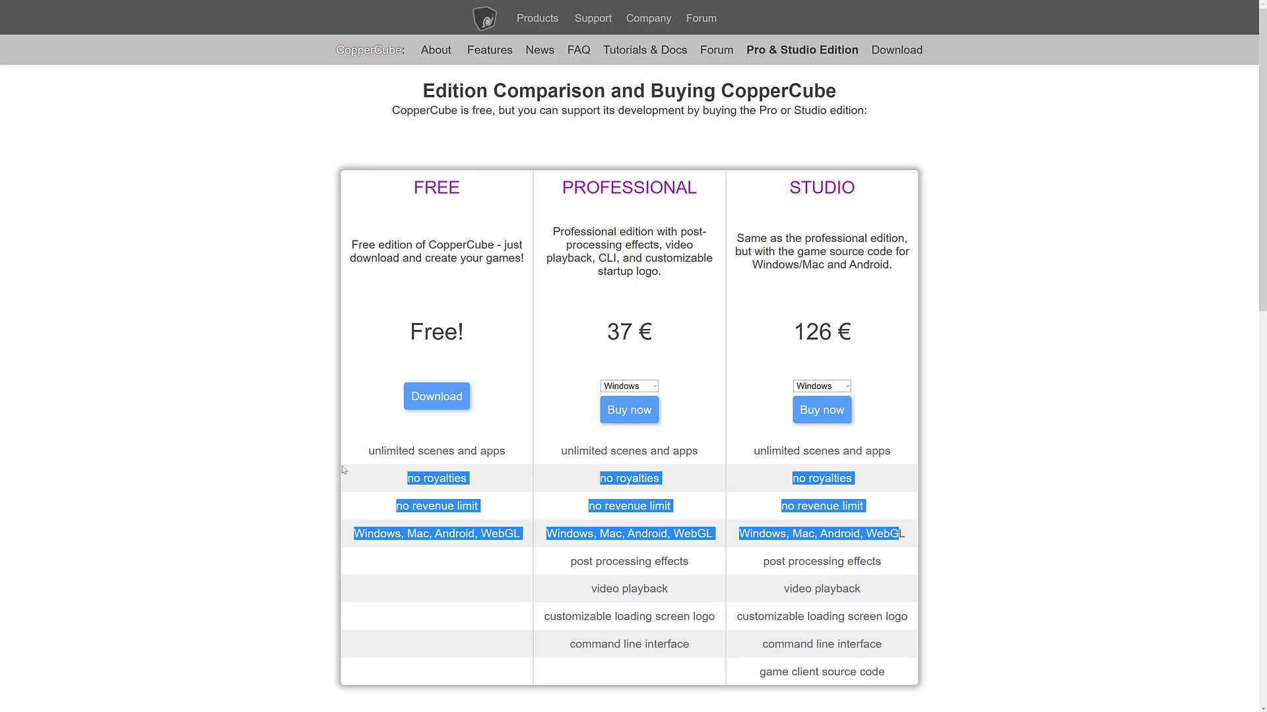
click(647, 220)
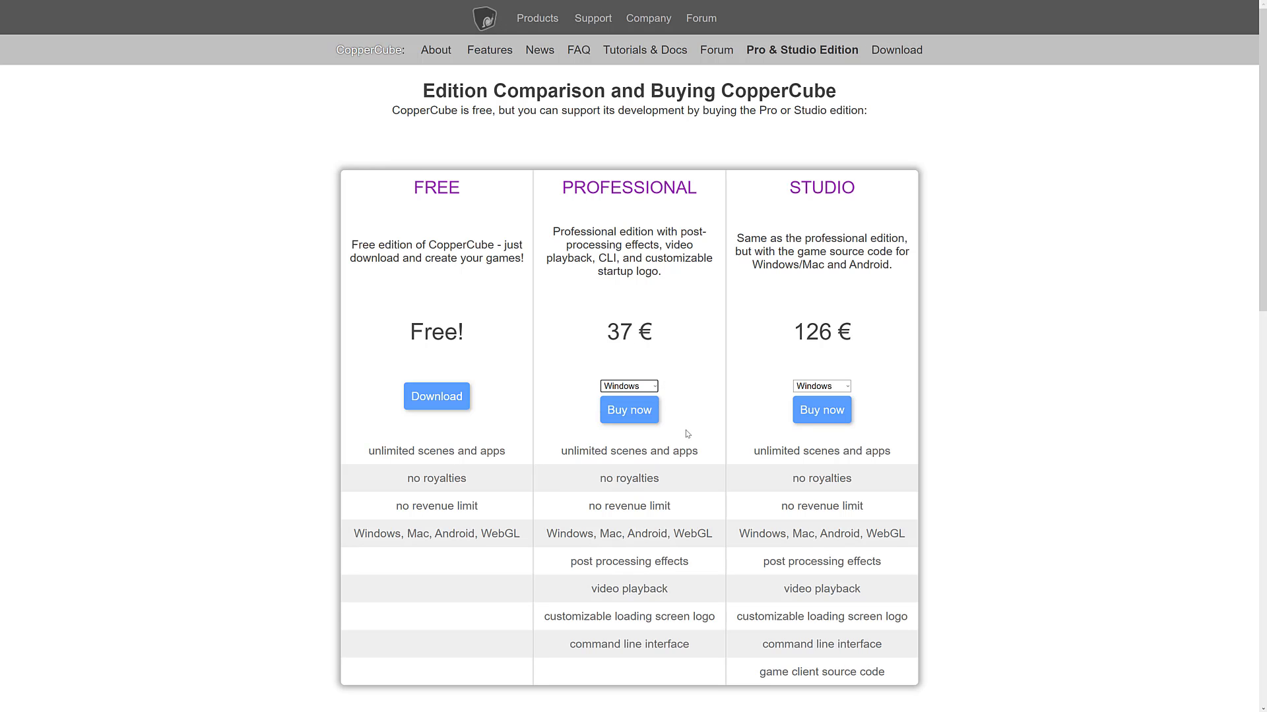
double_click(628, 561)
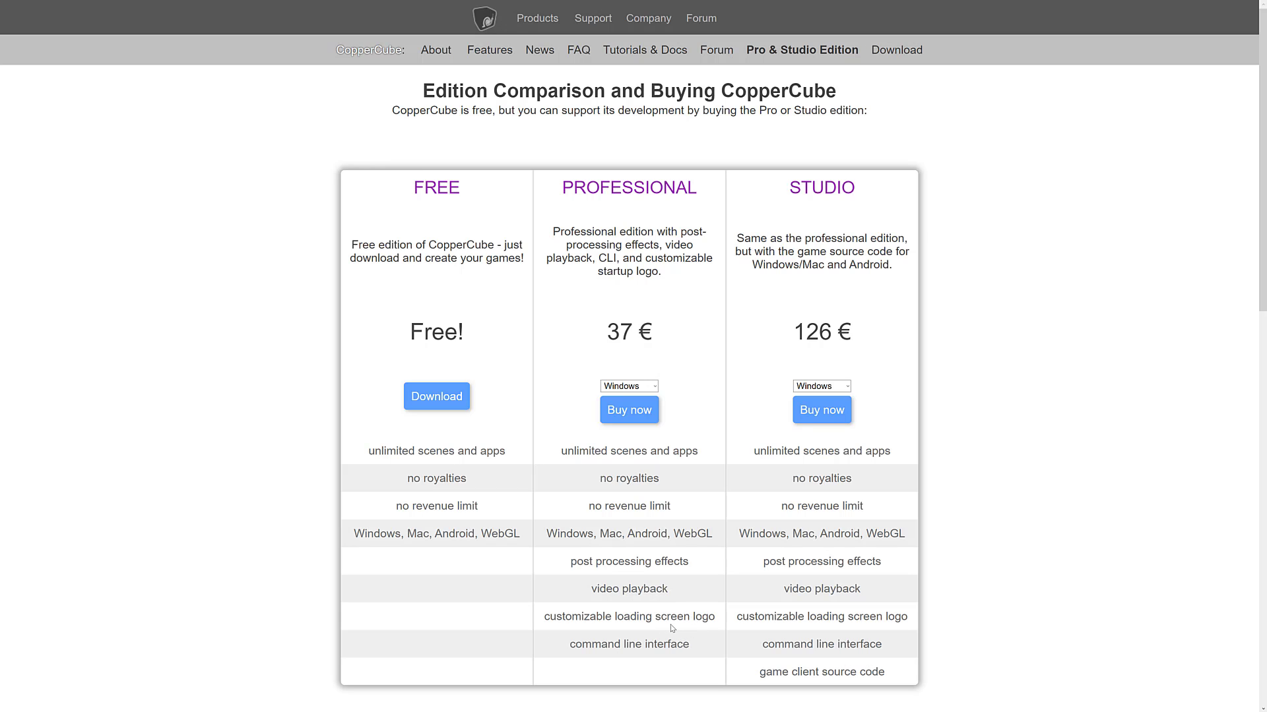
mouse_move(822, 232)
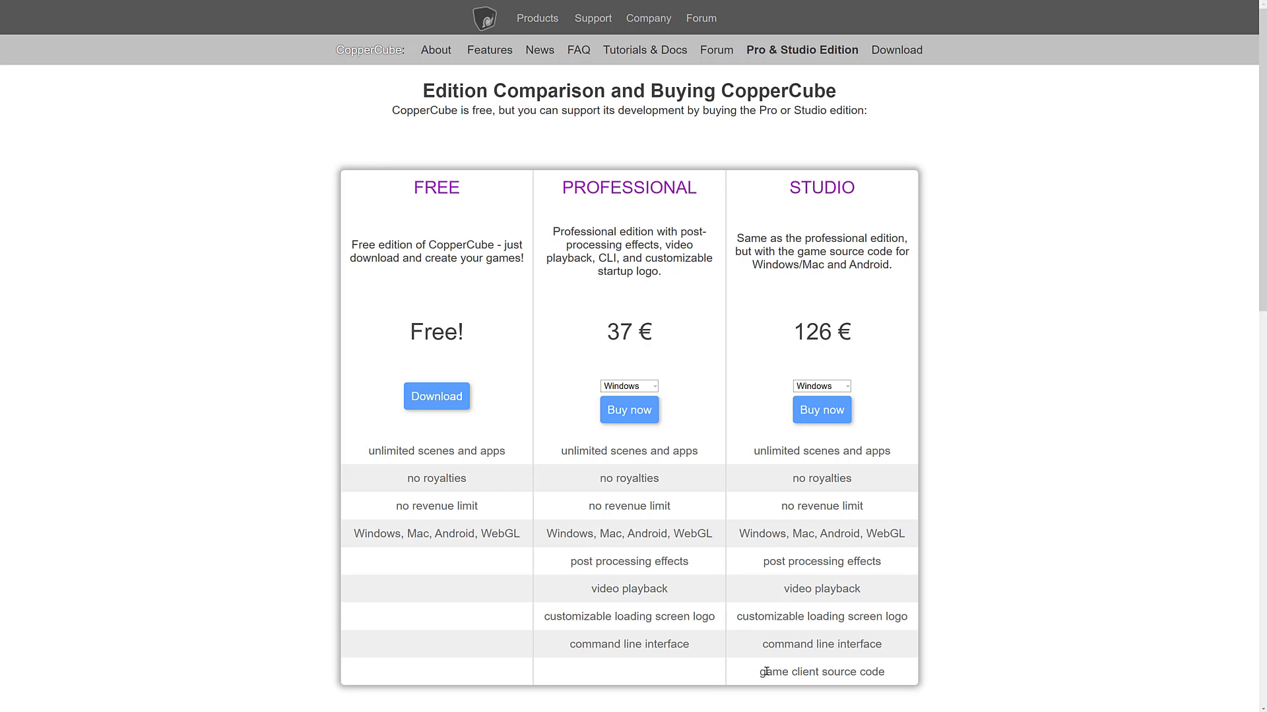
double_click(821, 671)
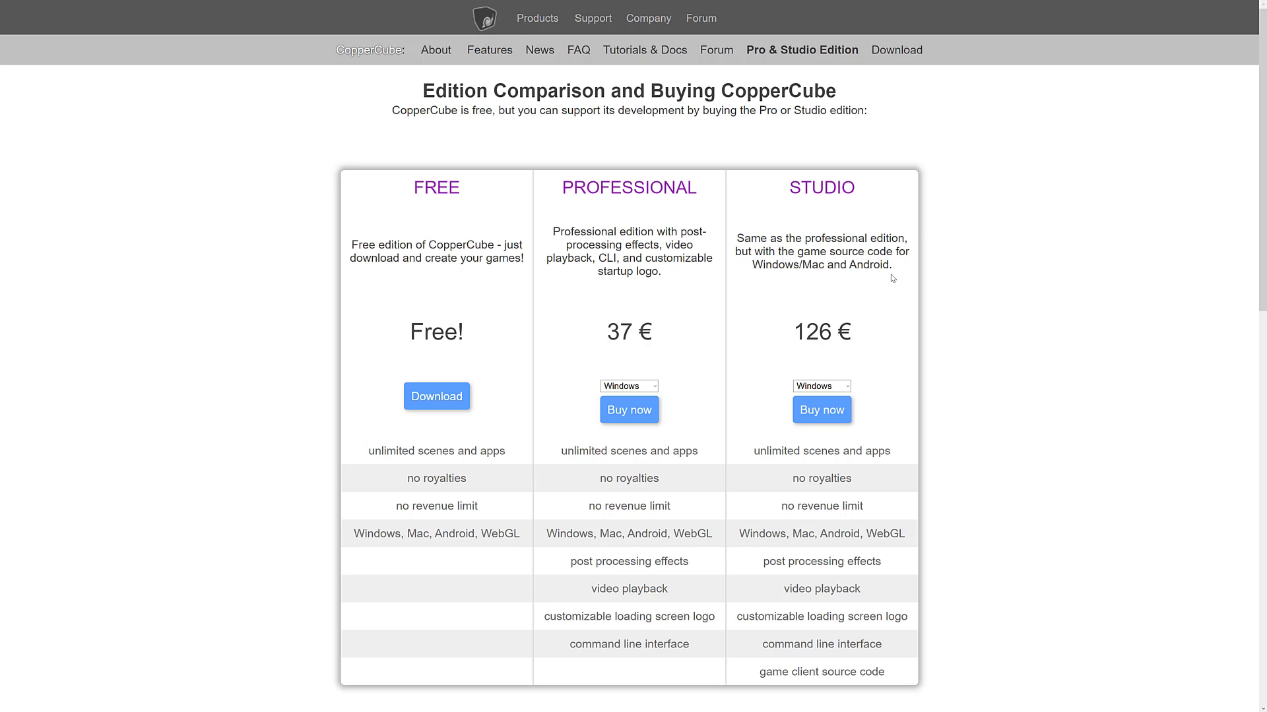
mouse_move(817, 204)
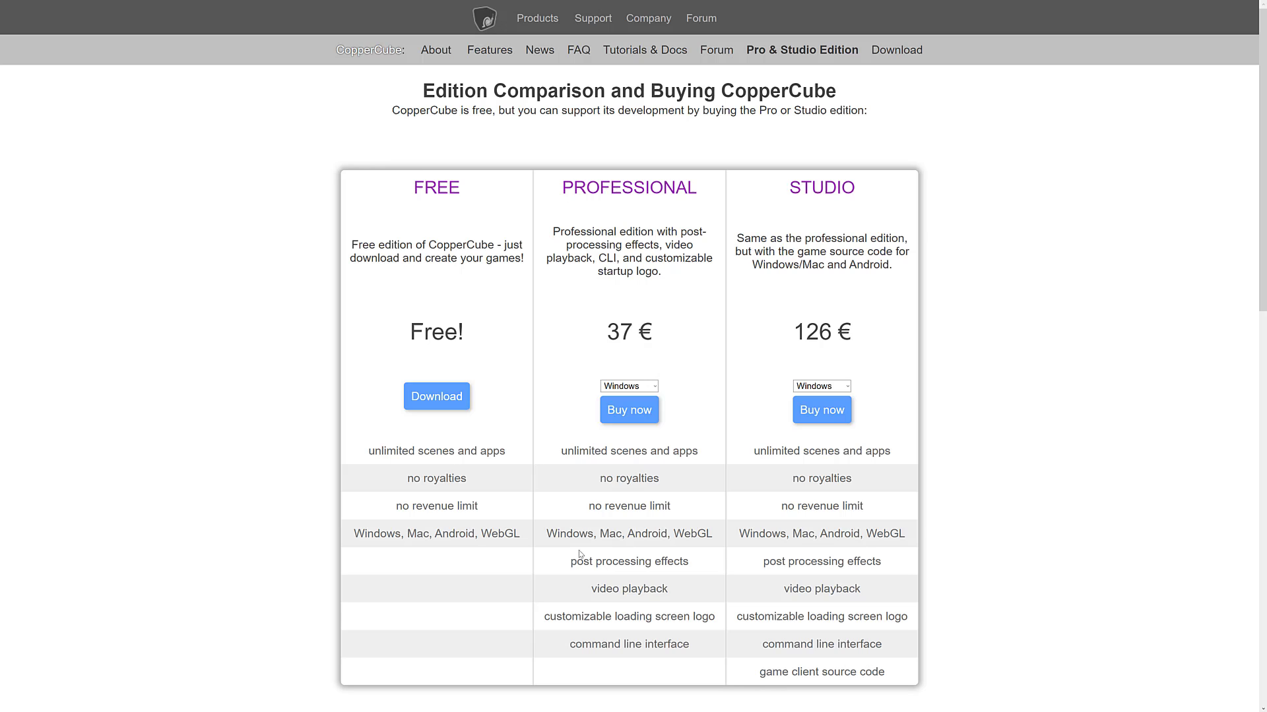
double_click(628, 332)
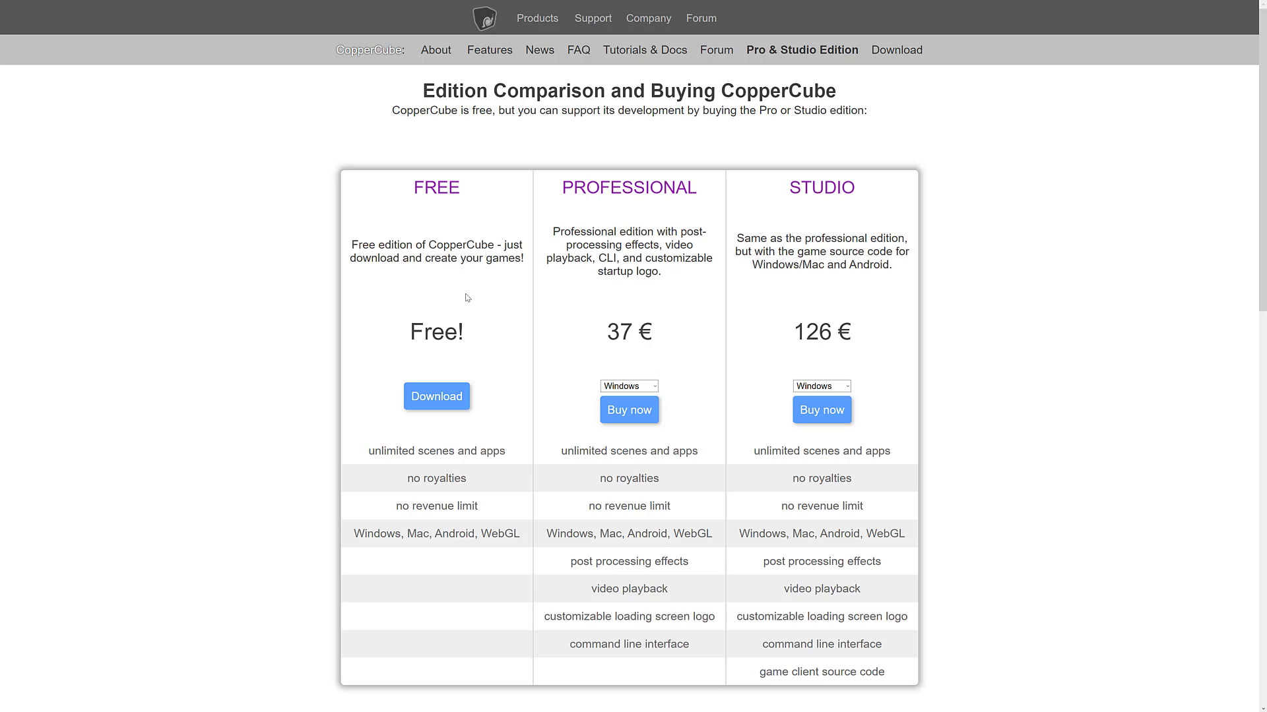
mouse_move(467, 305)
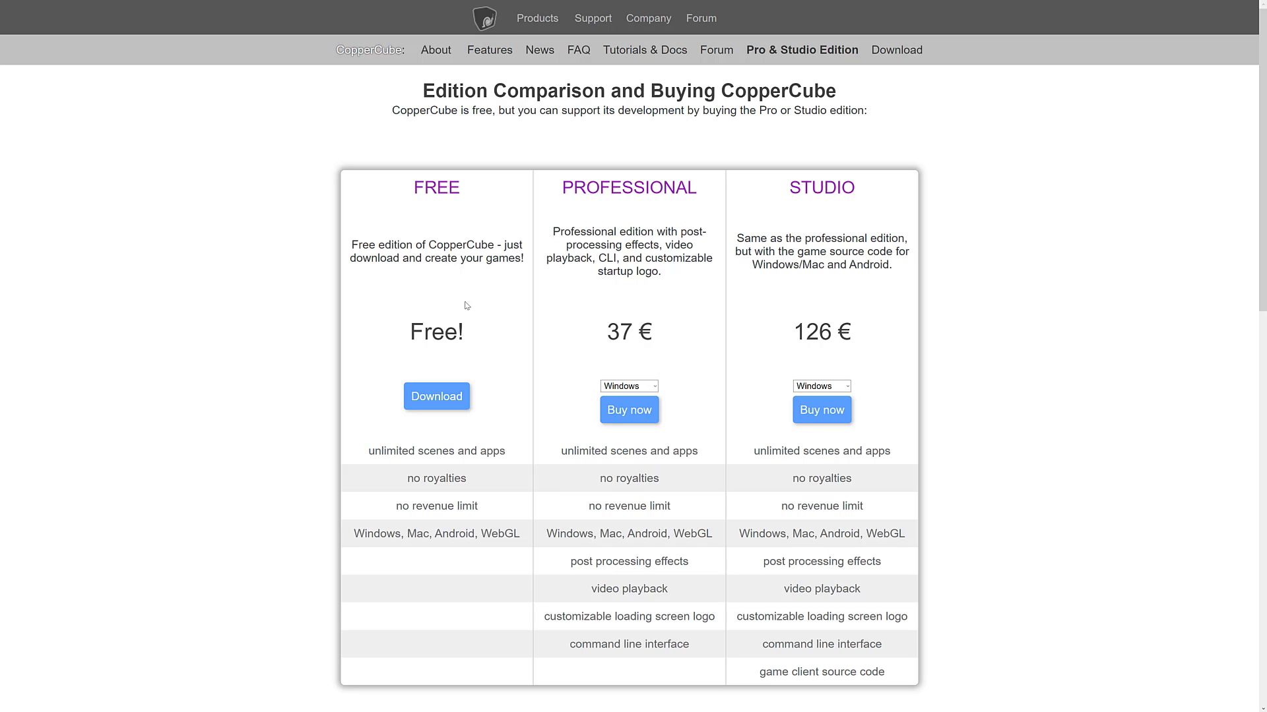
mouse_move(657, 604)
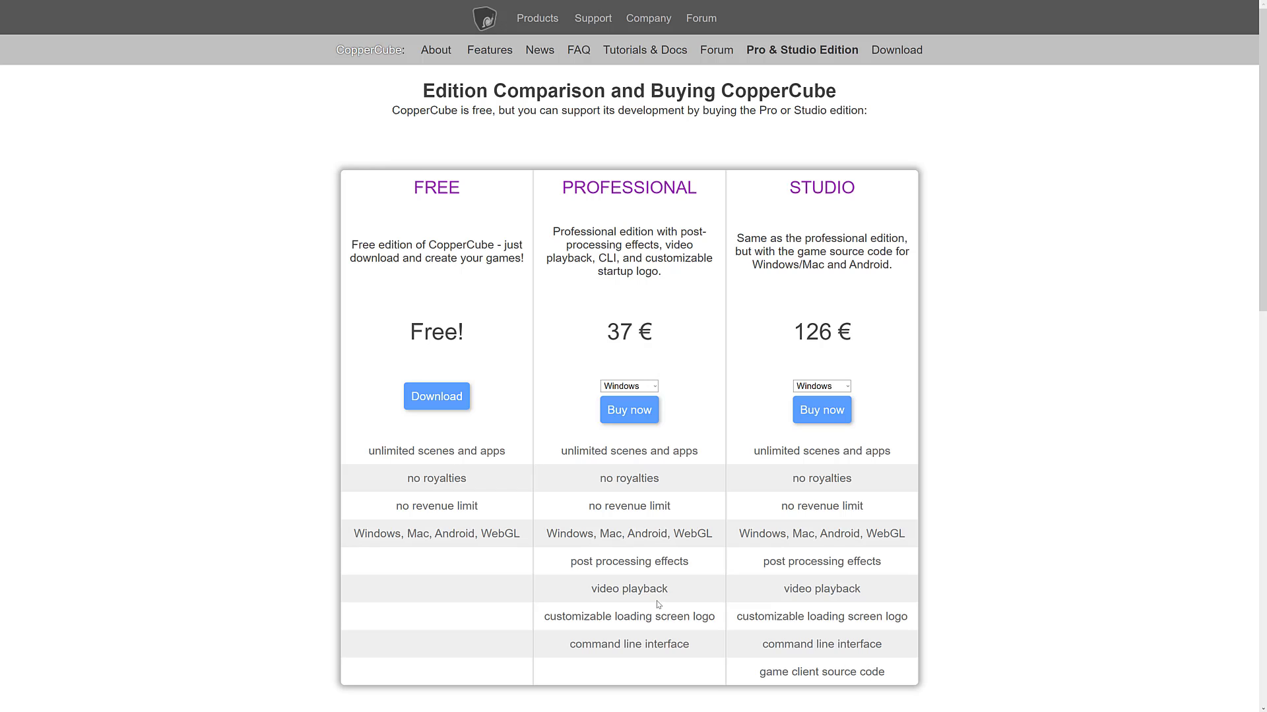
mouse_move(645, 639)
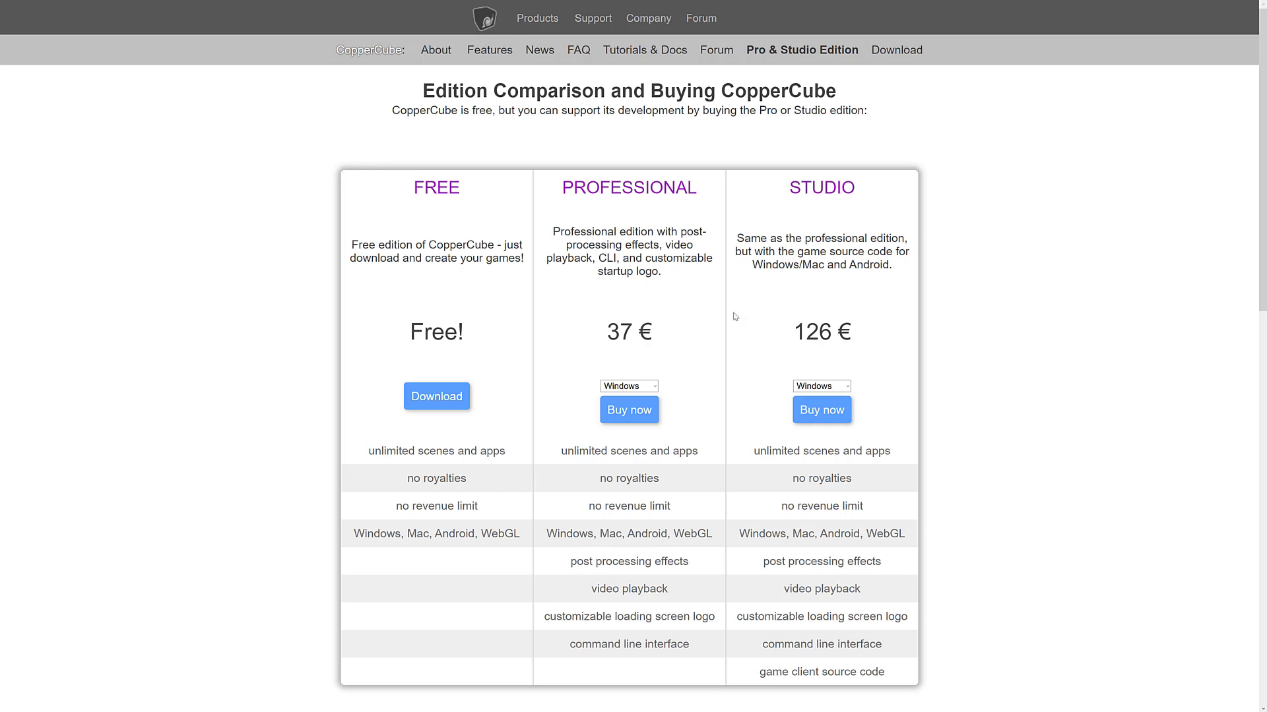
mouse_move(934, 323)
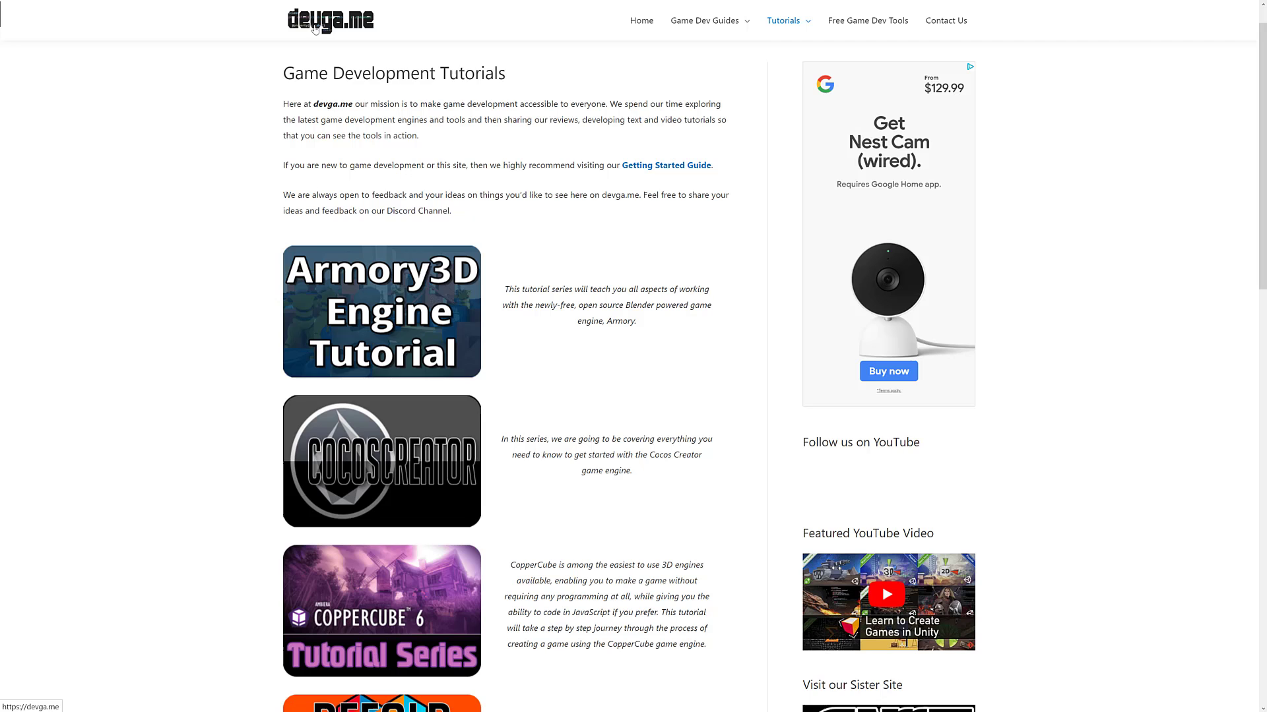
Step: From the devga.me tutorials list, enter the CopperCube 6 series and its Getting Started chapter
scroll(down, 3)
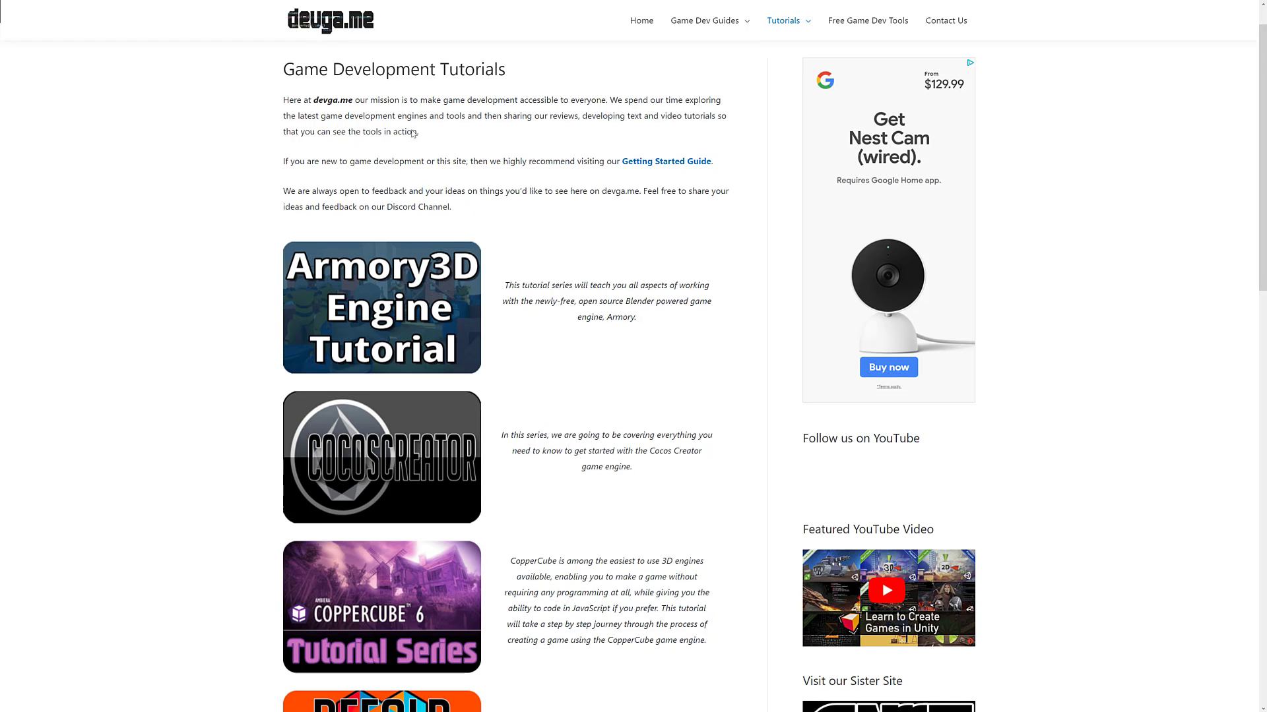
scroll(down, 3)
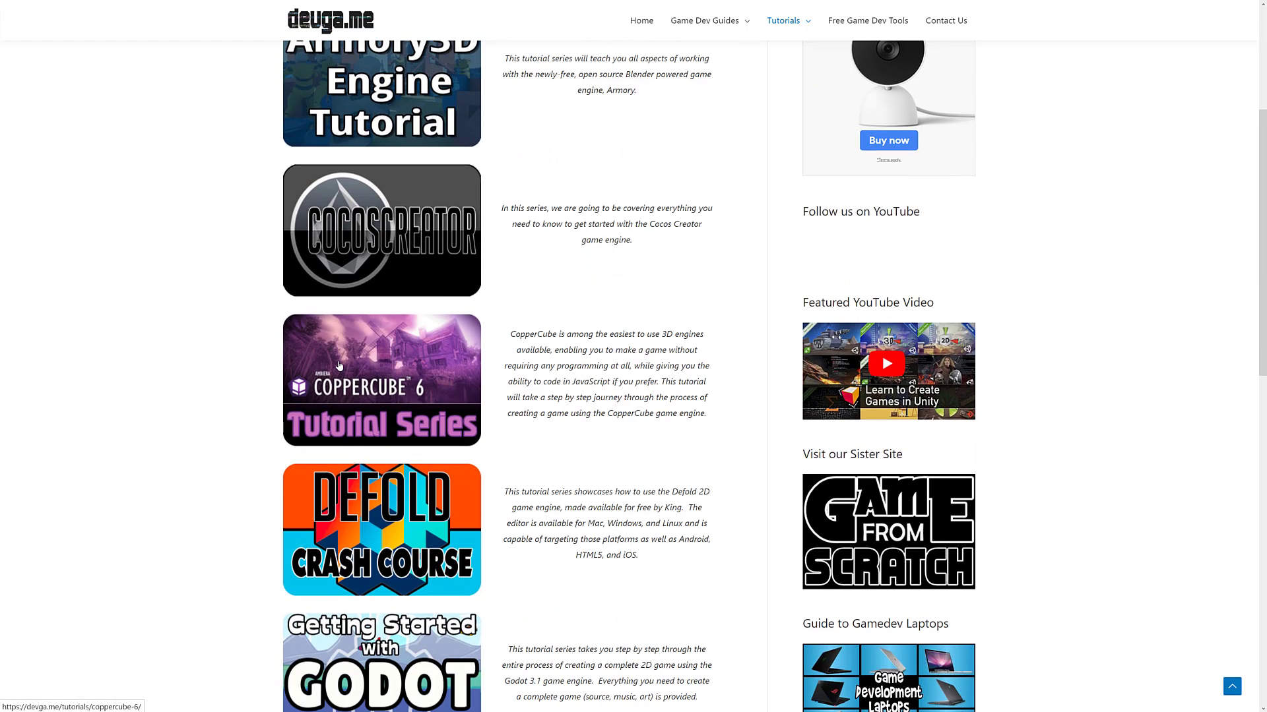
click(380, 380)
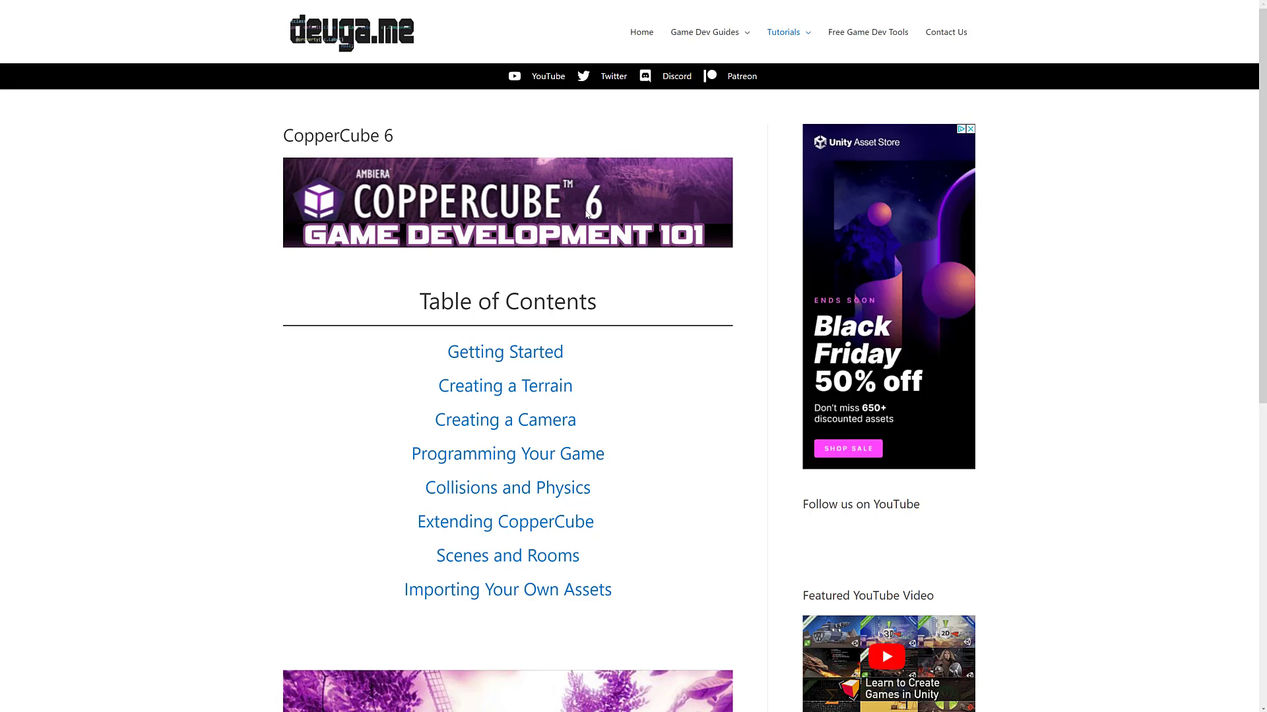
scroll(down, 3)
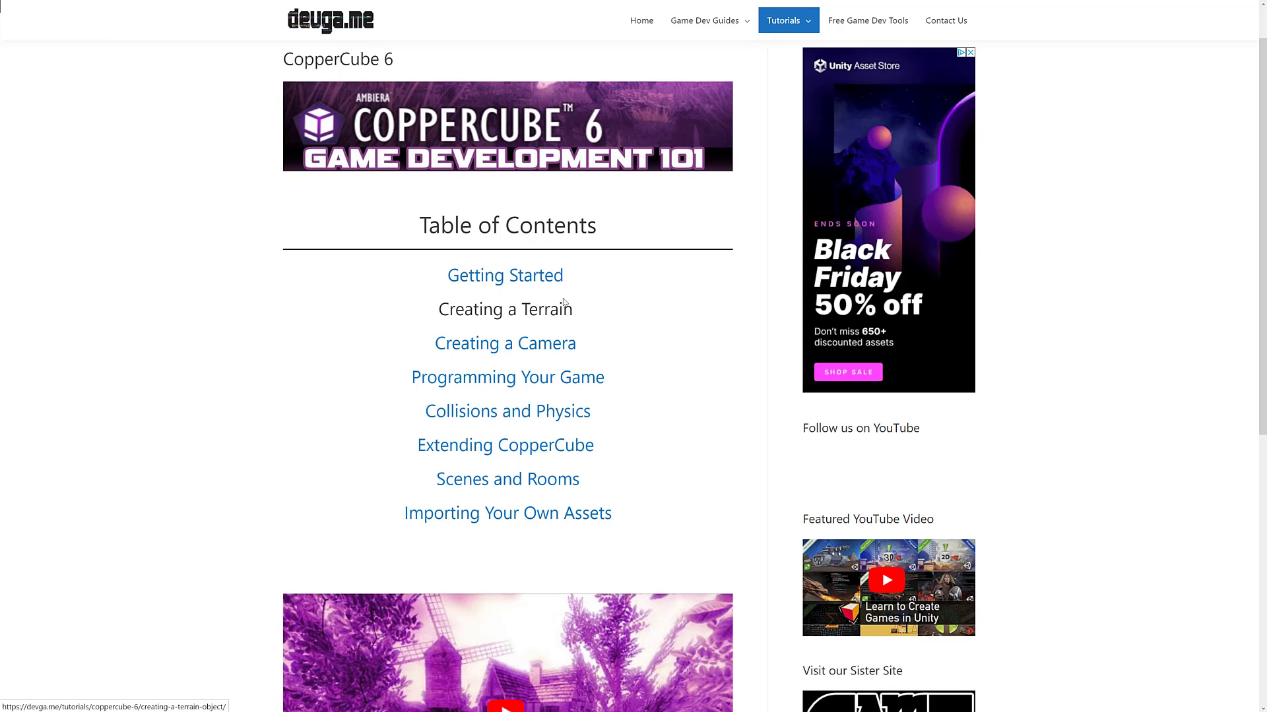
click(504, 276)
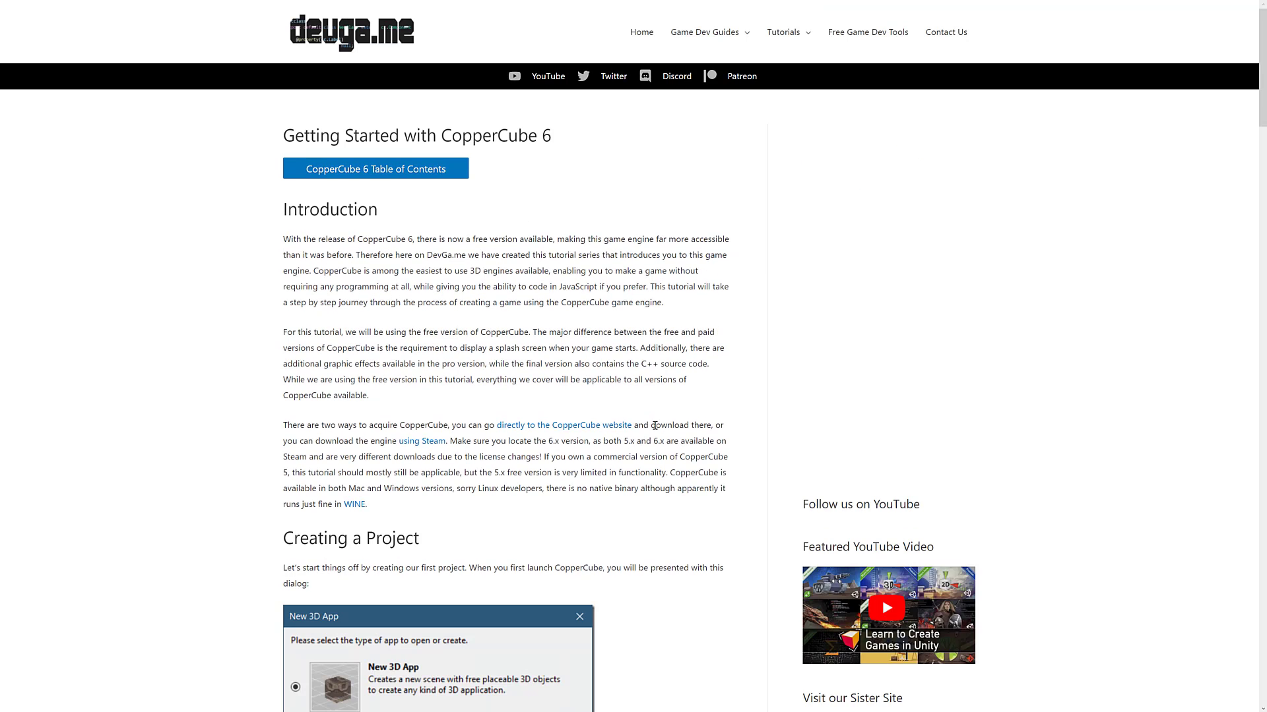
Step: Read through Getting Started with CopperCube 6 and continue to the Creating a Terrain chapter
scroll(down, 3)
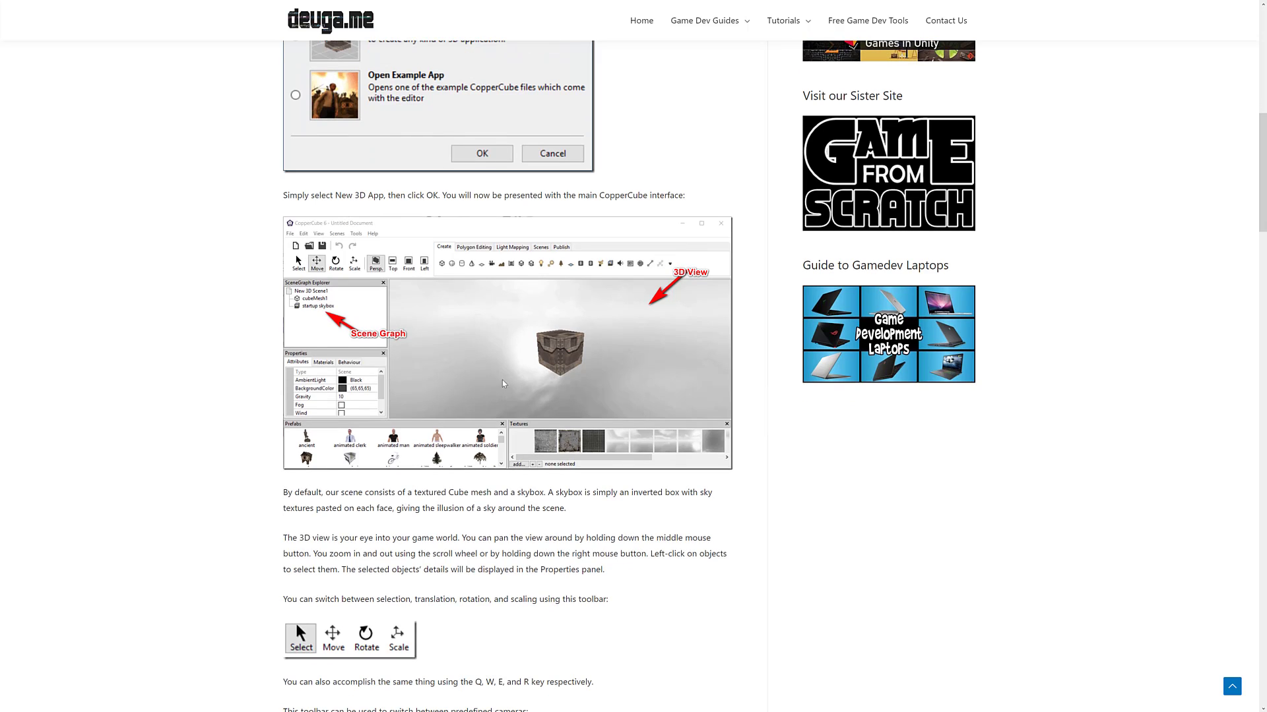
scroll(down, 3)
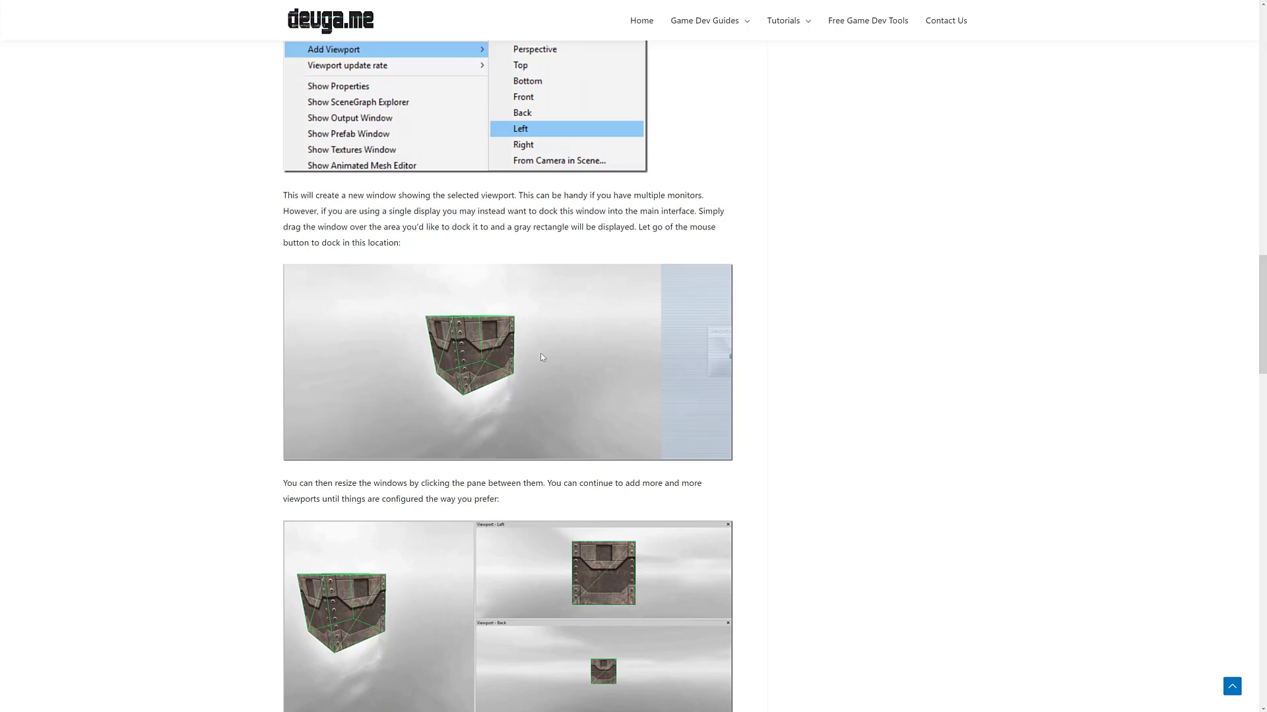
scroll(down, 3)
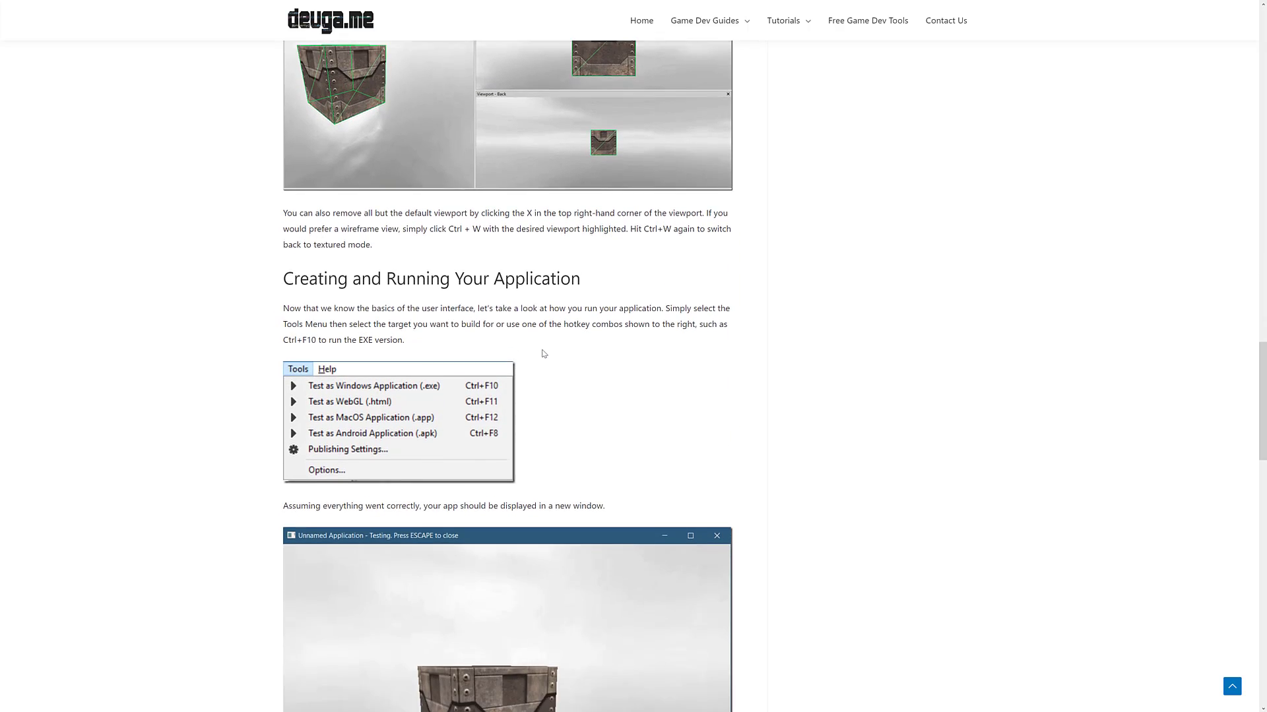
scroll(down, 3)
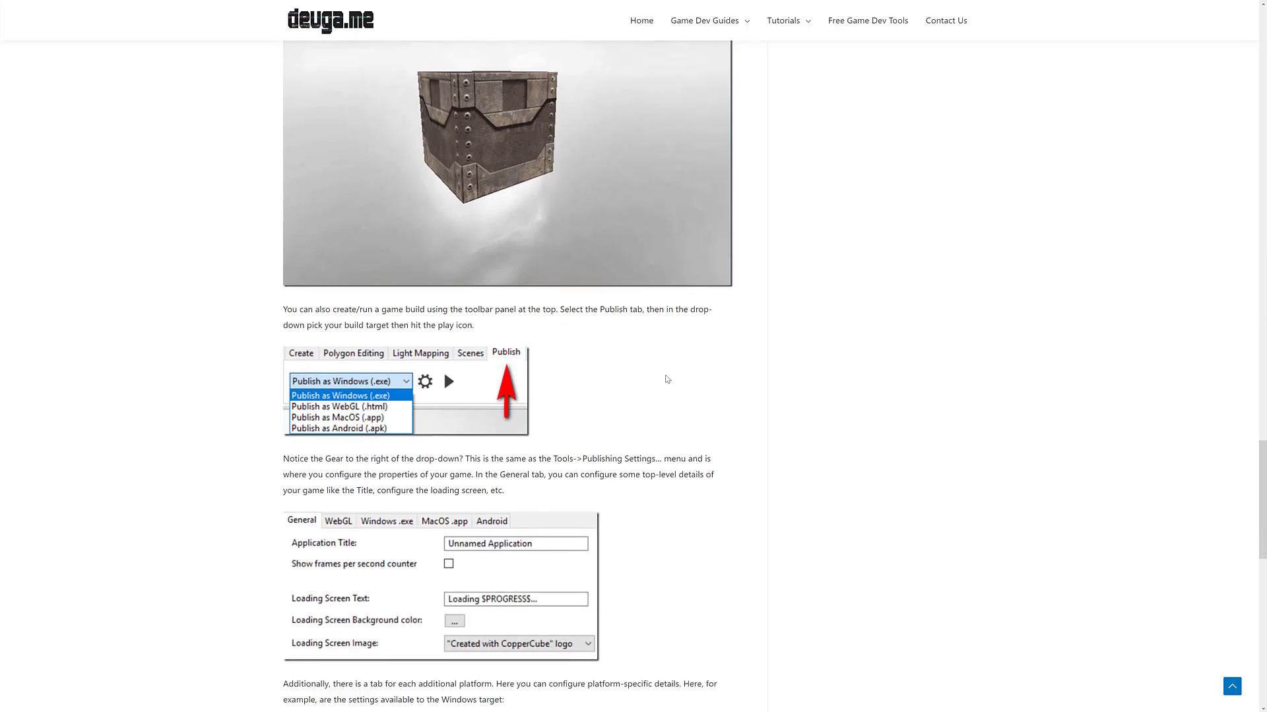
scroll(down, 3)
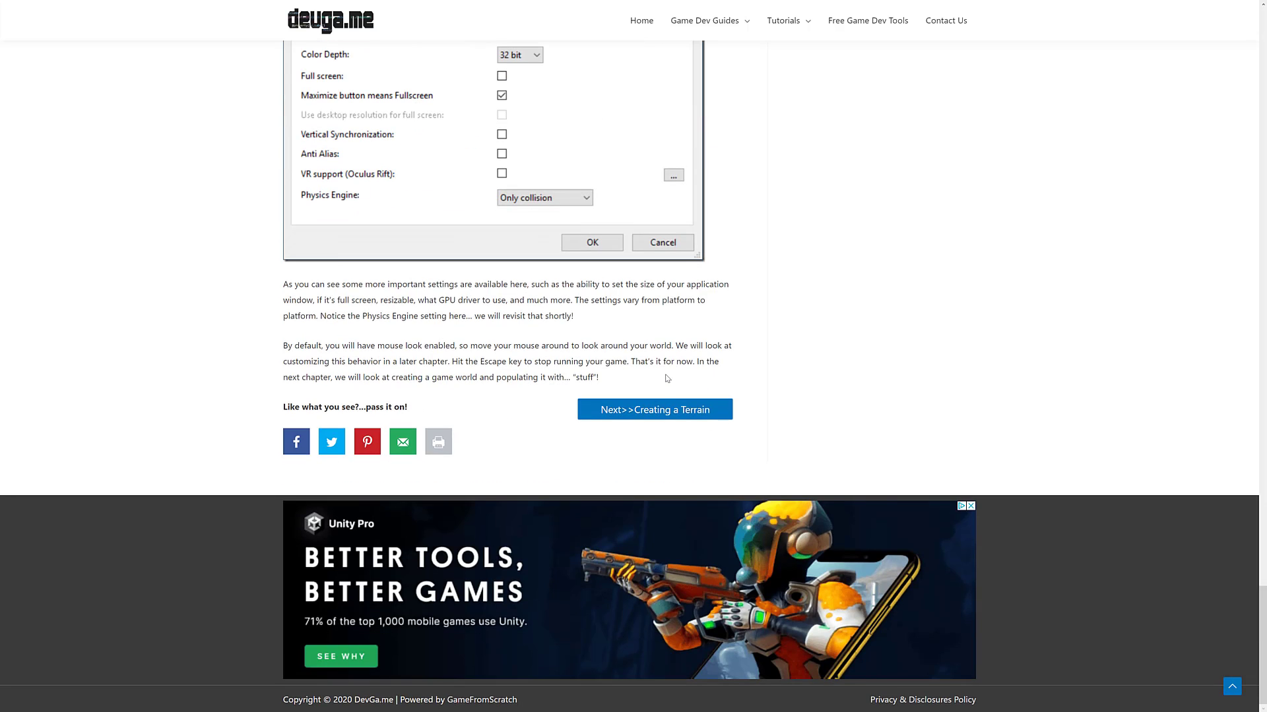
click(655, 409)
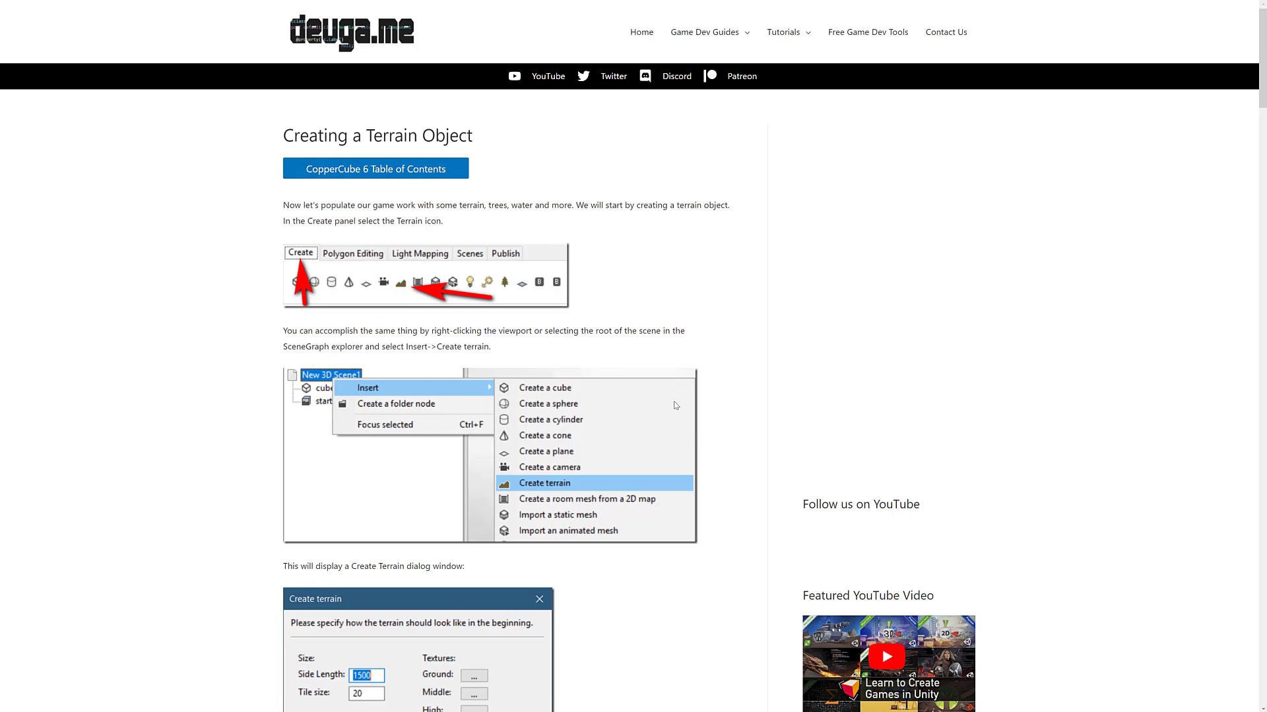
Step: Read through the terrain and water chapter and continue to Creating a Camera
scroll(down, 3)
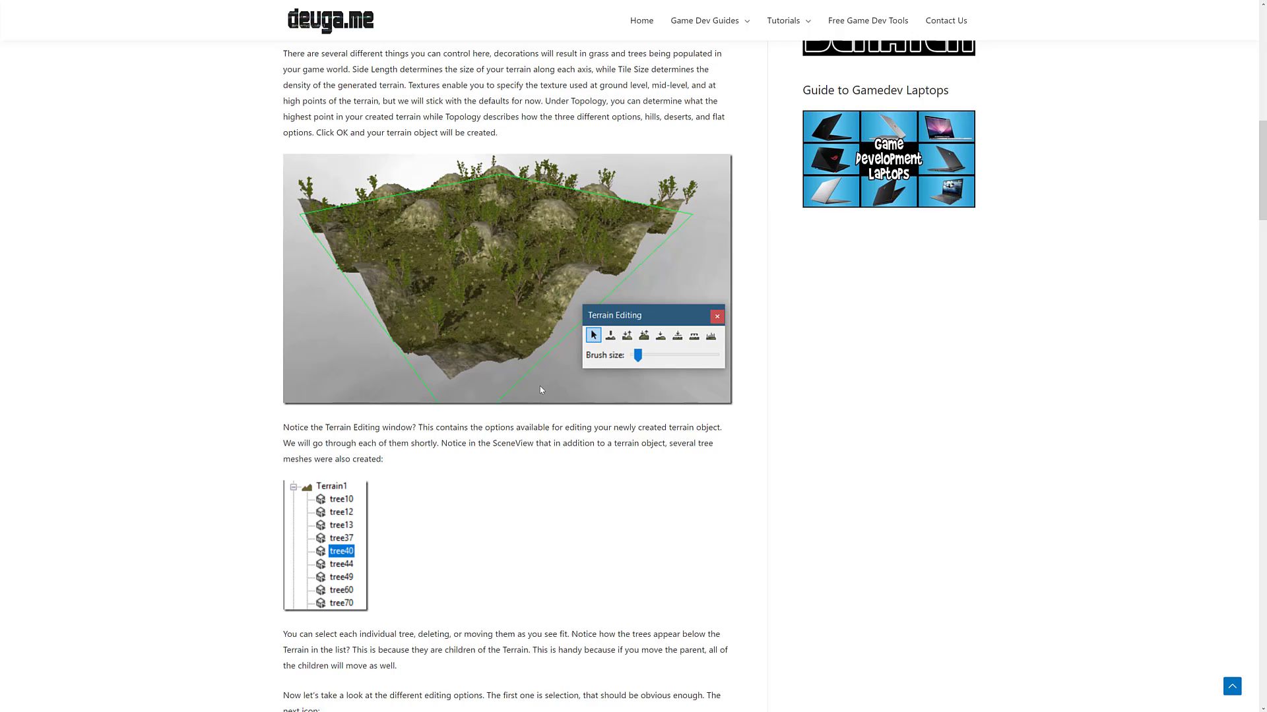
scroll(down, 3)
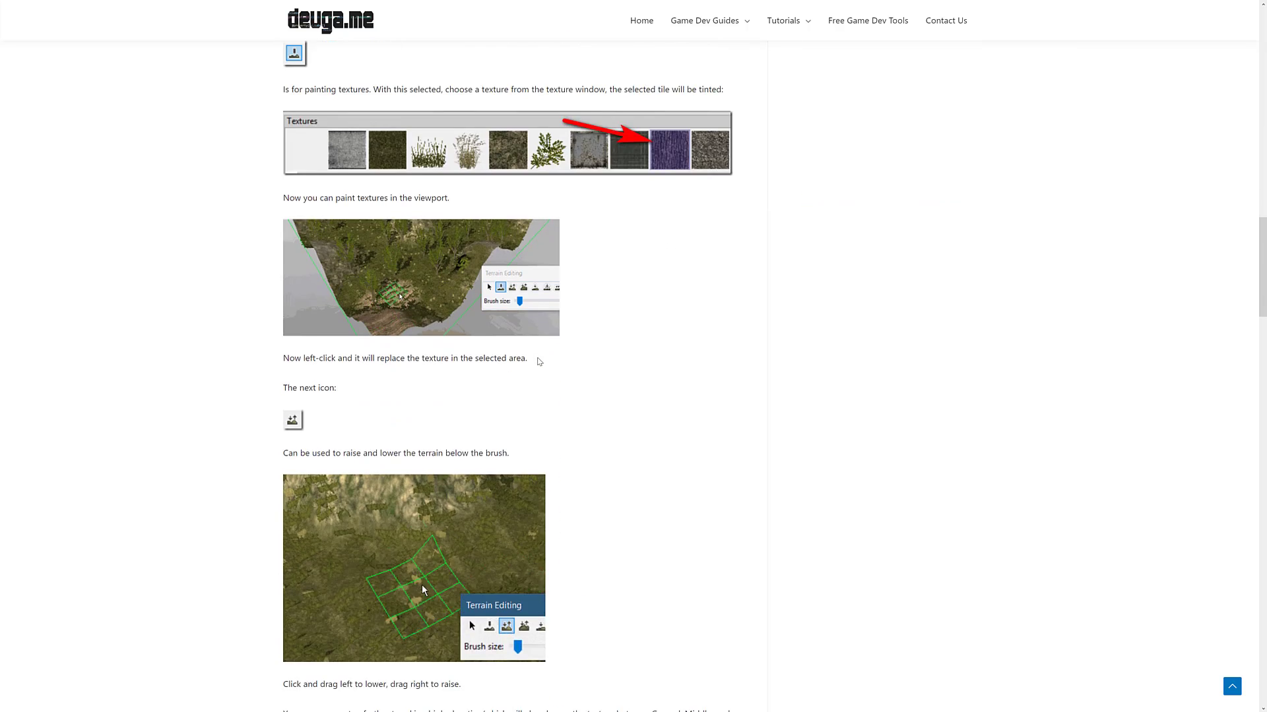
scroll(down, 3)
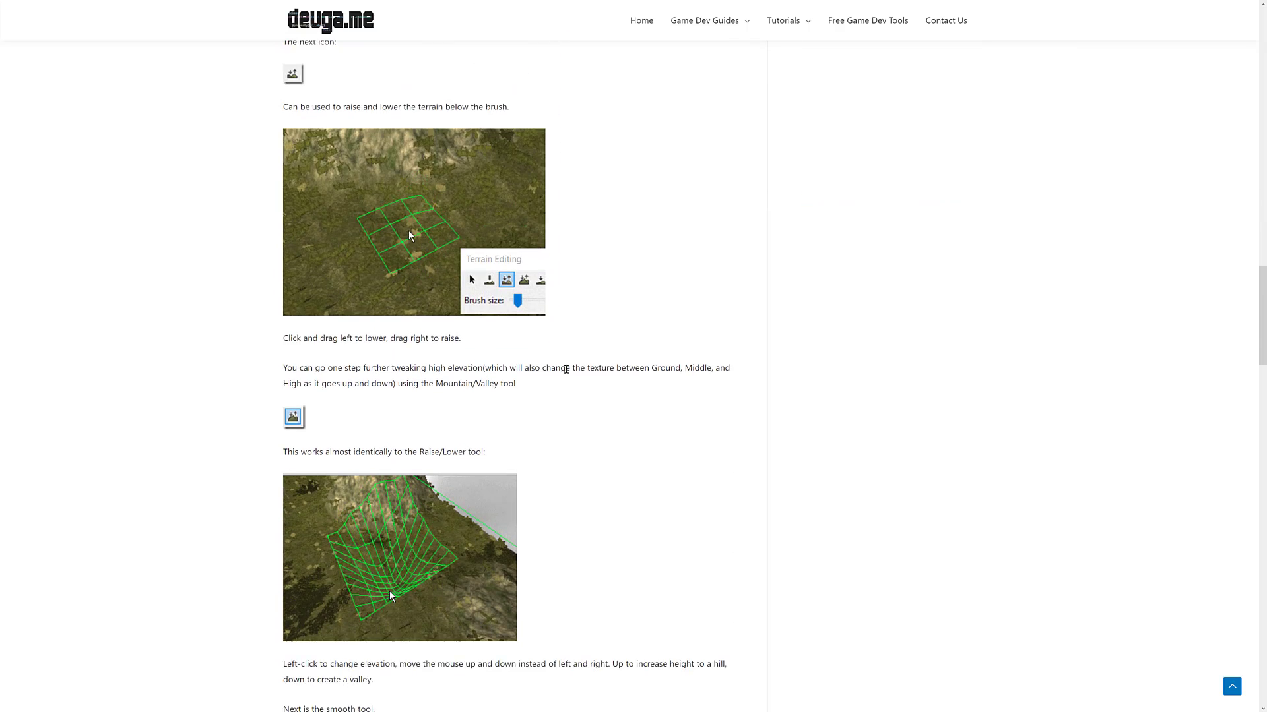
scroll(down, 3)
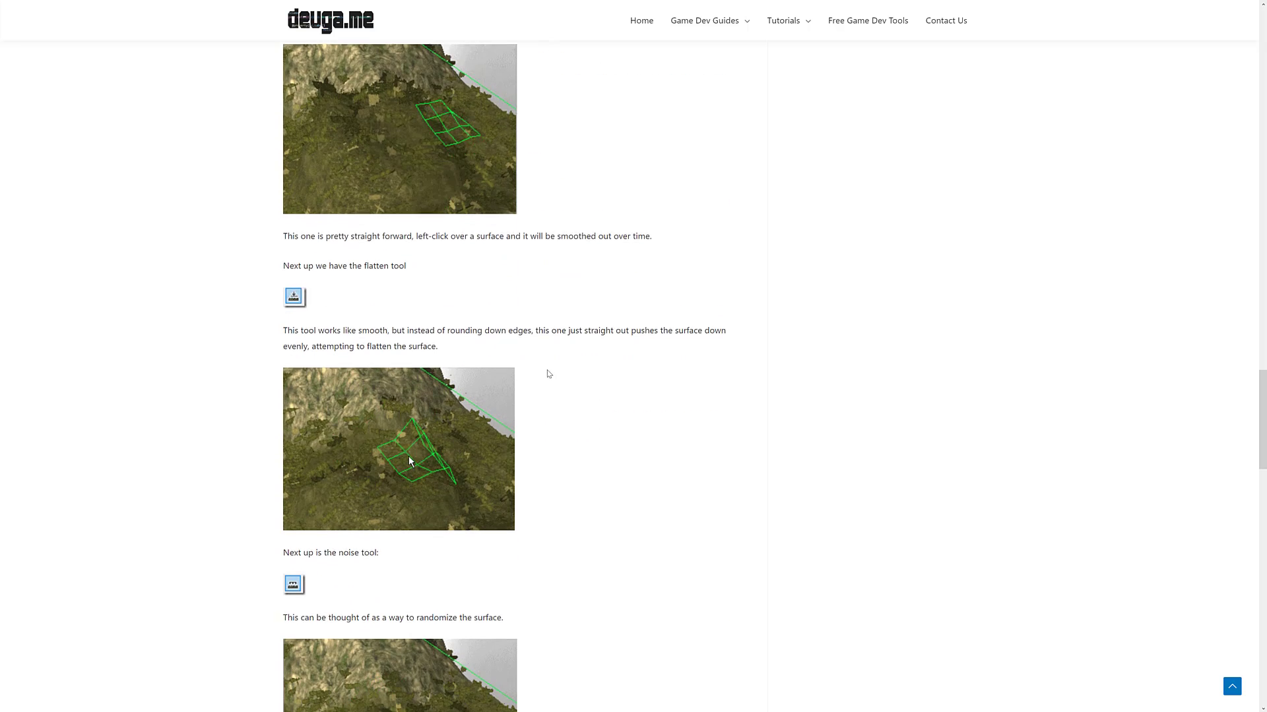
scroll(down, 3)
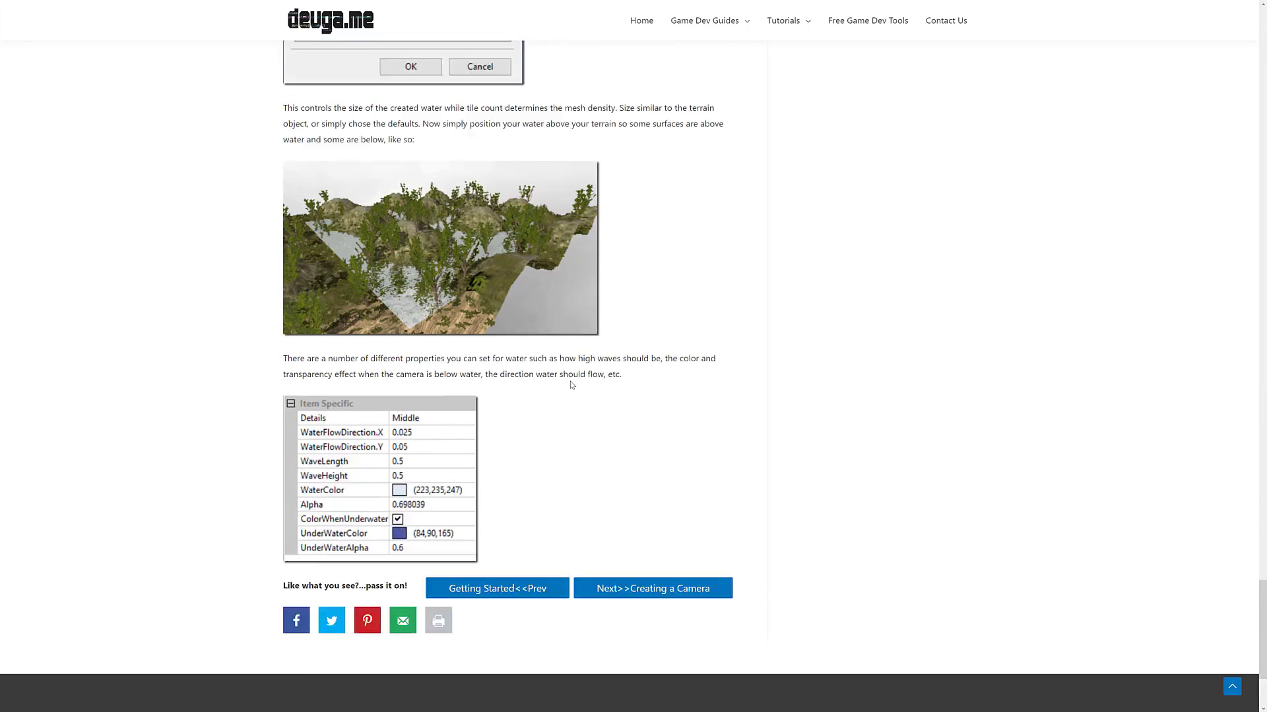
click(652, 588)
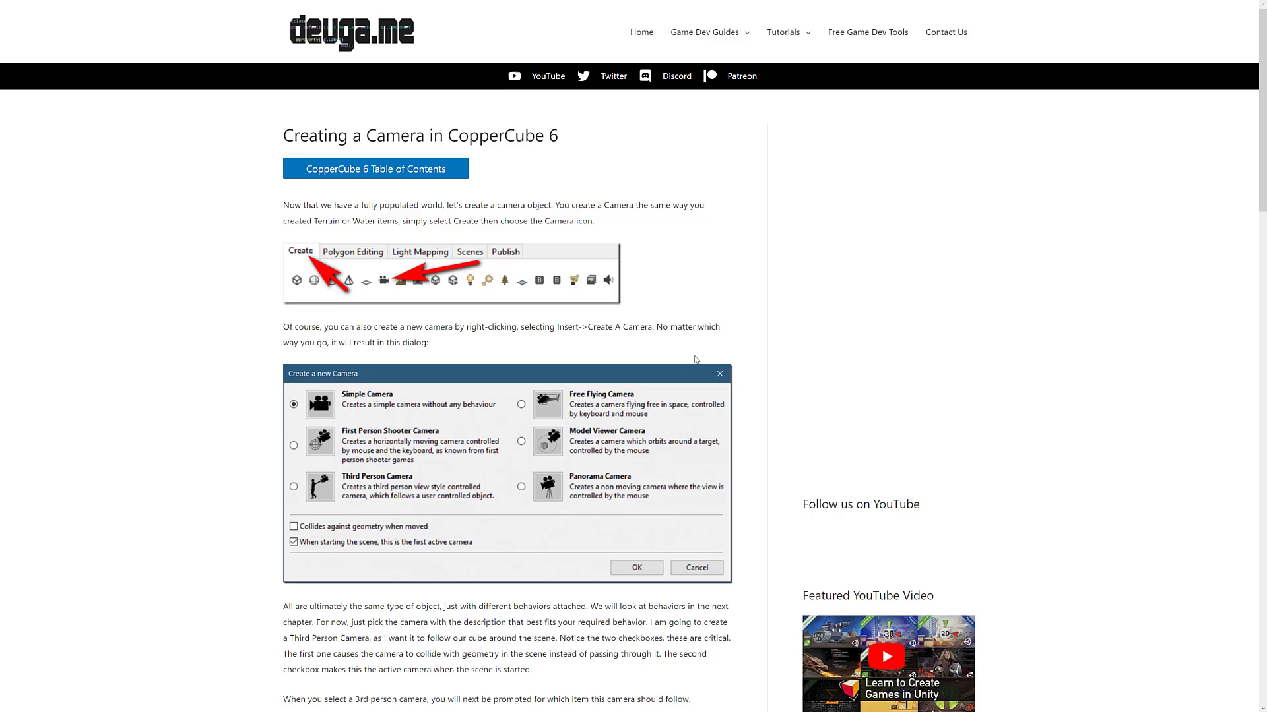
Step: Read through the Creating a Camera chapter down to the Programming Your Game link
scroll(down, 3)
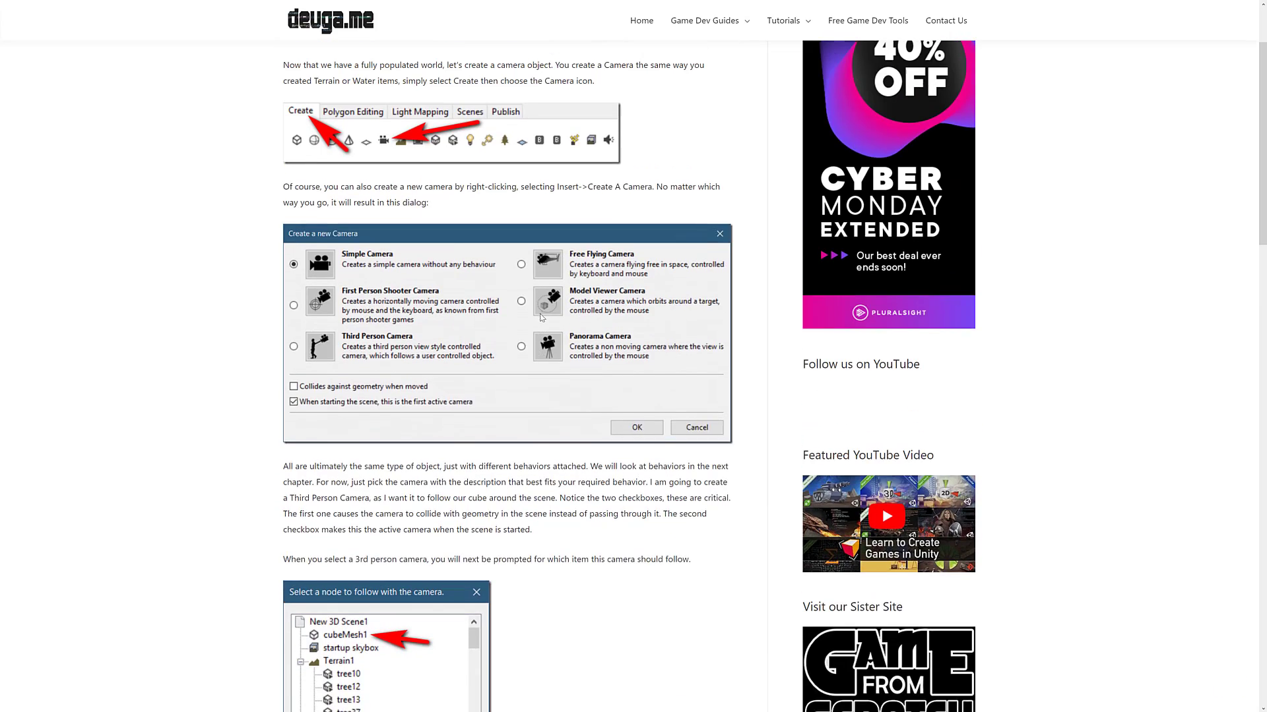
scroll(down, 3)
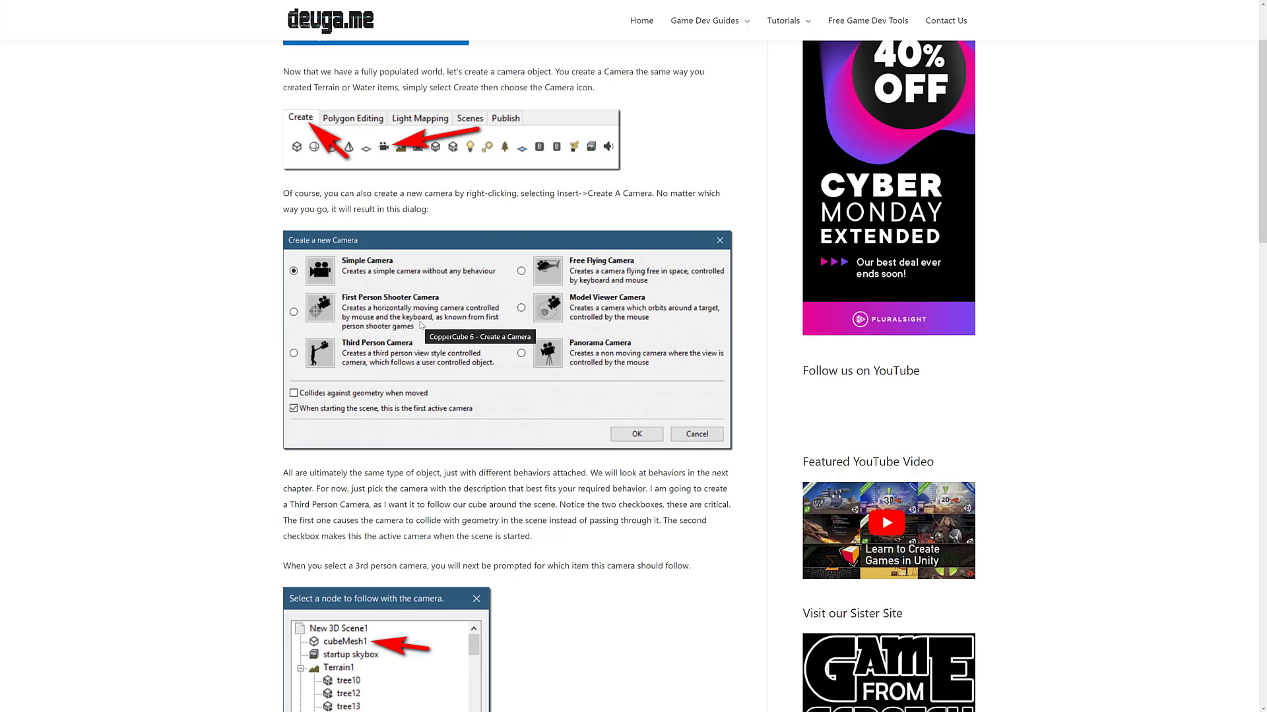
mouse_move(628, 318)
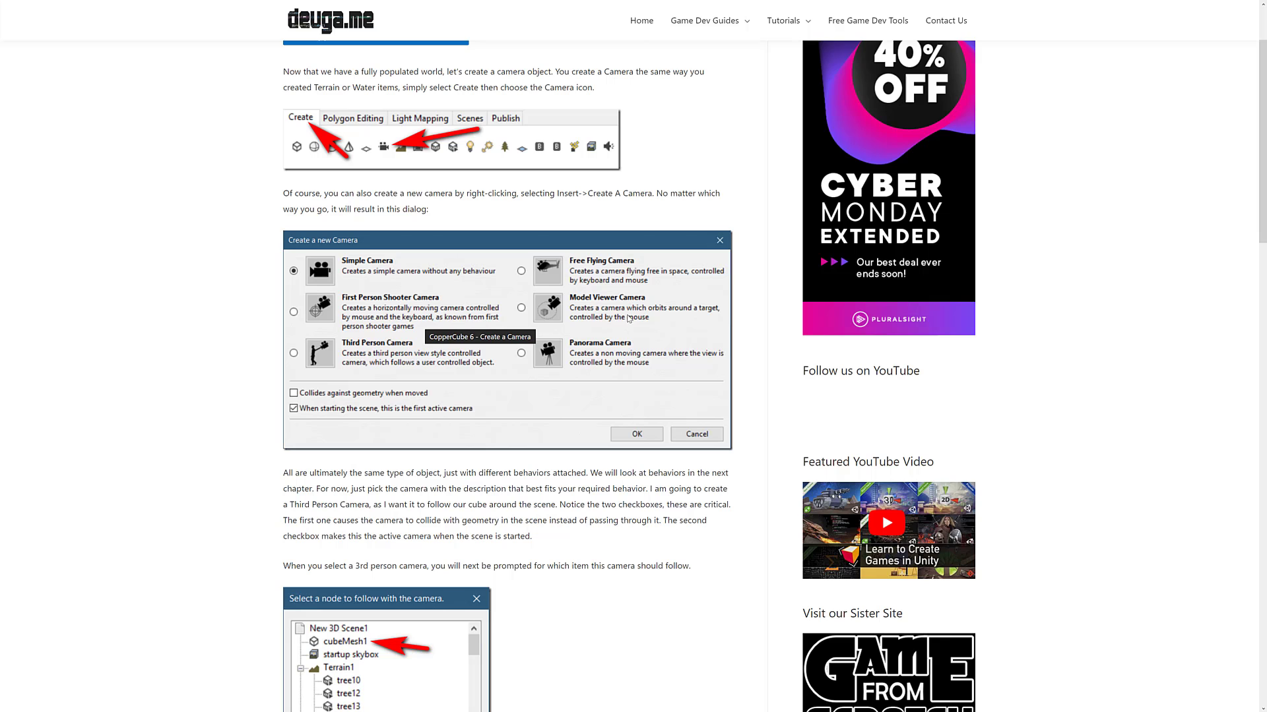
mouse_move(562, 386)
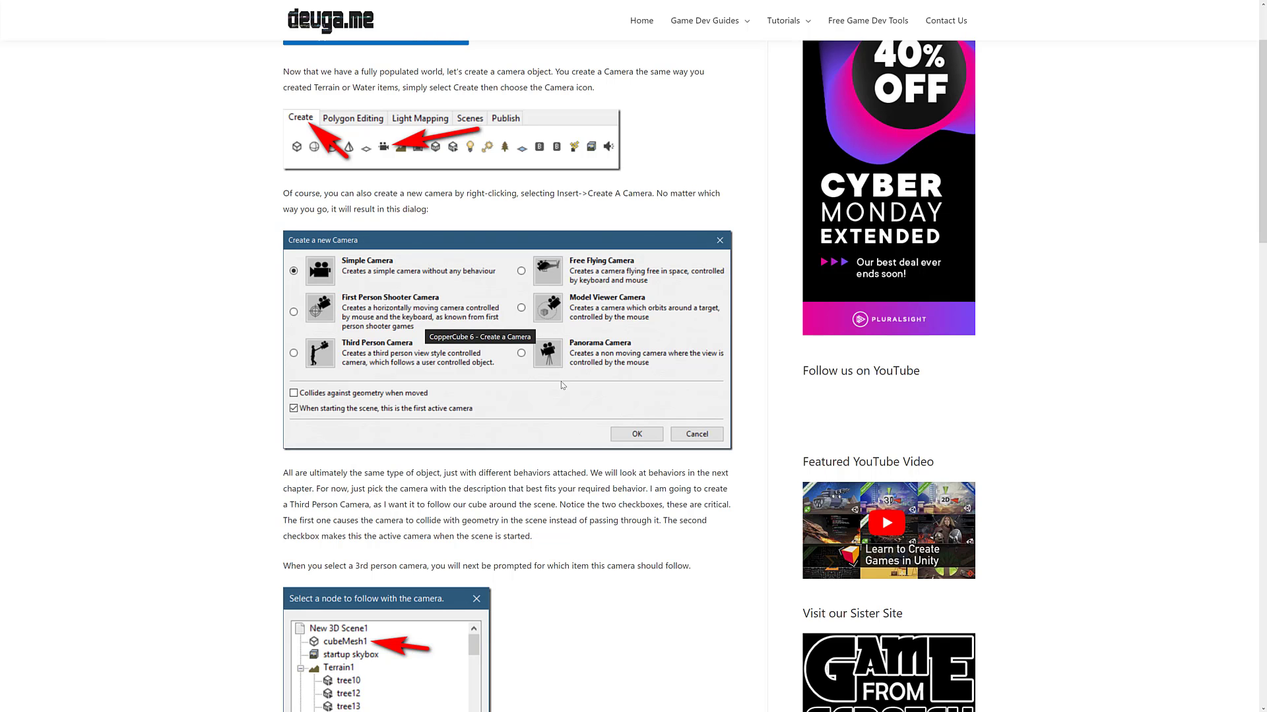
scroll(down, 3)
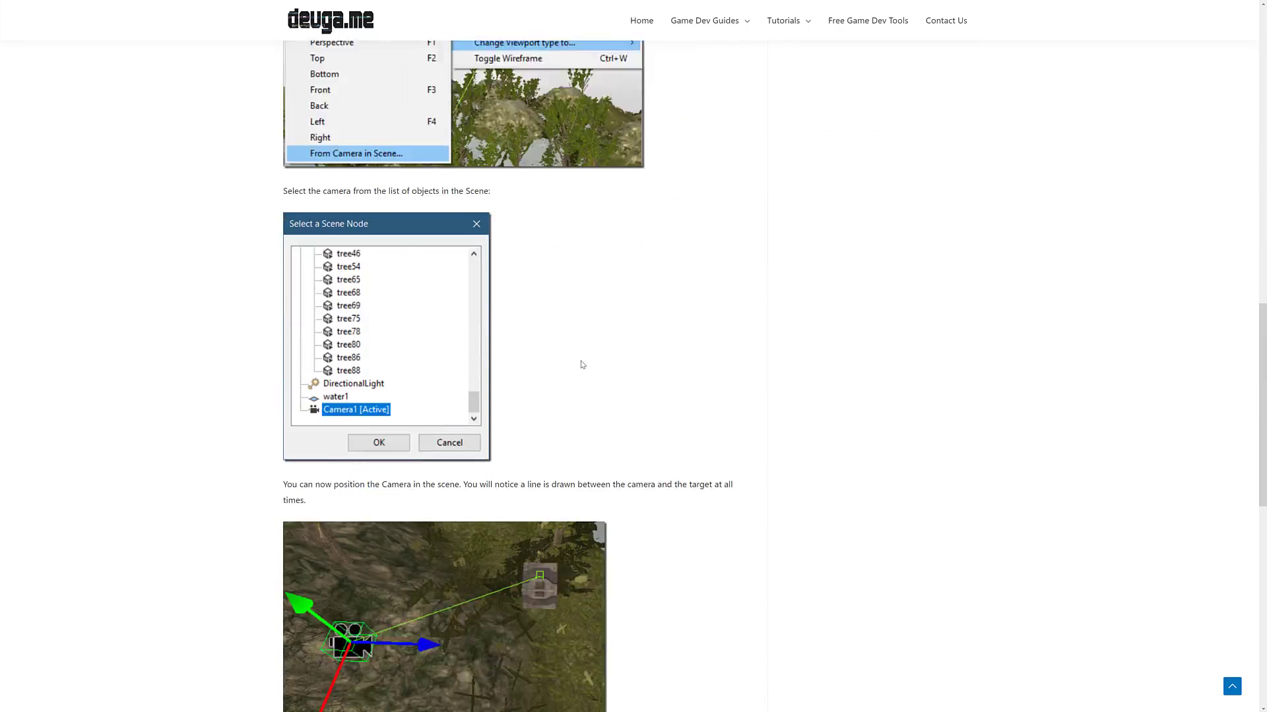
scroll(down, 3)
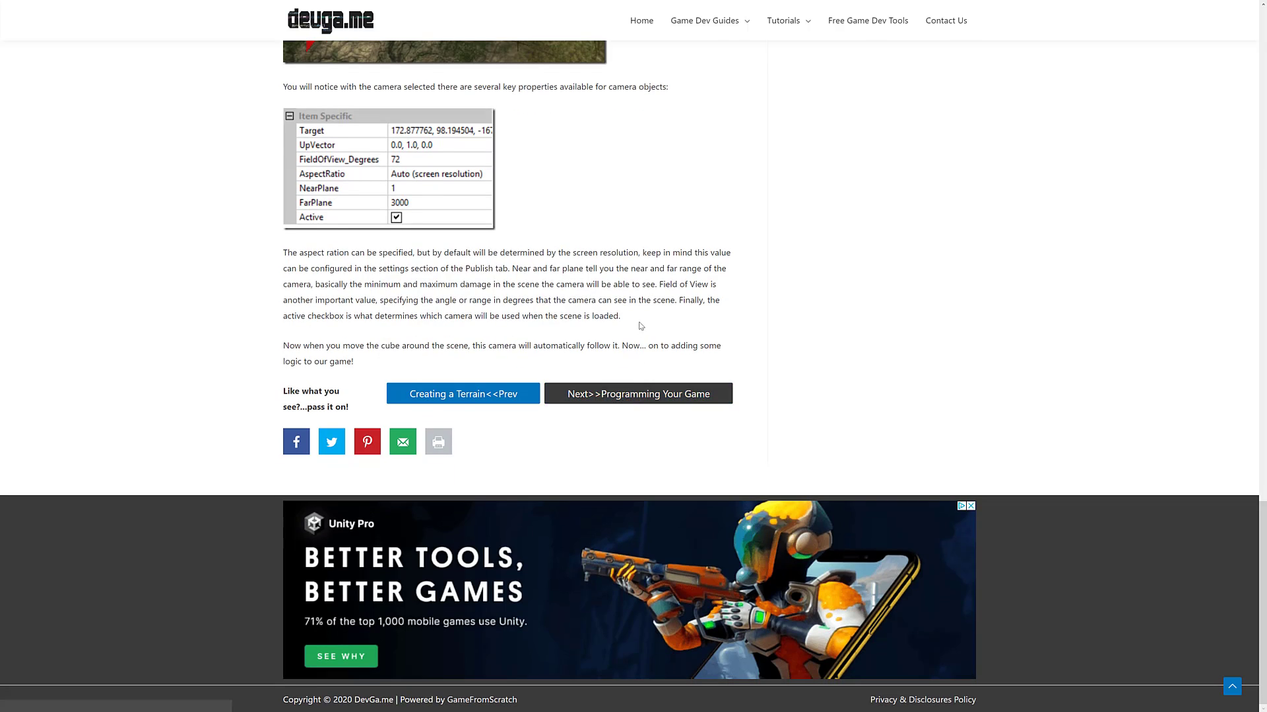
scroll(down, 3)
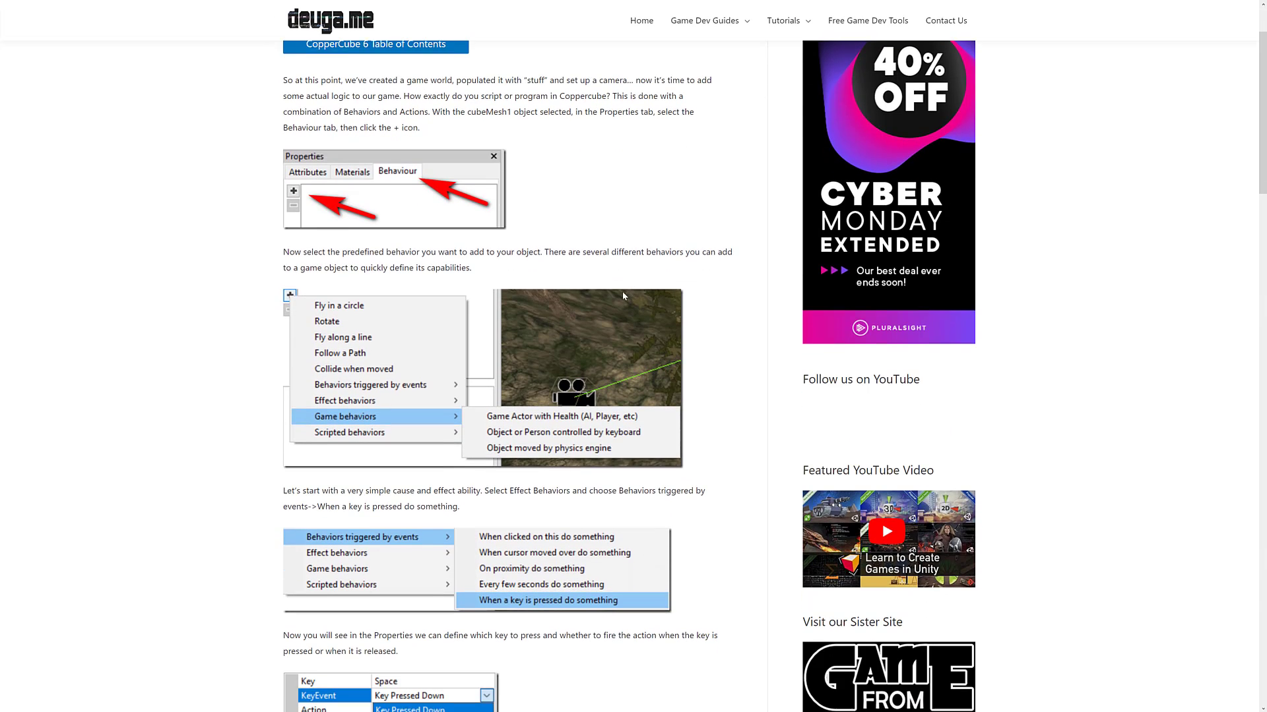
Step: Read down the Programming Your Game chapter on behaviors and actions
scroll(down, 3)
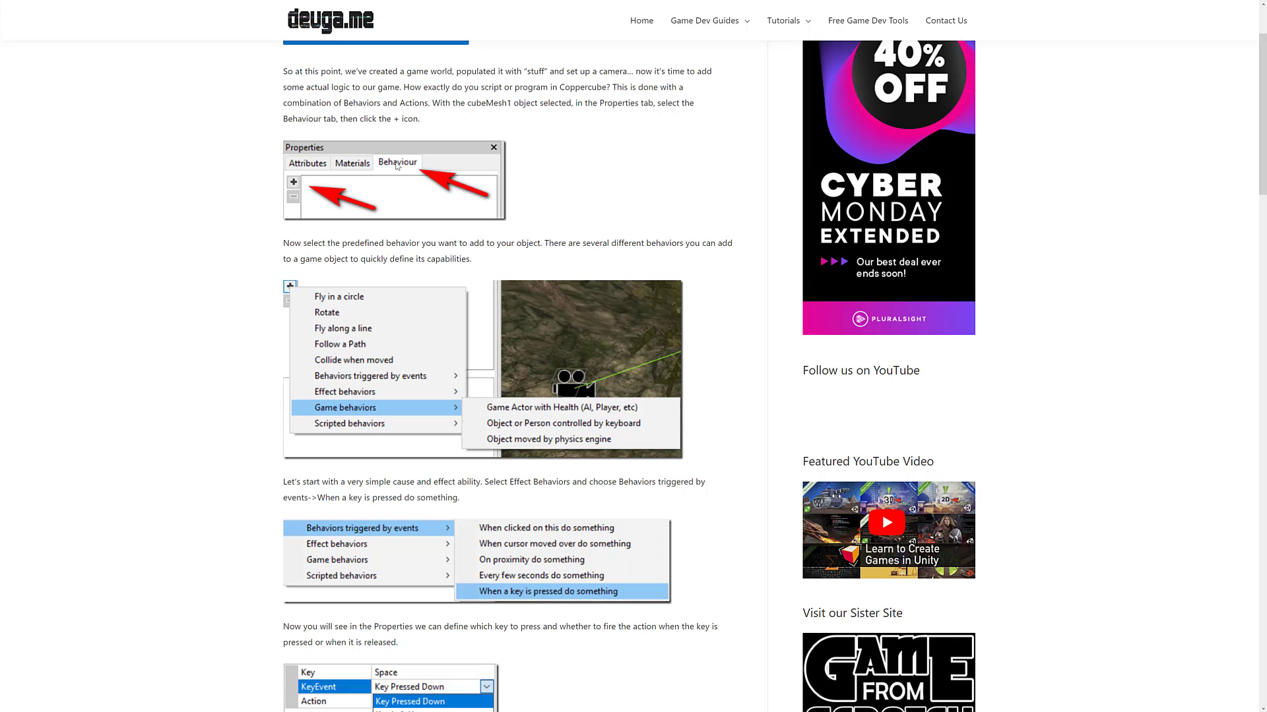
mouse_move(397, 183)
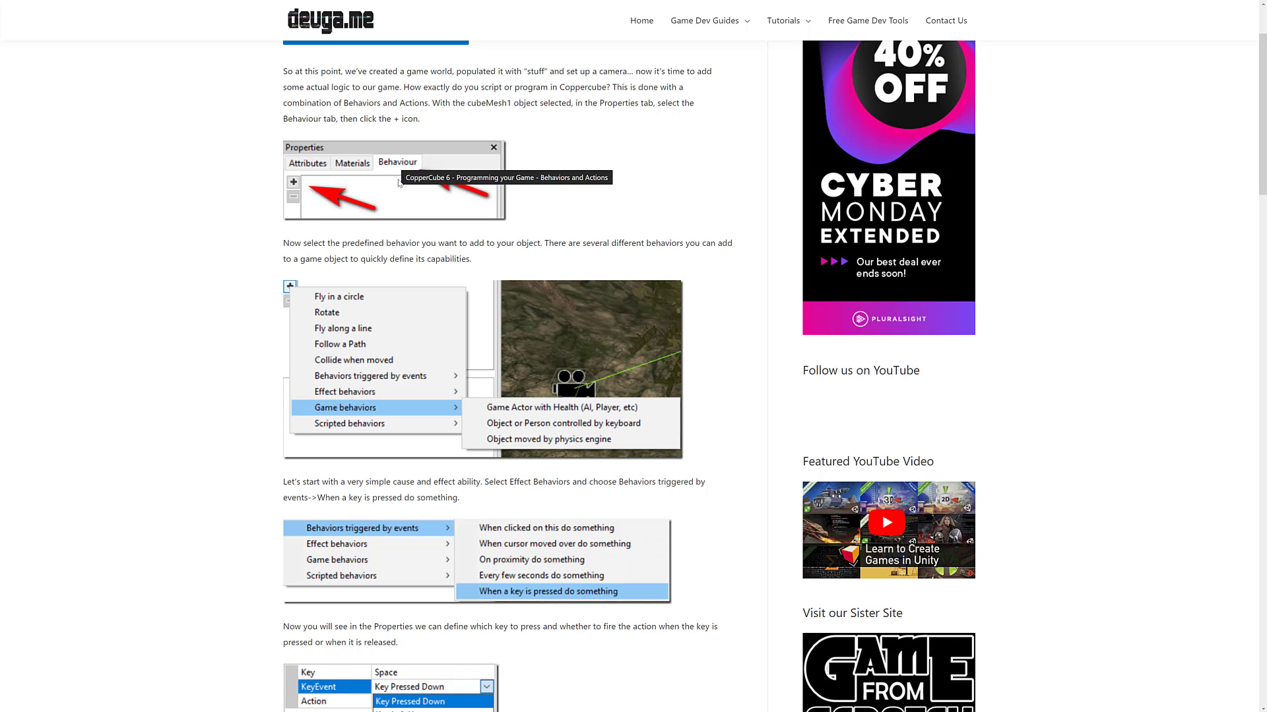
mouse_move(566, 445)
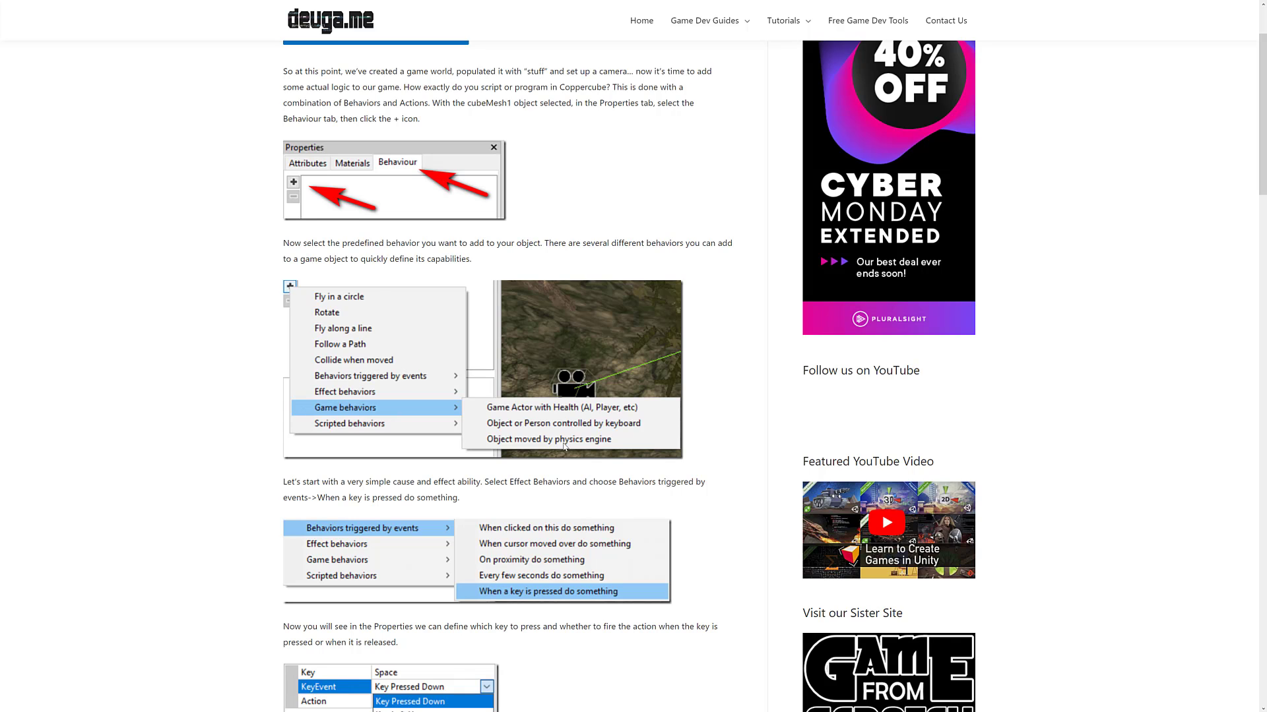
mouse_move(583, 396)
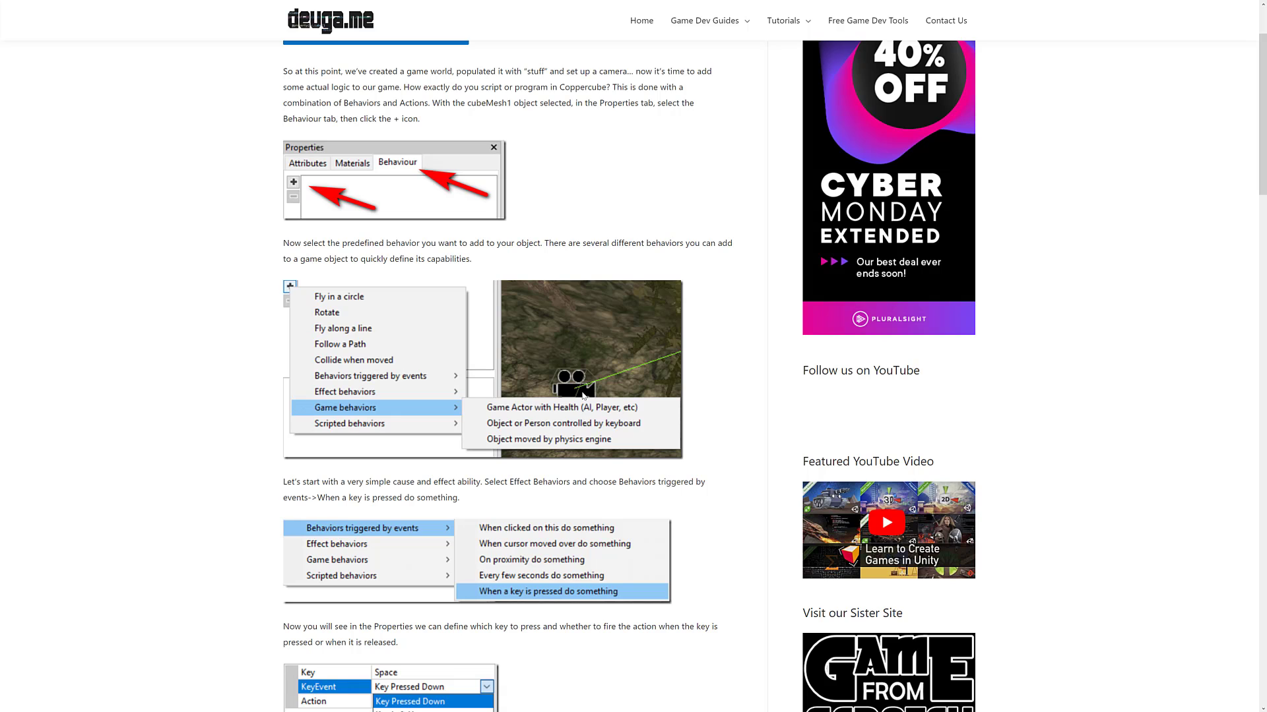
scroll(down, 3)
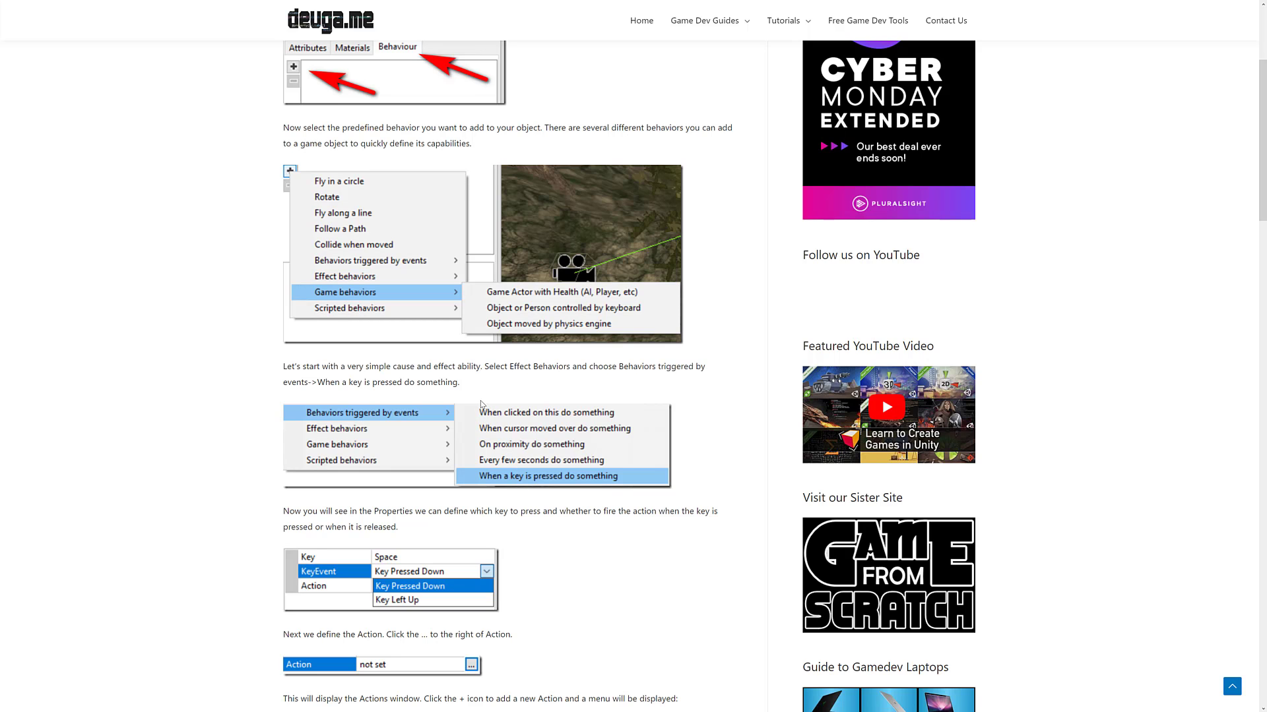
scroll(down, 3)
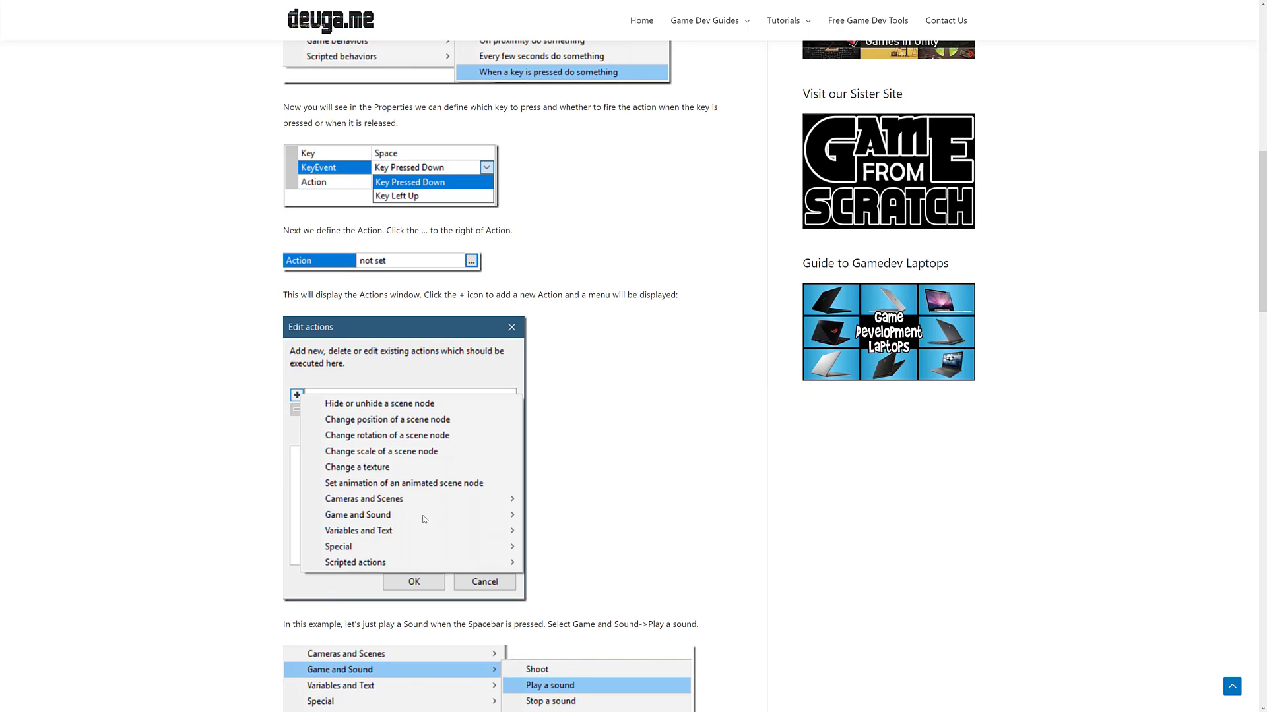
scroll(down, 3)
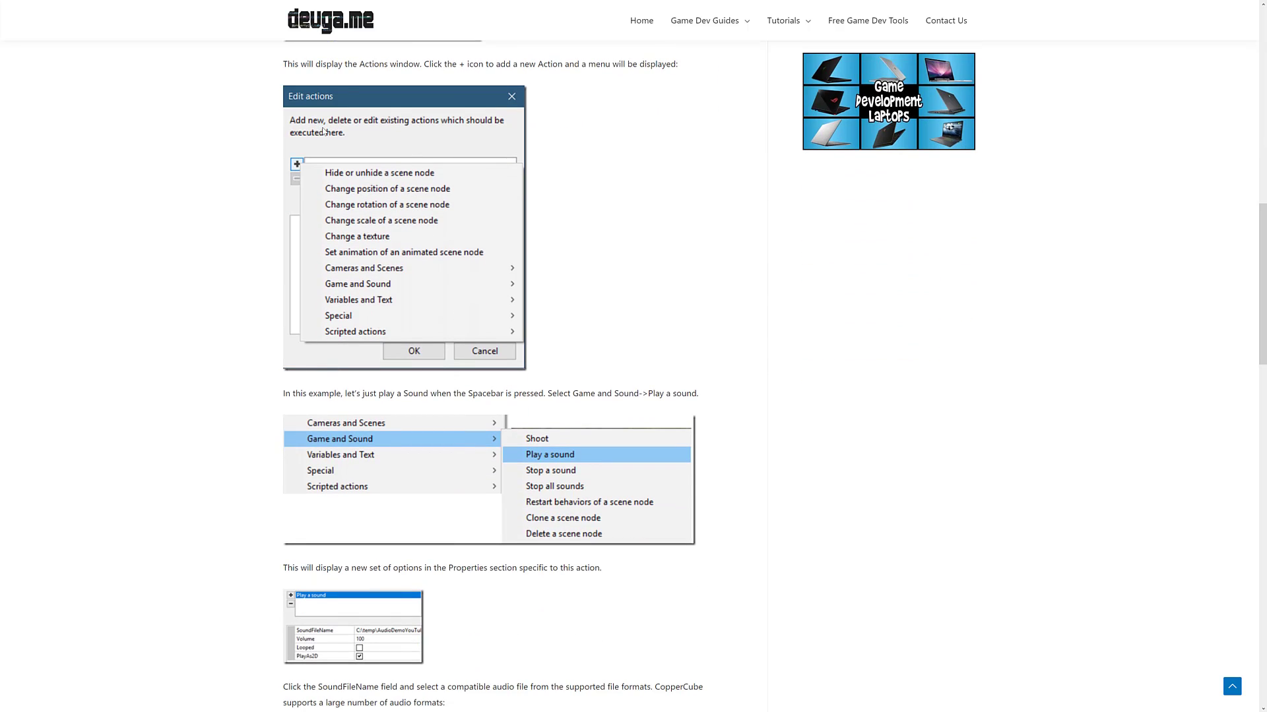
mouse_move(391, 181)
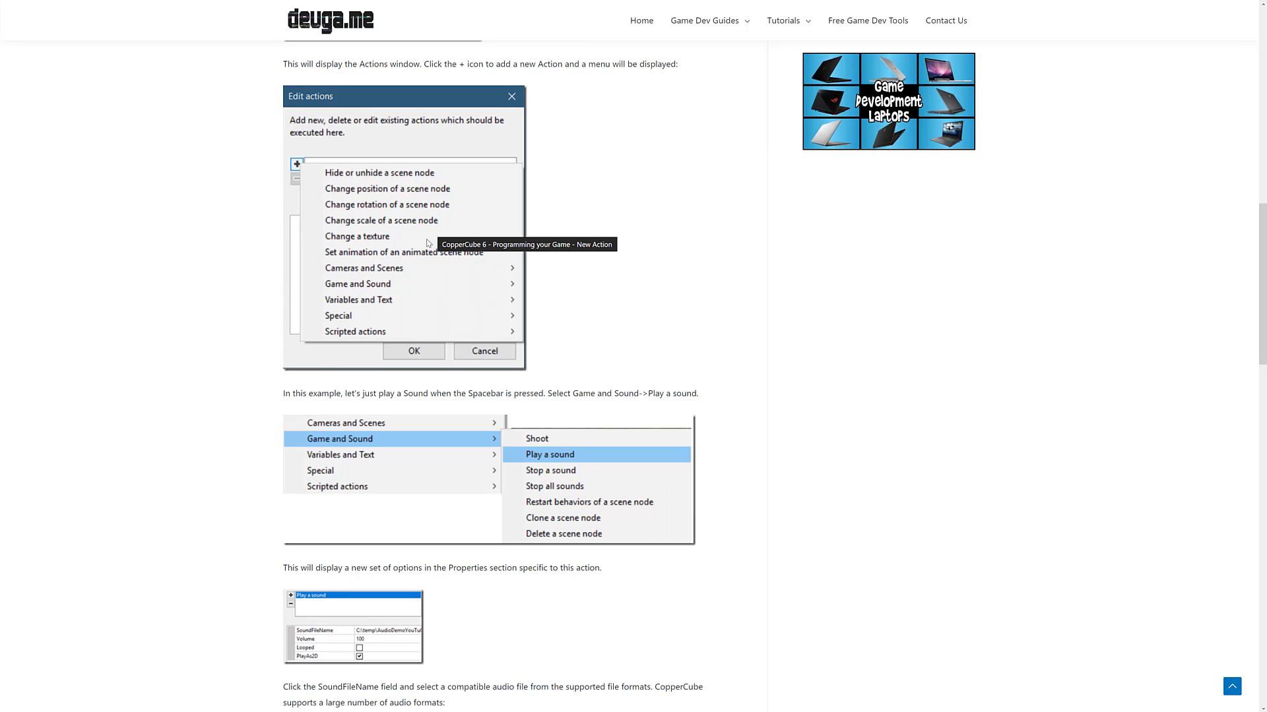
mouse_move(386, 261)
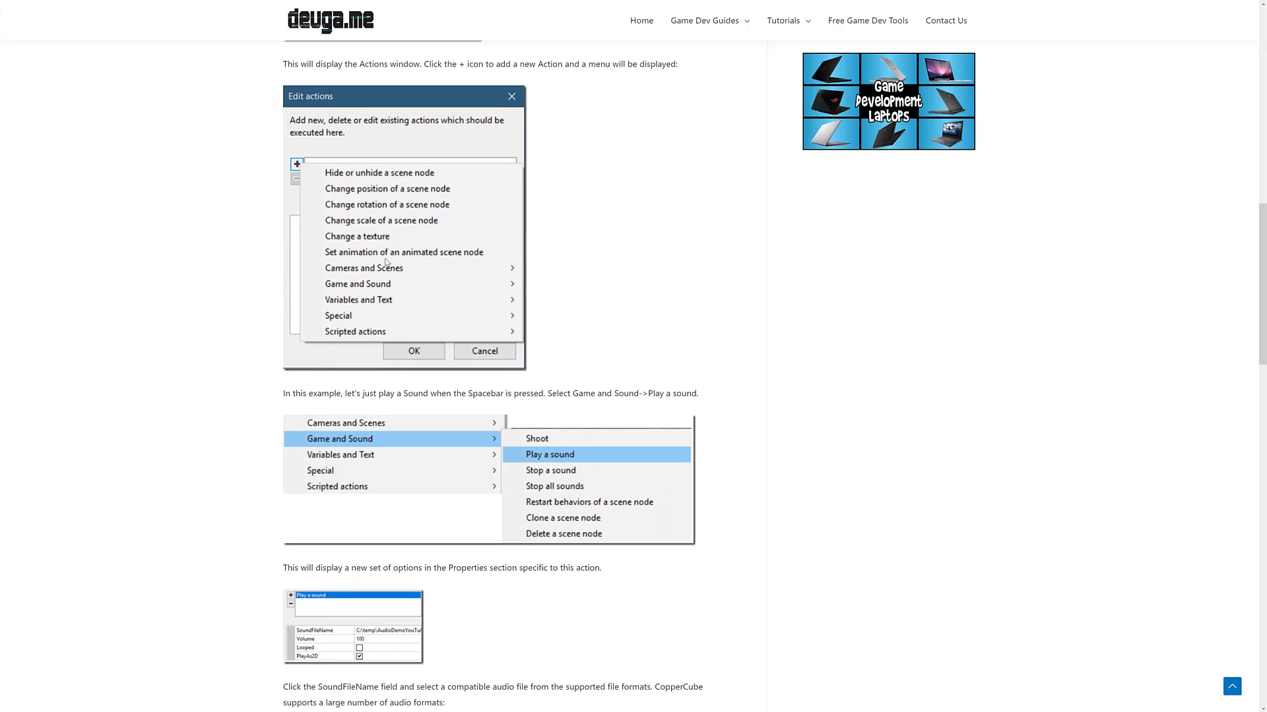
scroll(down, 3)
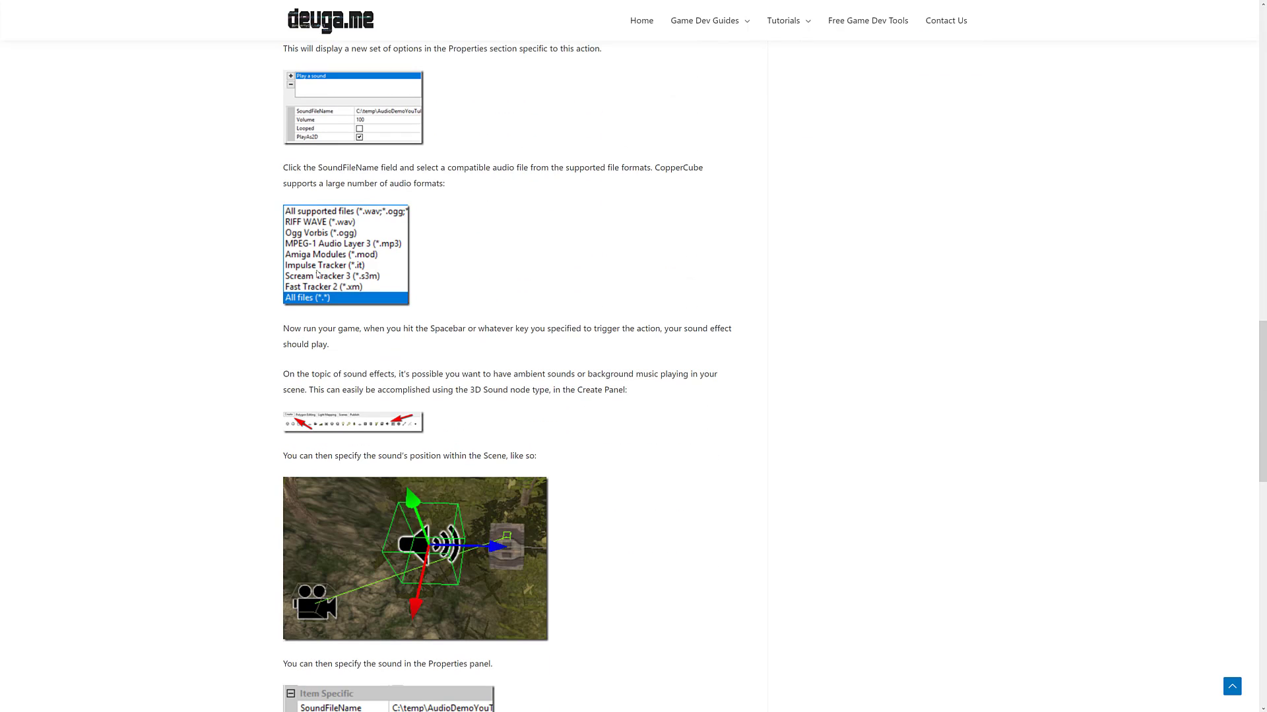
Step: Finish the behaviors and actions chapter and continue to Extending CopperCube with JavaScript
scroll(down, 3)
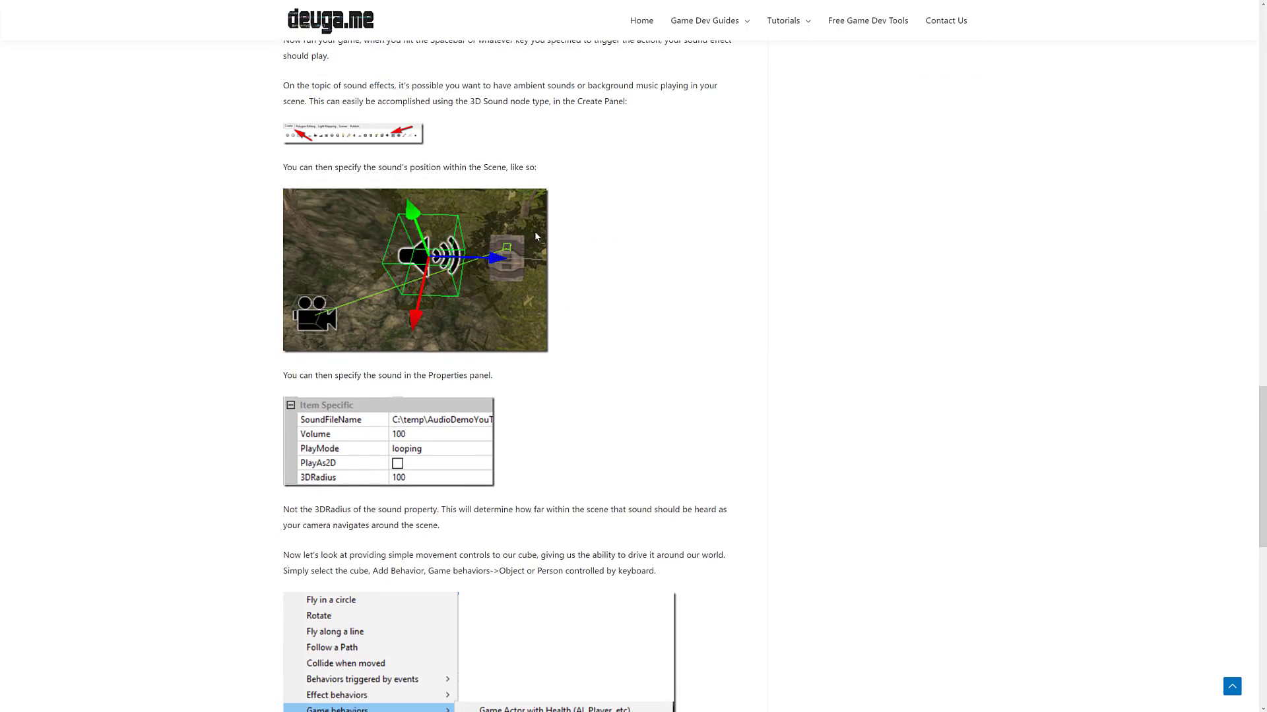
scroll(down, 3)
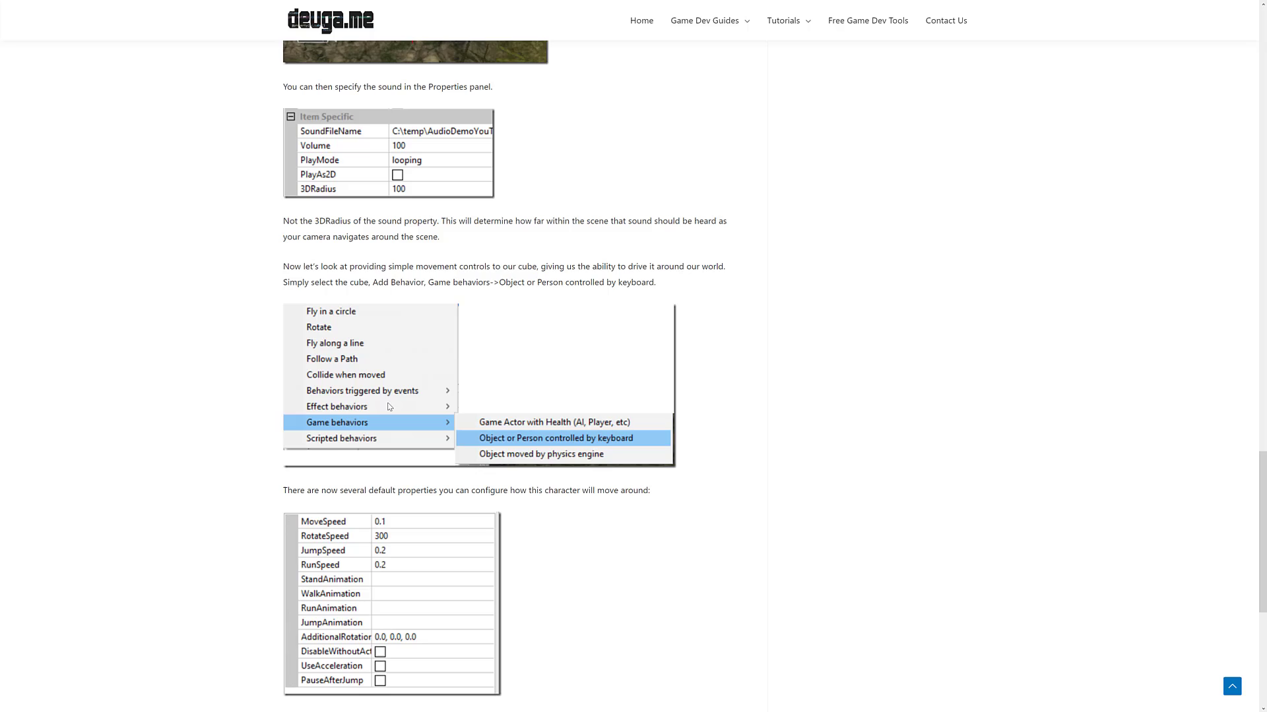
scroll(down, 3)
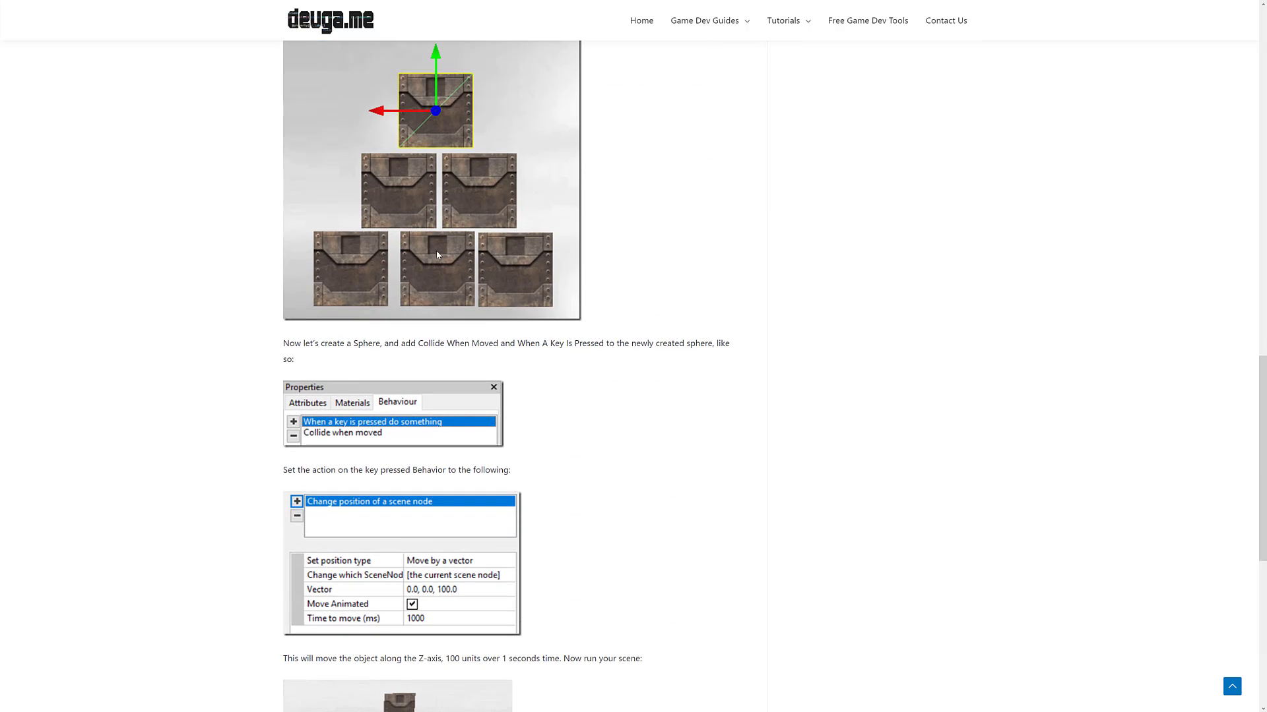
scroll(down, 3)
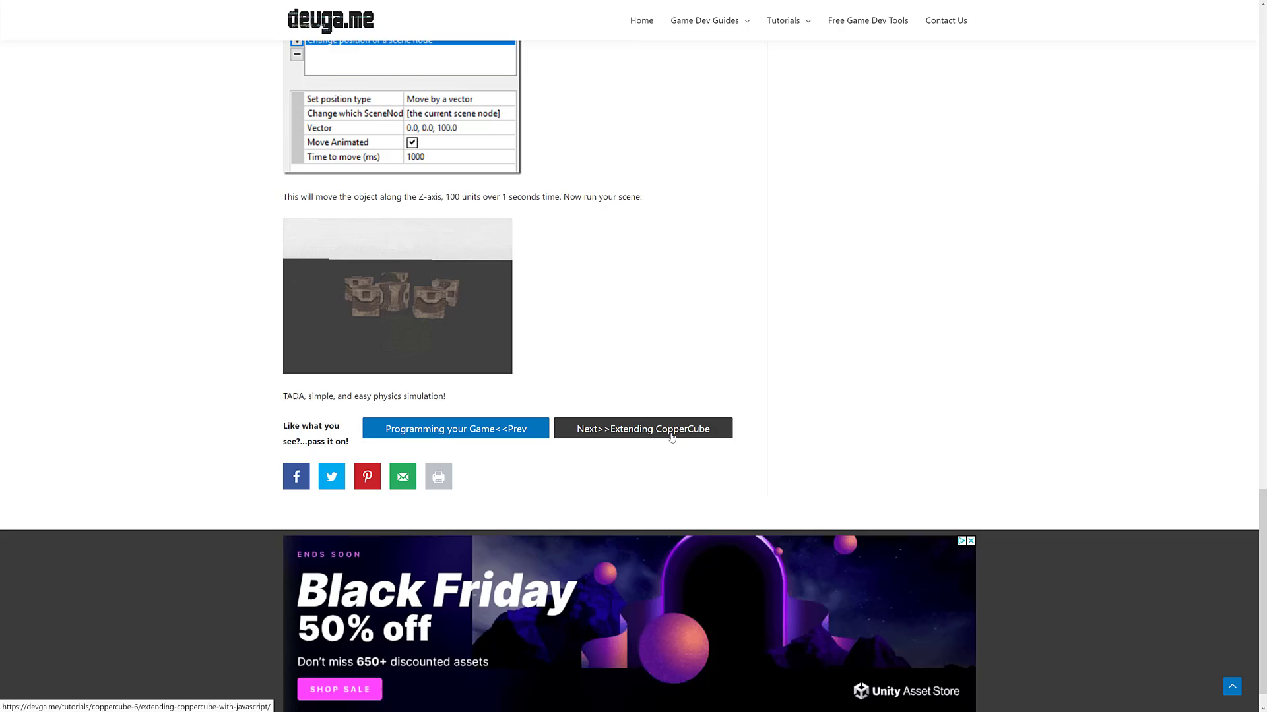
click(643, 429)
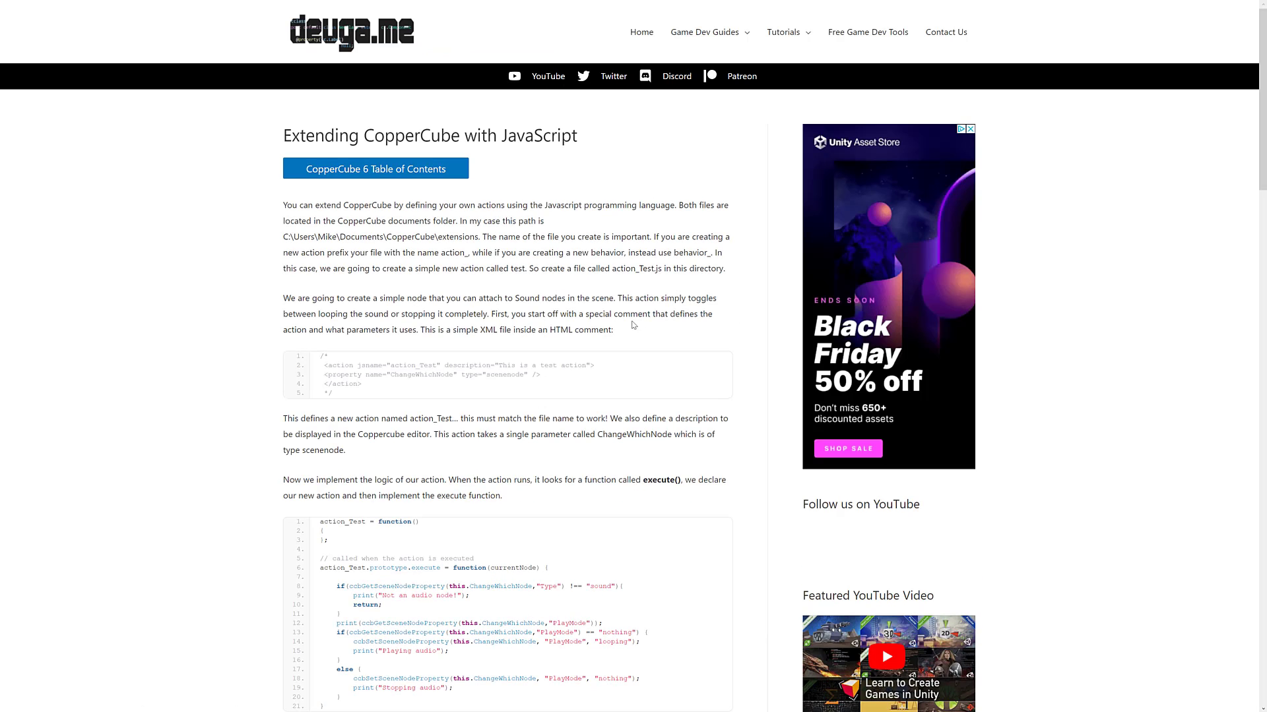
Step: Read through the Extending CopperCube with JavaScript chapter and continue to Scenes and Rooms
scroll(down, 3)
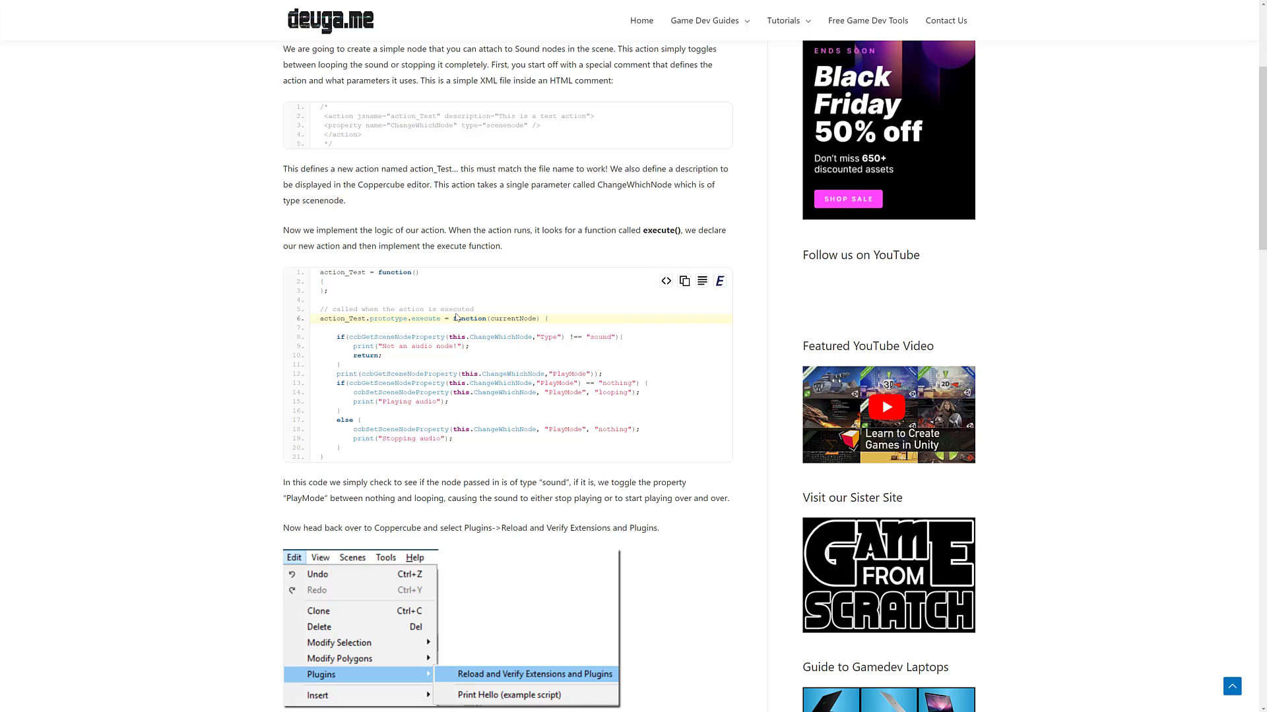
scroll(down, 3)
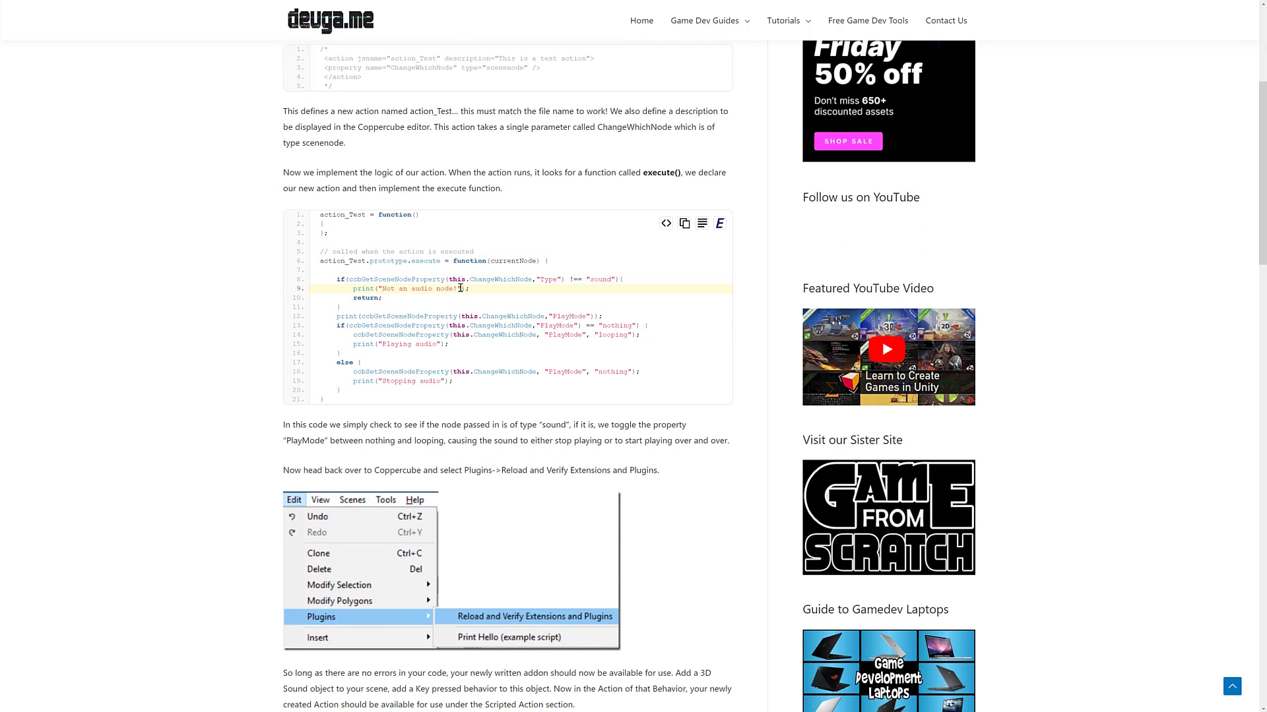
scroll(down, 3)
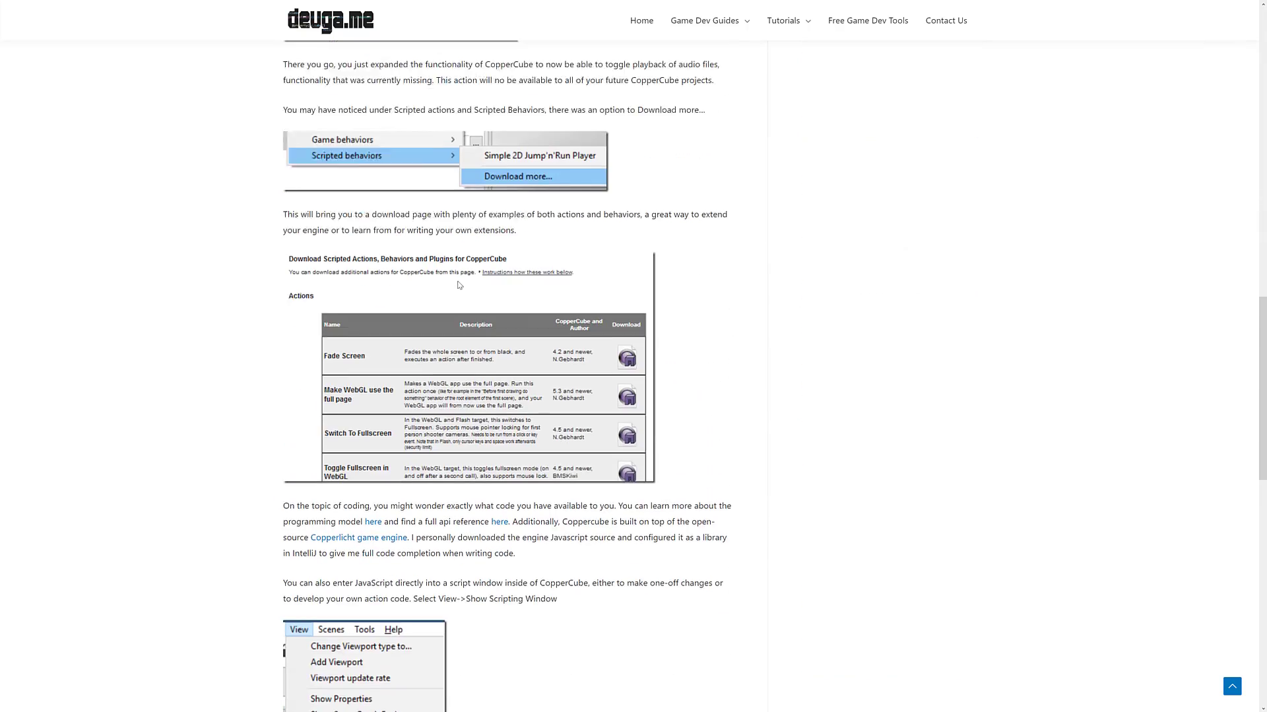
scroll(down, 3)
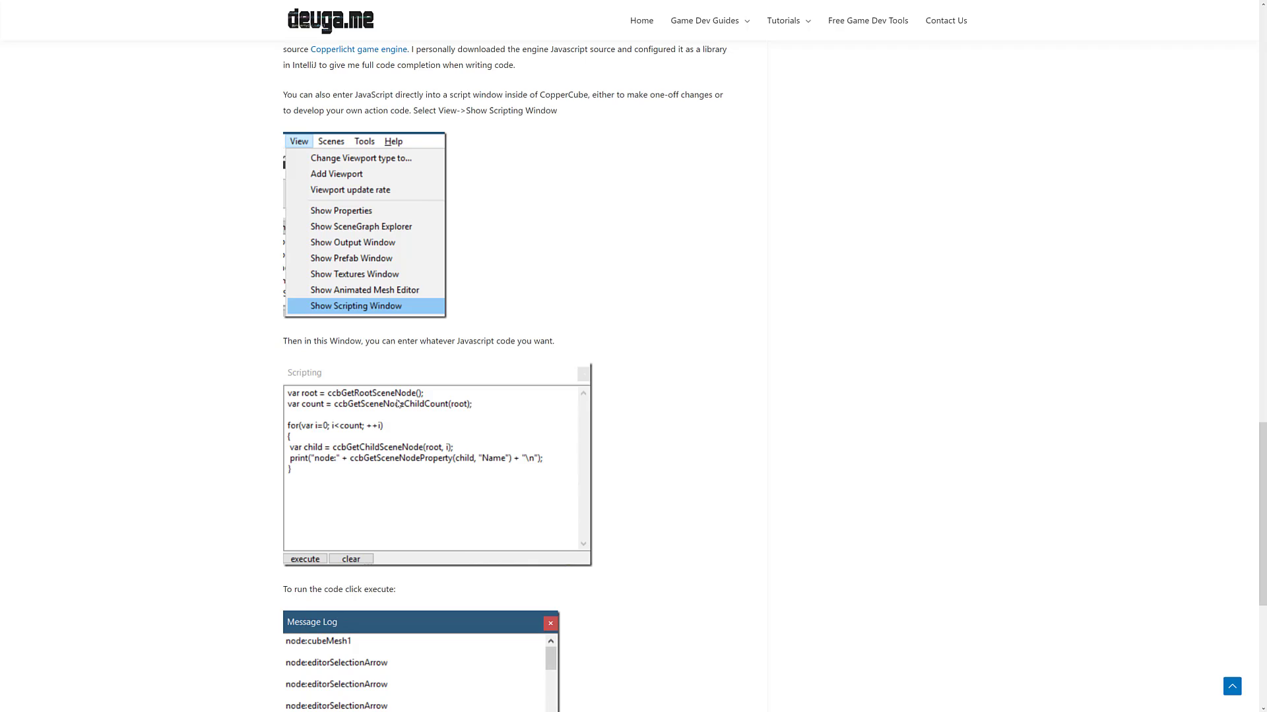
scroll(down, 3)
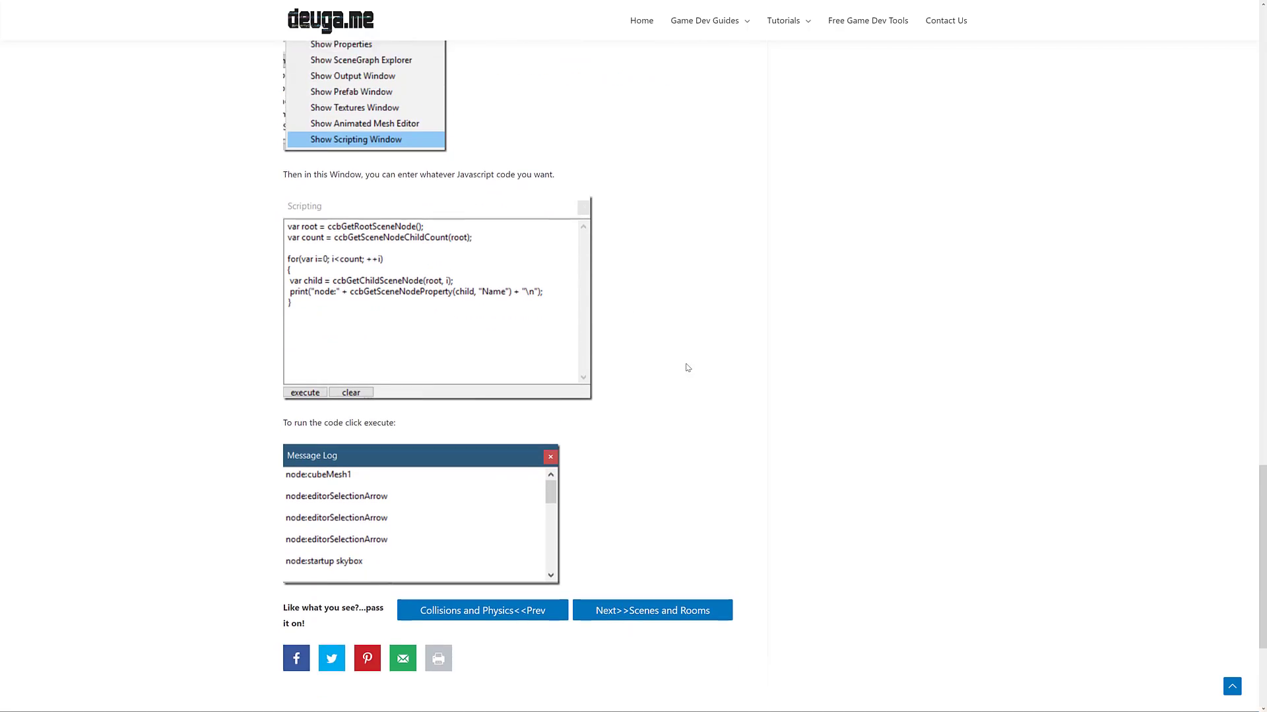
scroll(down, 3)
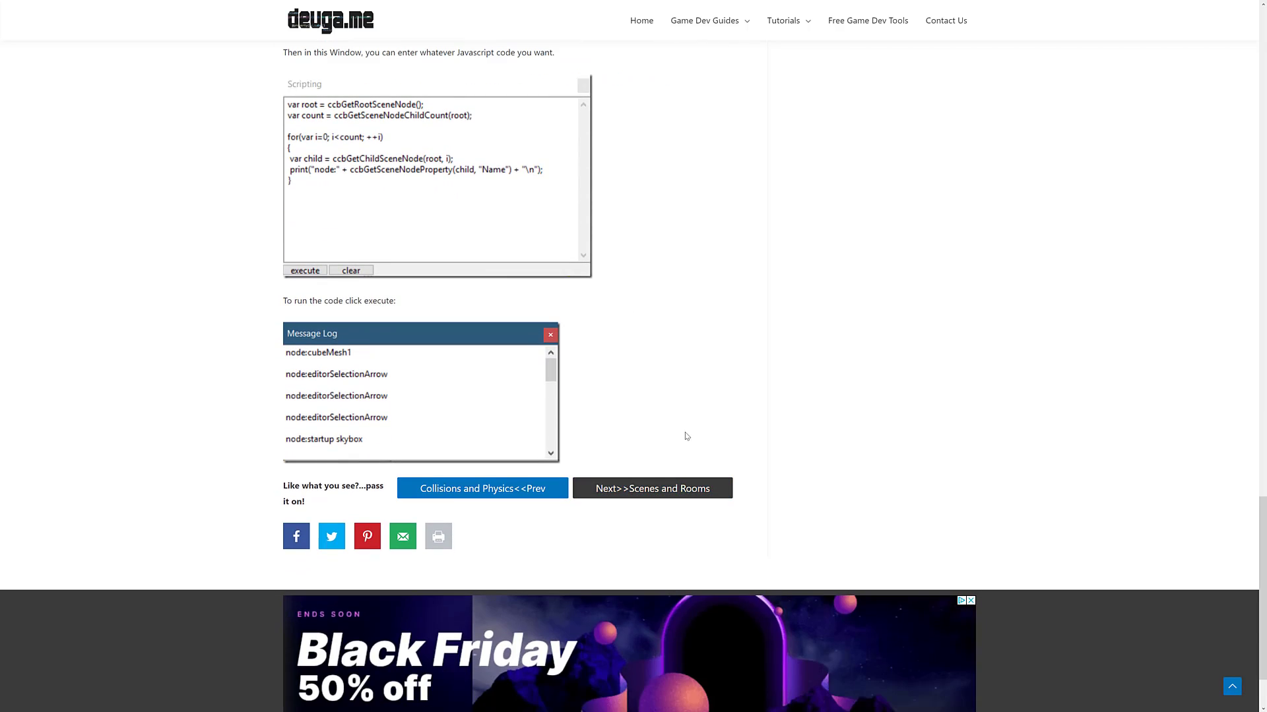
click(652, 488)
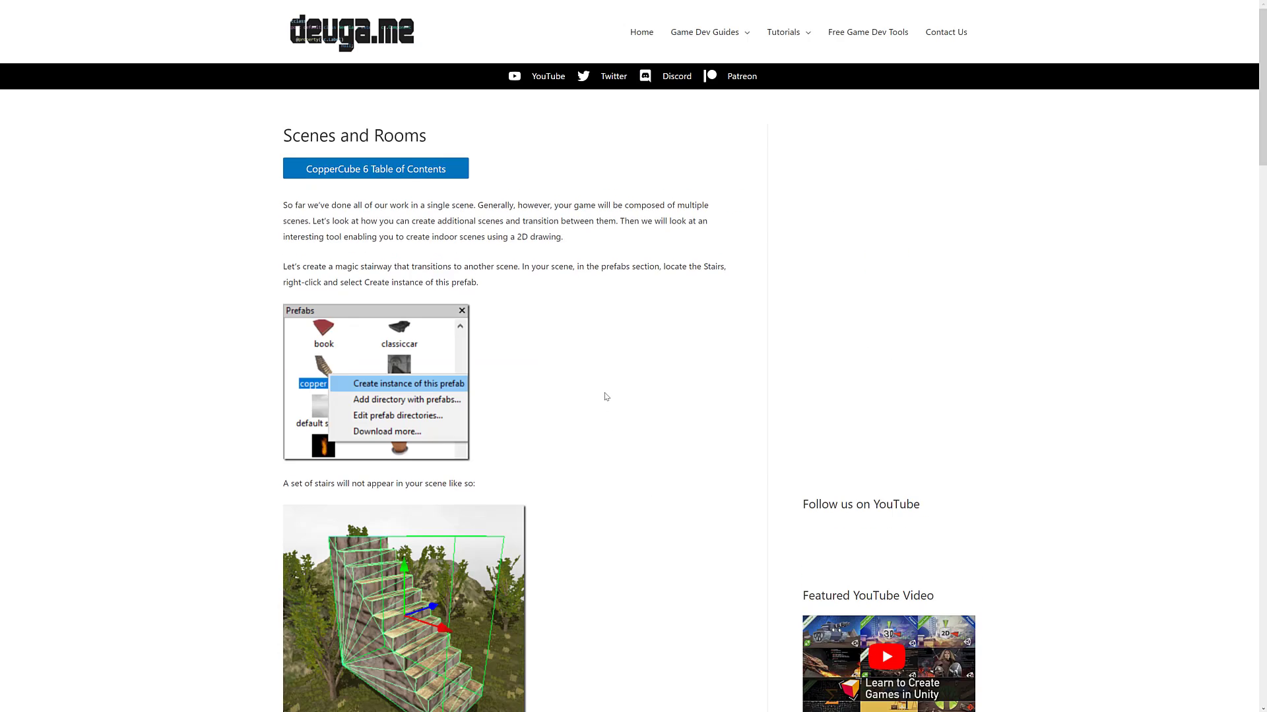
Step: Read through the Scenes and Rooms chapter and continue to Importing Your Assets
scroll(down, 3)
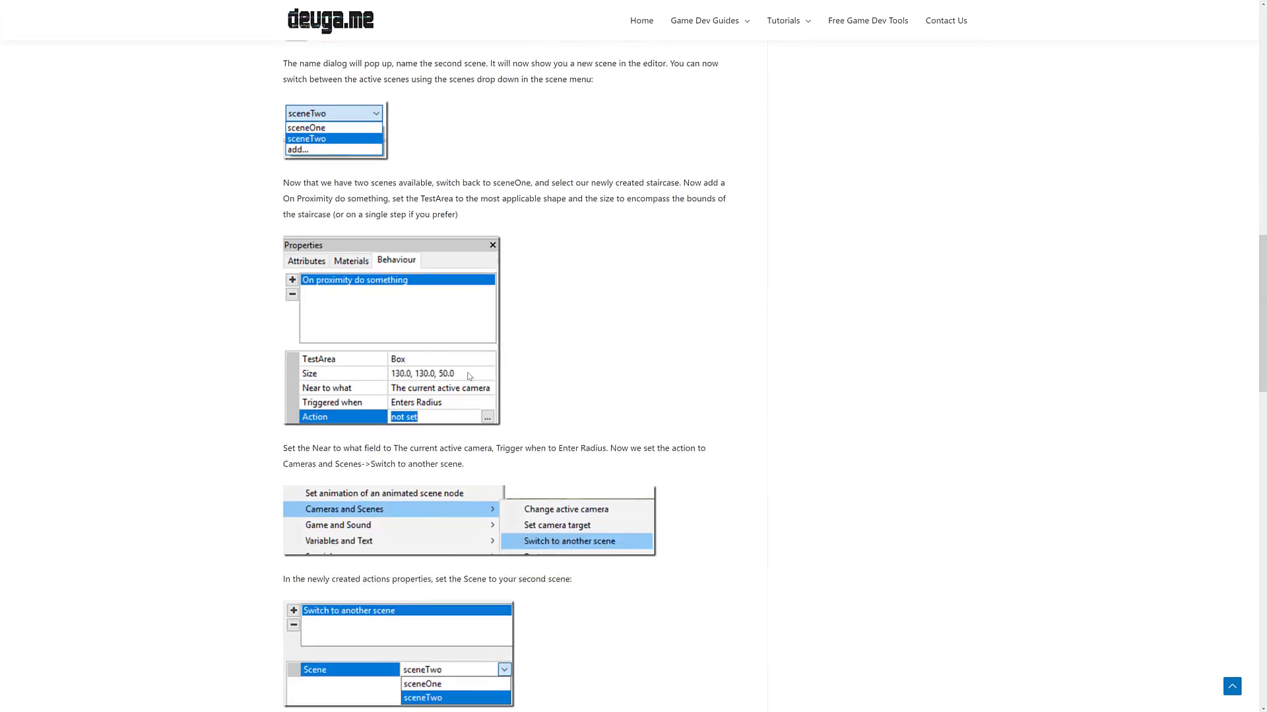
scroll(down, 3)
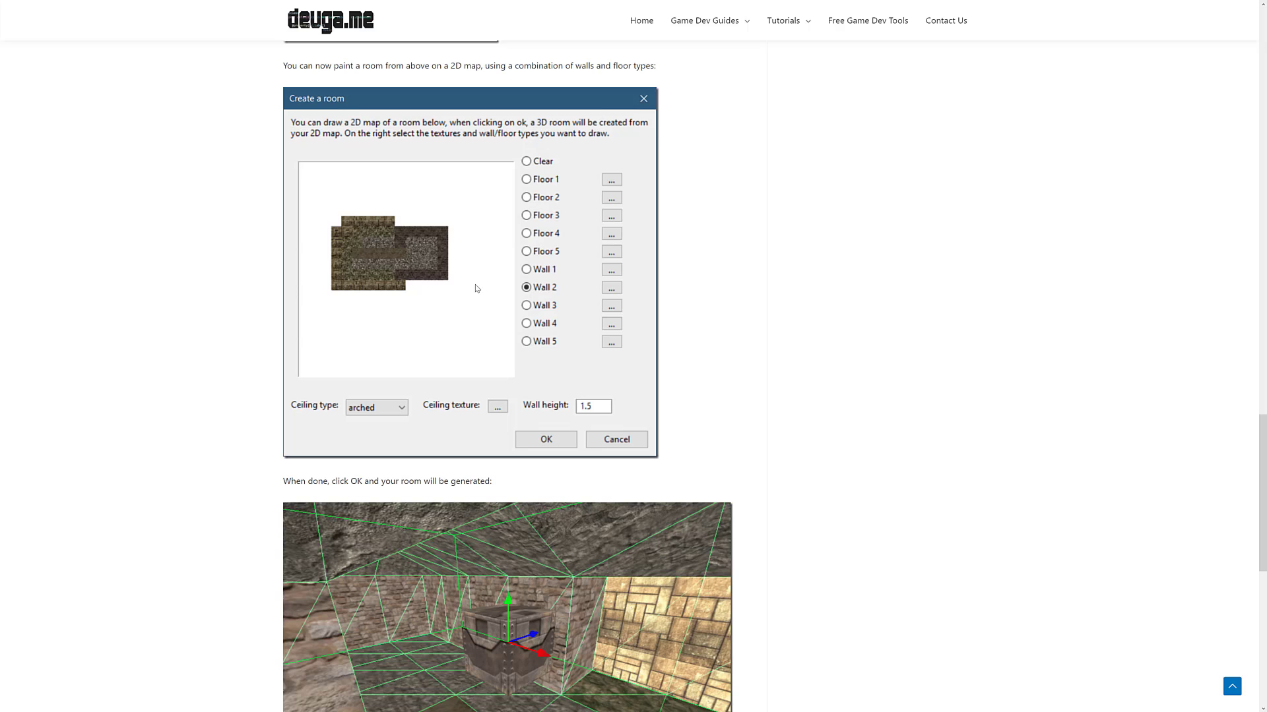
mouse_move(430, 274)
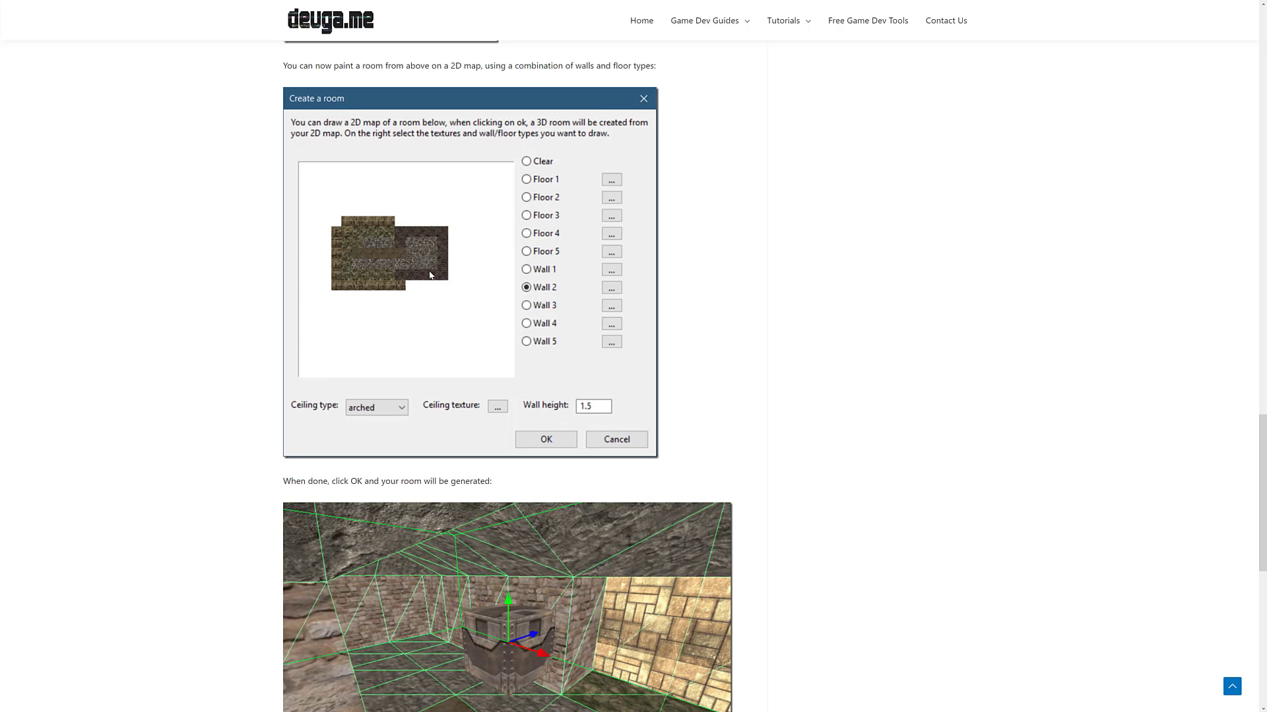
scroll(down, 3)
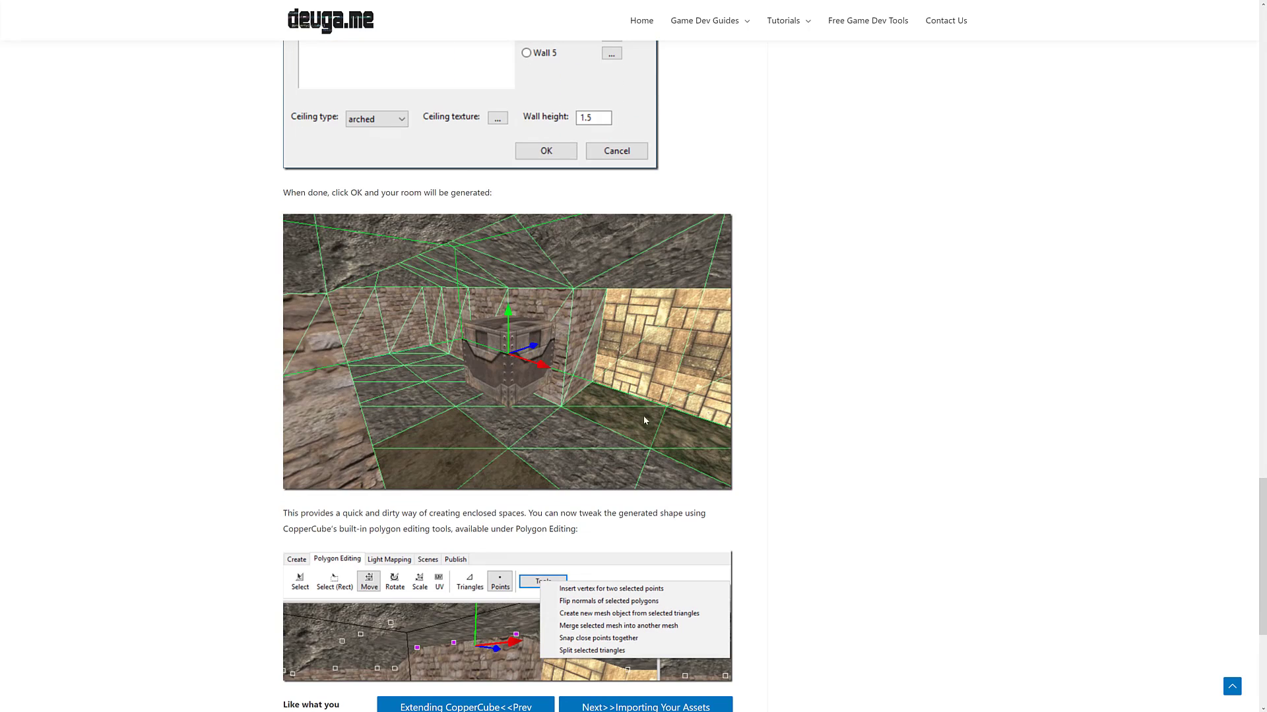
scroll(down, 3)
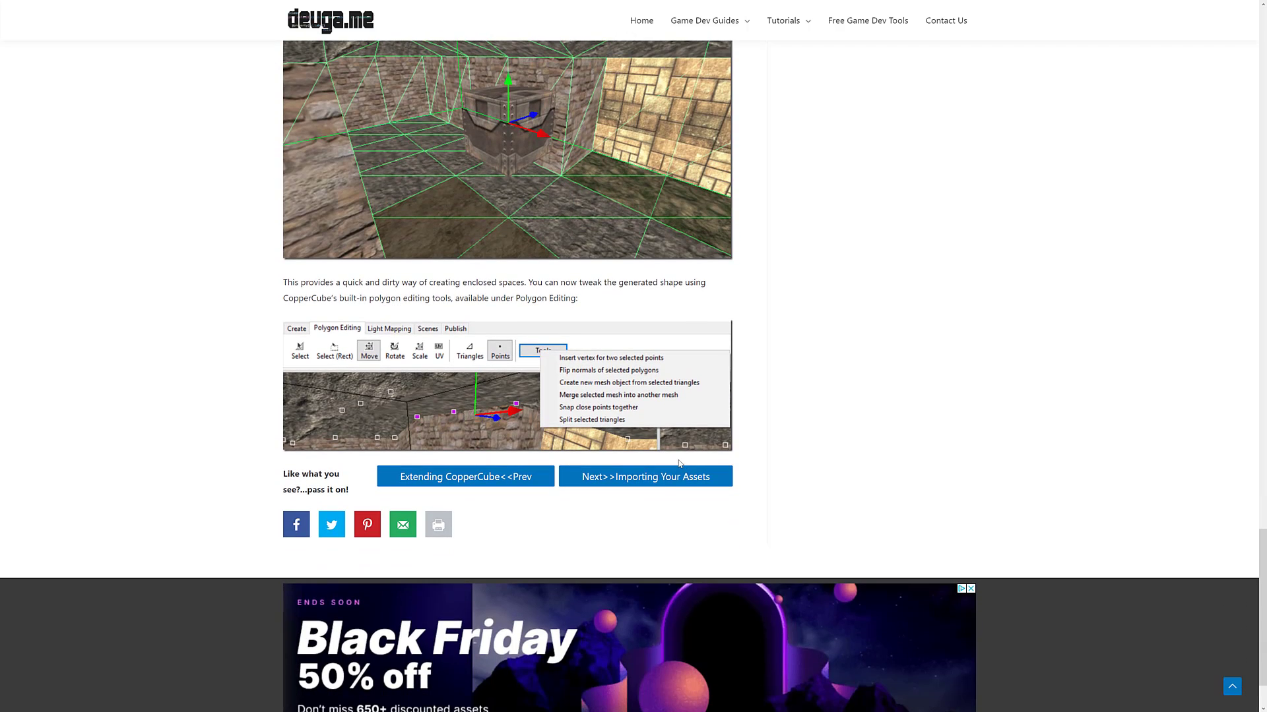
click(645, 476)
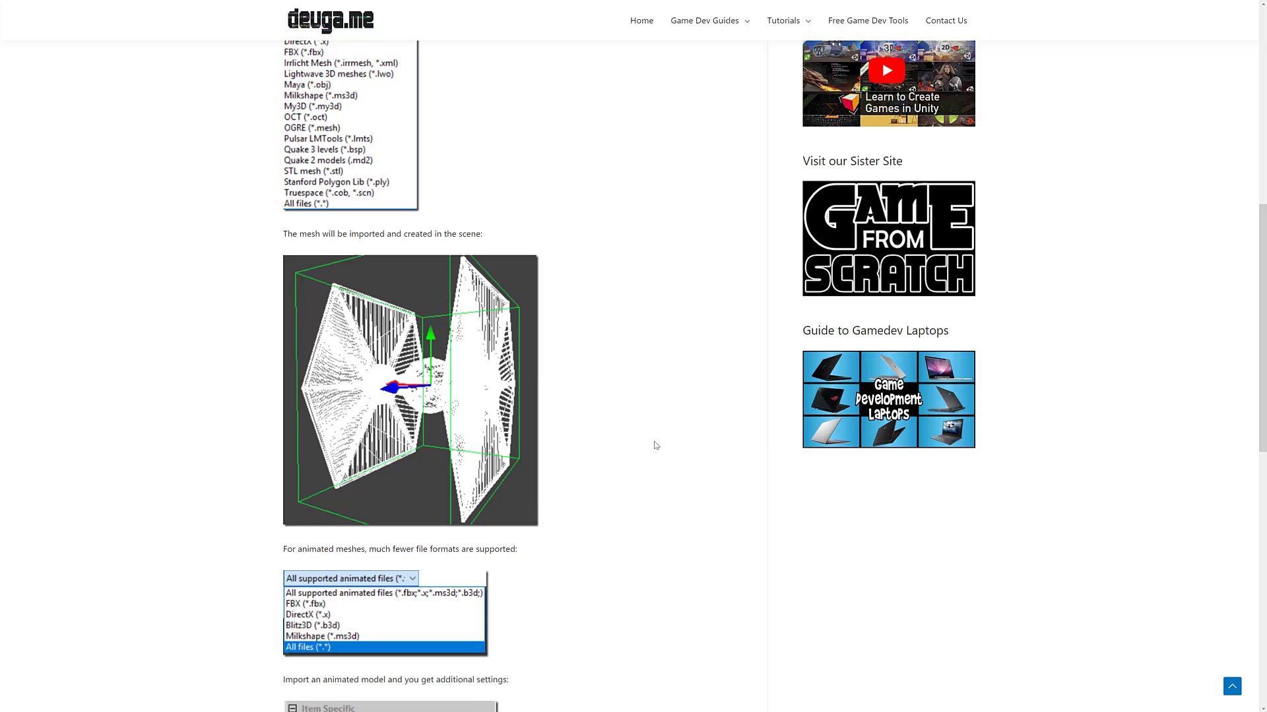
Step: Review the static and animated mesh format lists in the Importing Your Assets chapter
scroll(down, 3)
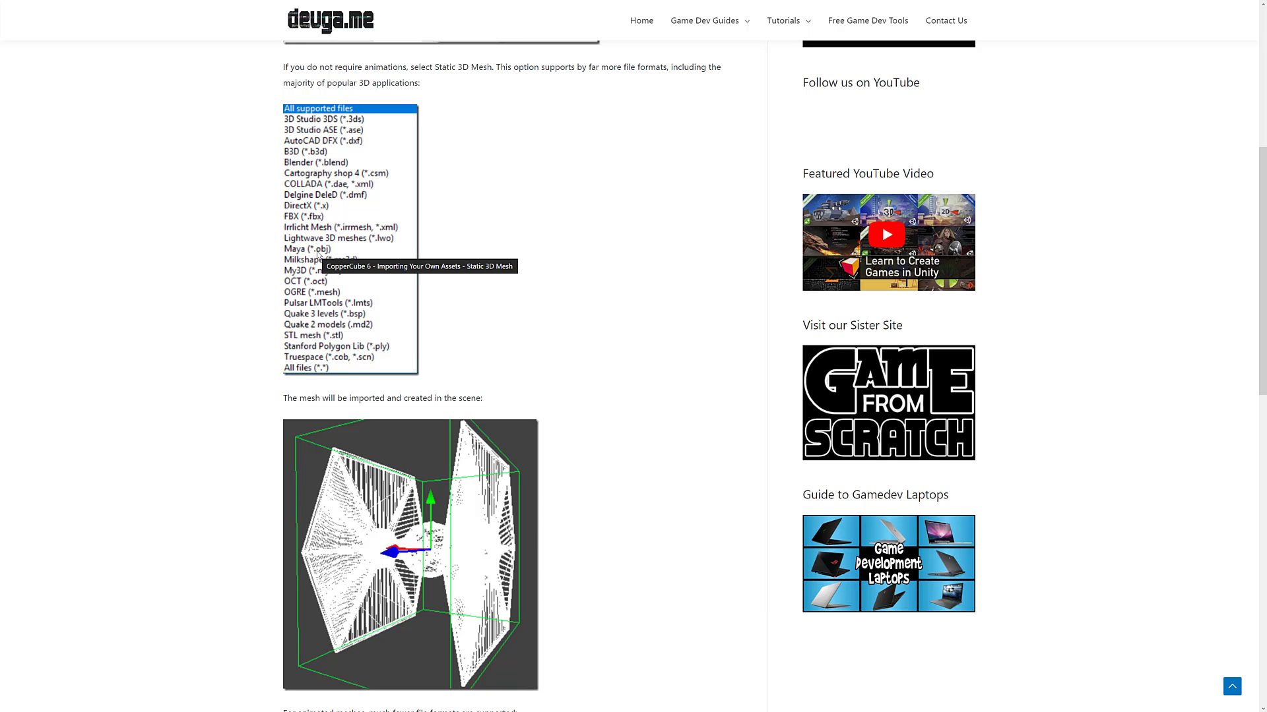
mouse_move(348, 133)
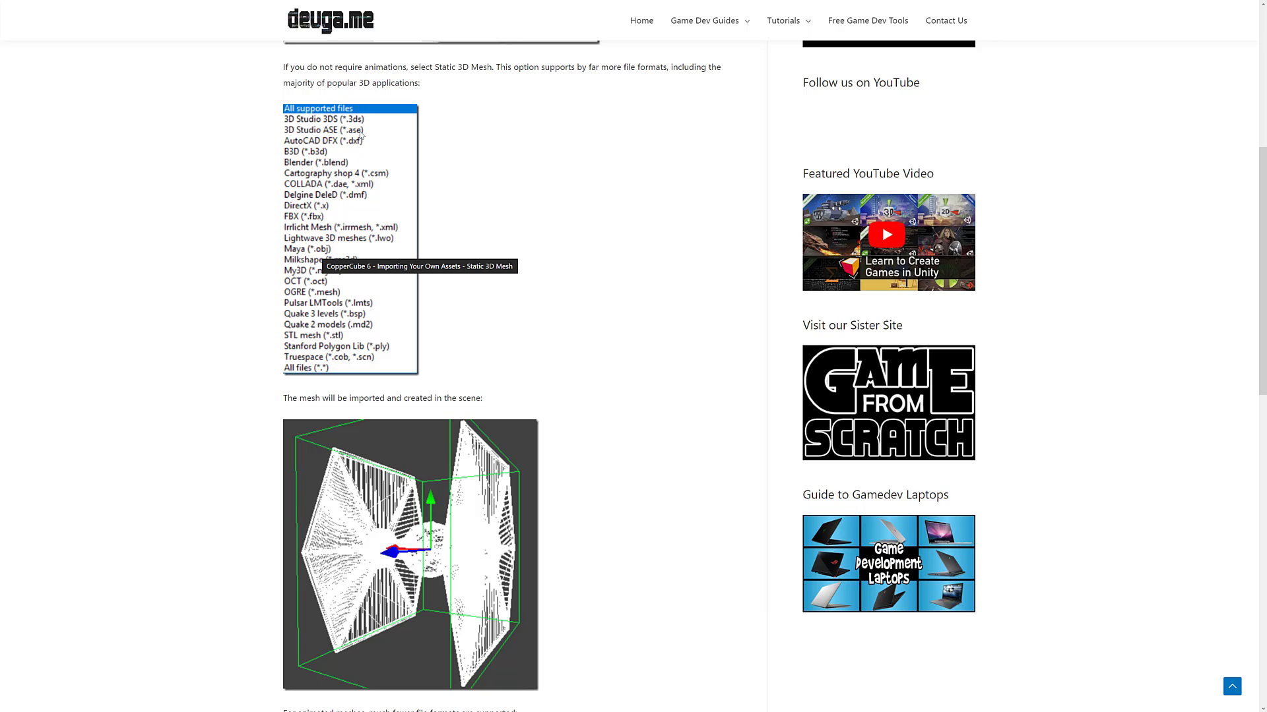
mouse_move(308, 186)
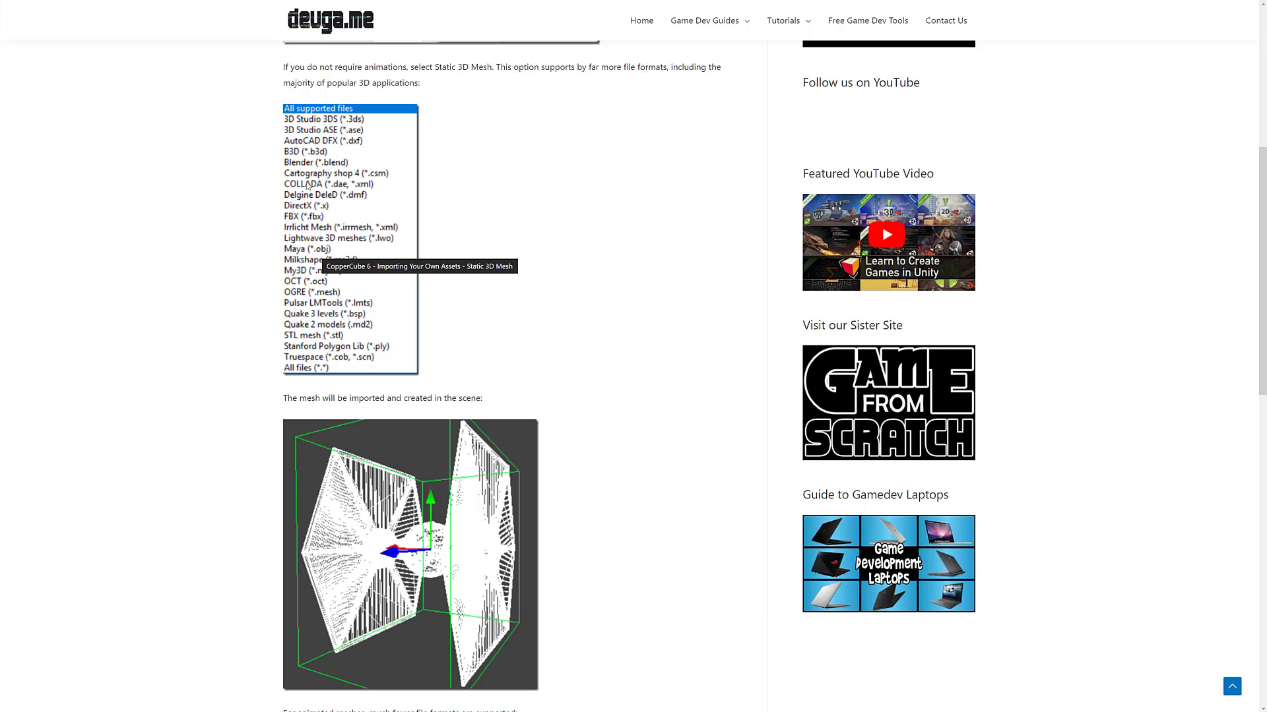
scroll(down, 3)
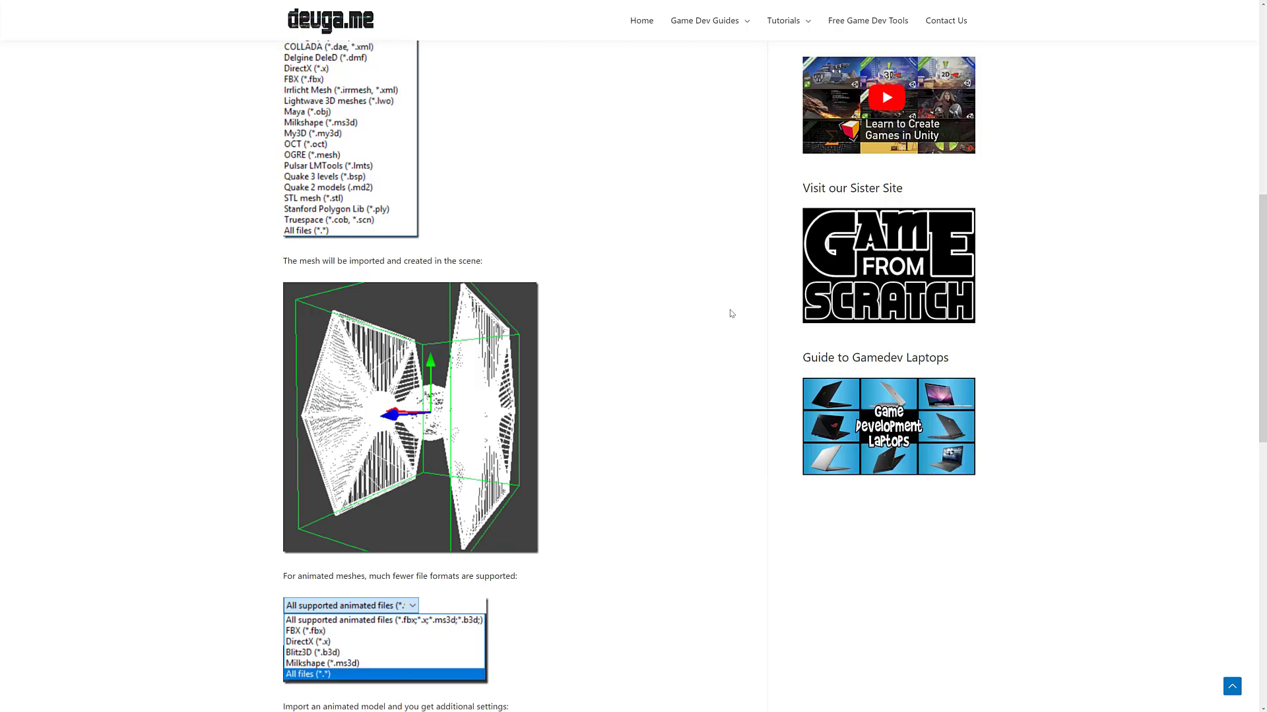
scroll(down, 3)
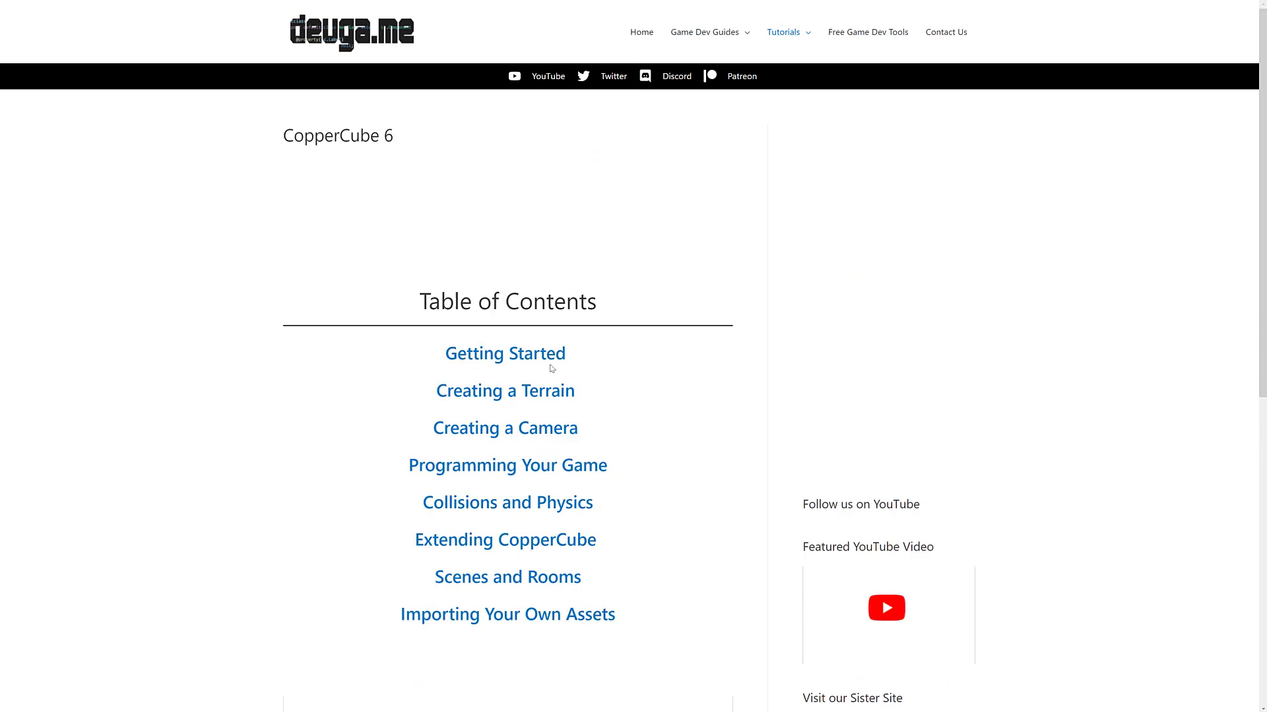
Step: Scroll the Table of Contents down to the CopperCube 6 Game Development 101 video
scroll(down, 3)
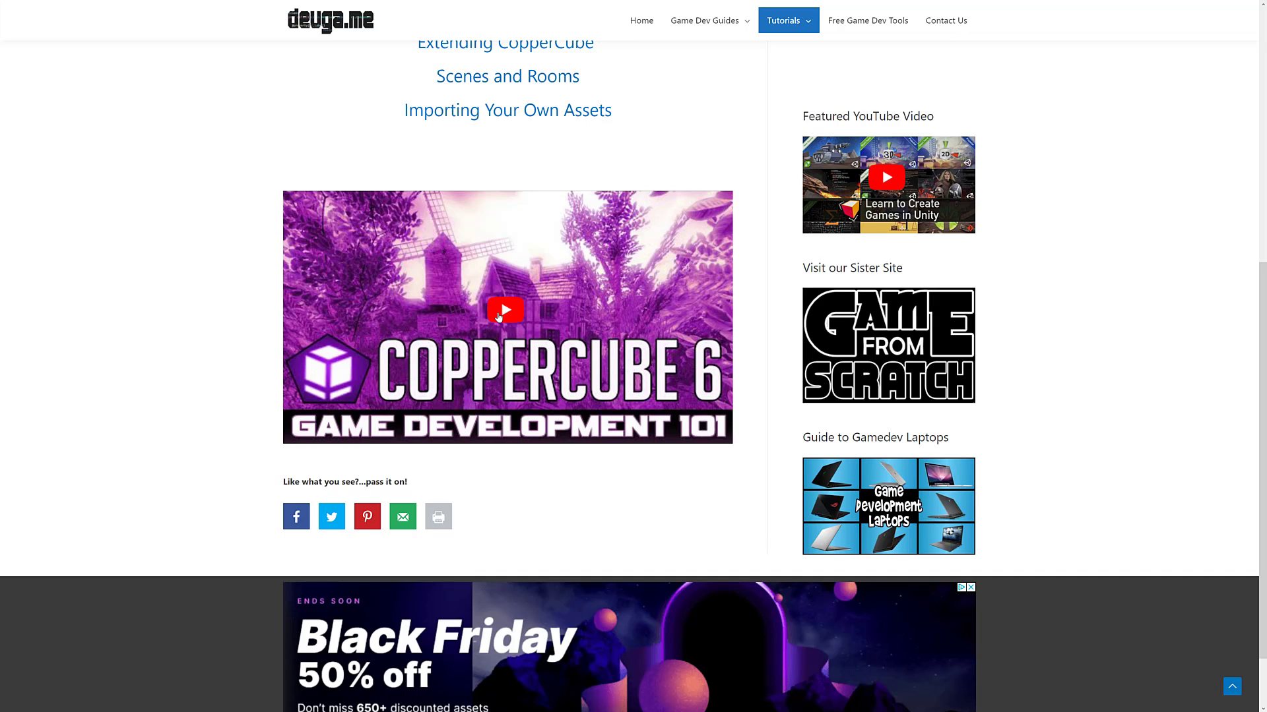
mouse_move(638, 220)
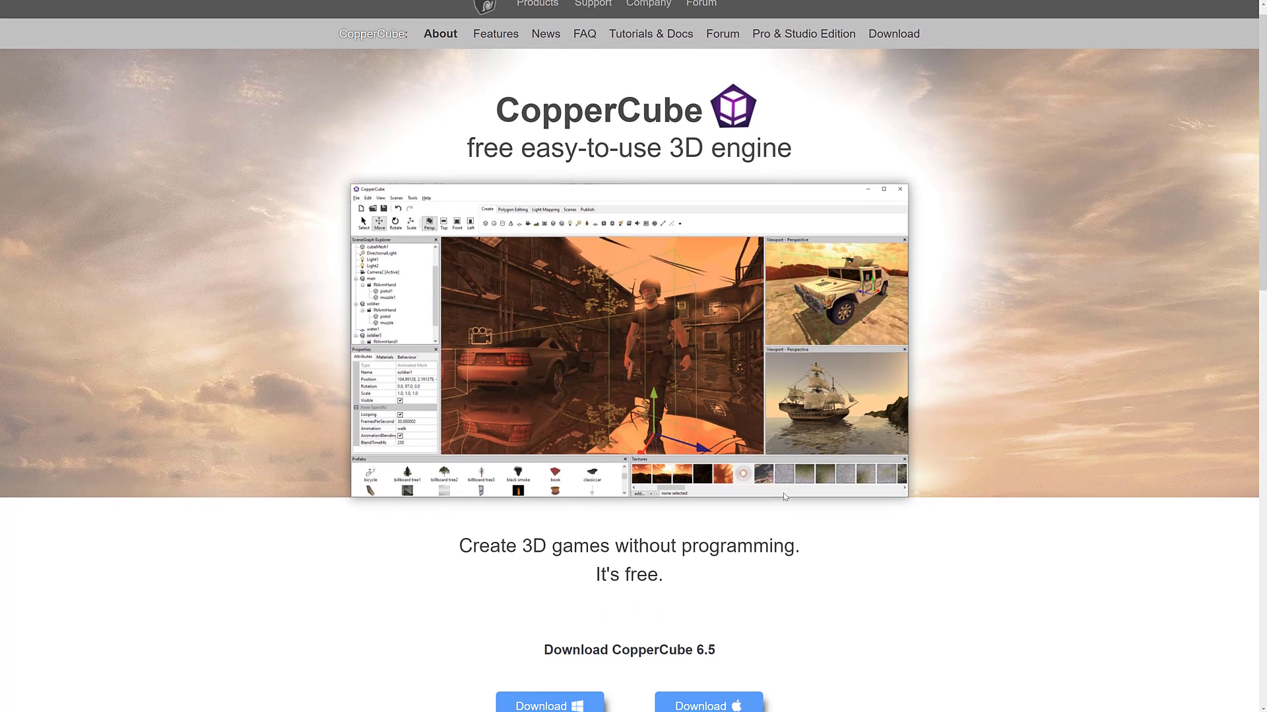
Step: Scroll the ambiera.com CopperCube page down to the Download CopperCube 6.5 section
scroll(down, 3)
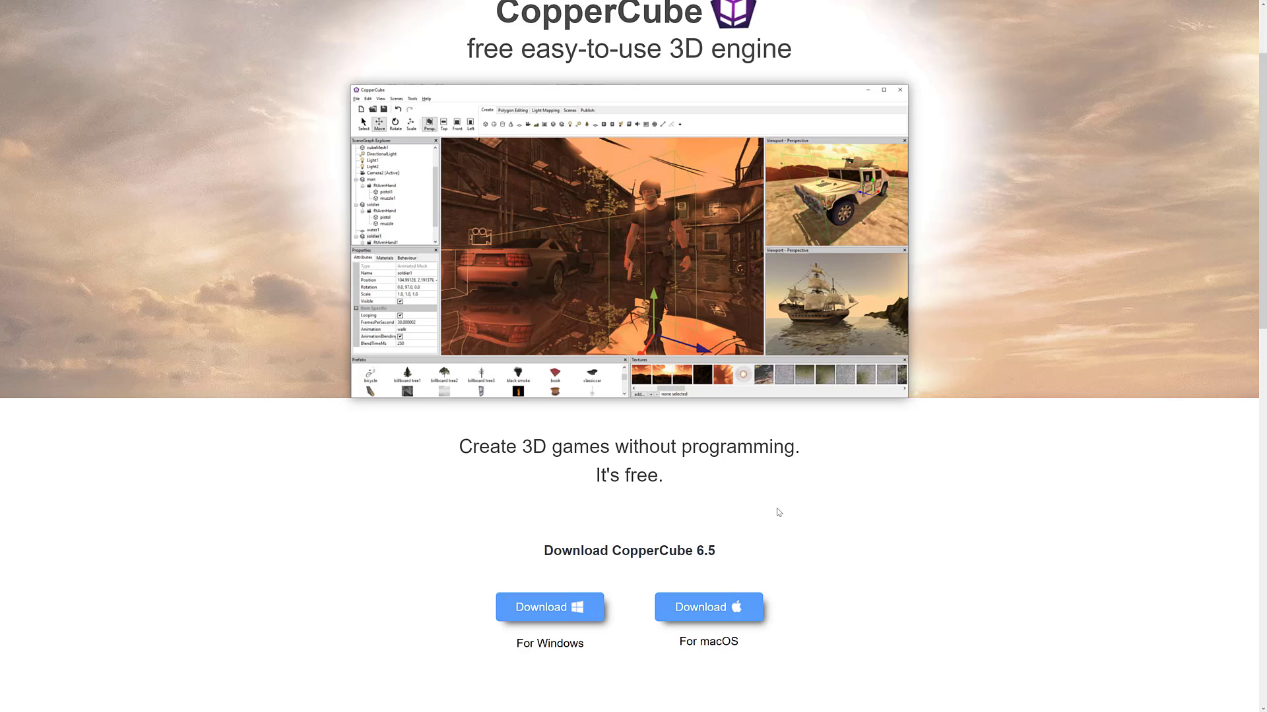
mouse_move(891, 442)
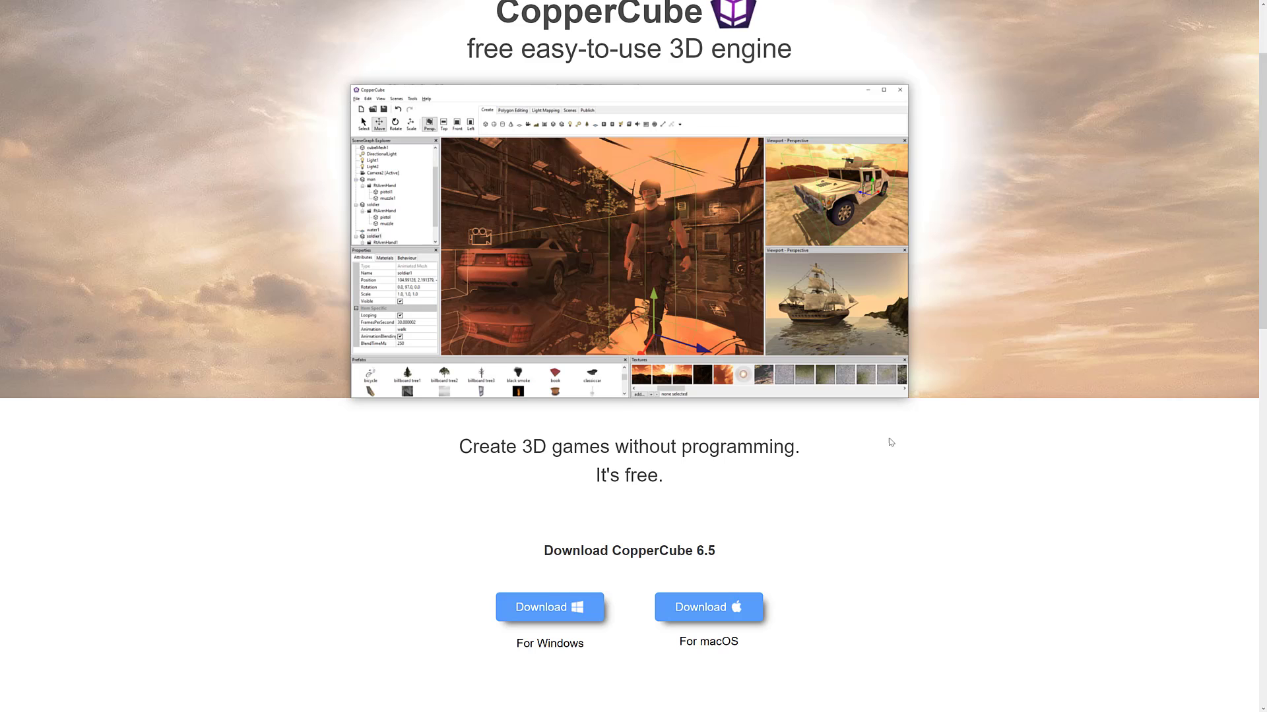
mouse_move(691, 297)
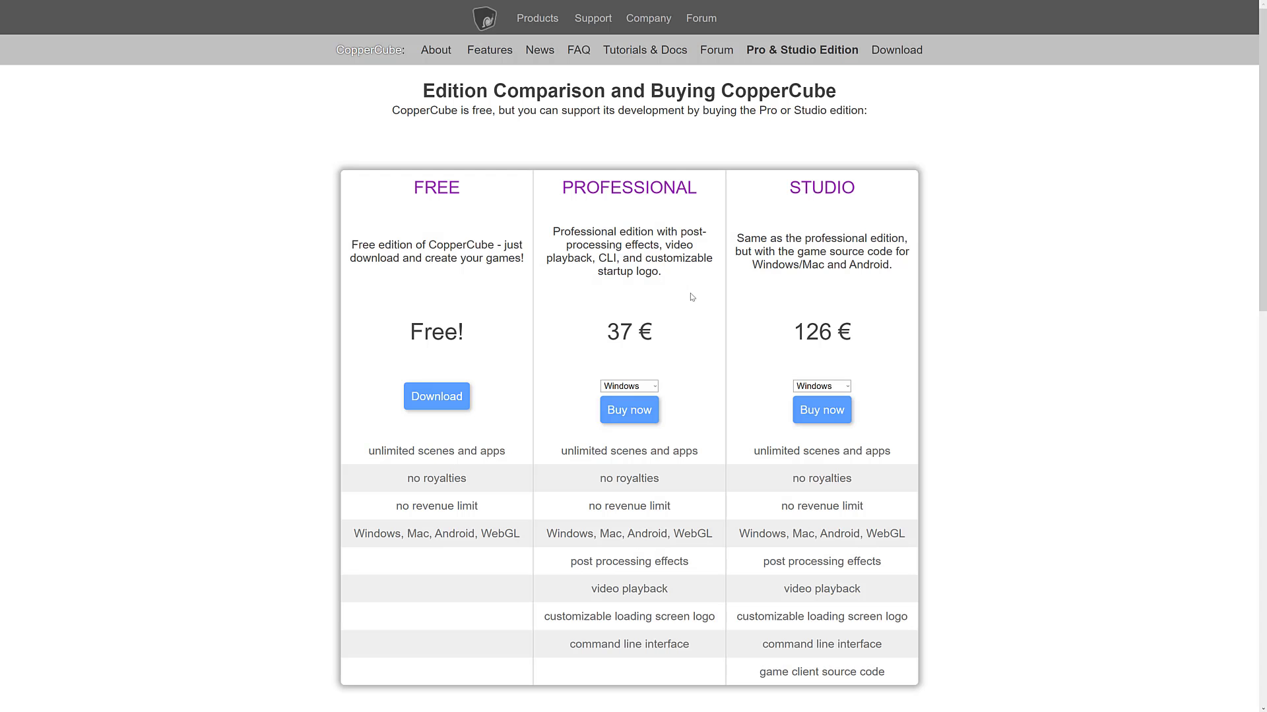
mouse_move(859, 373)
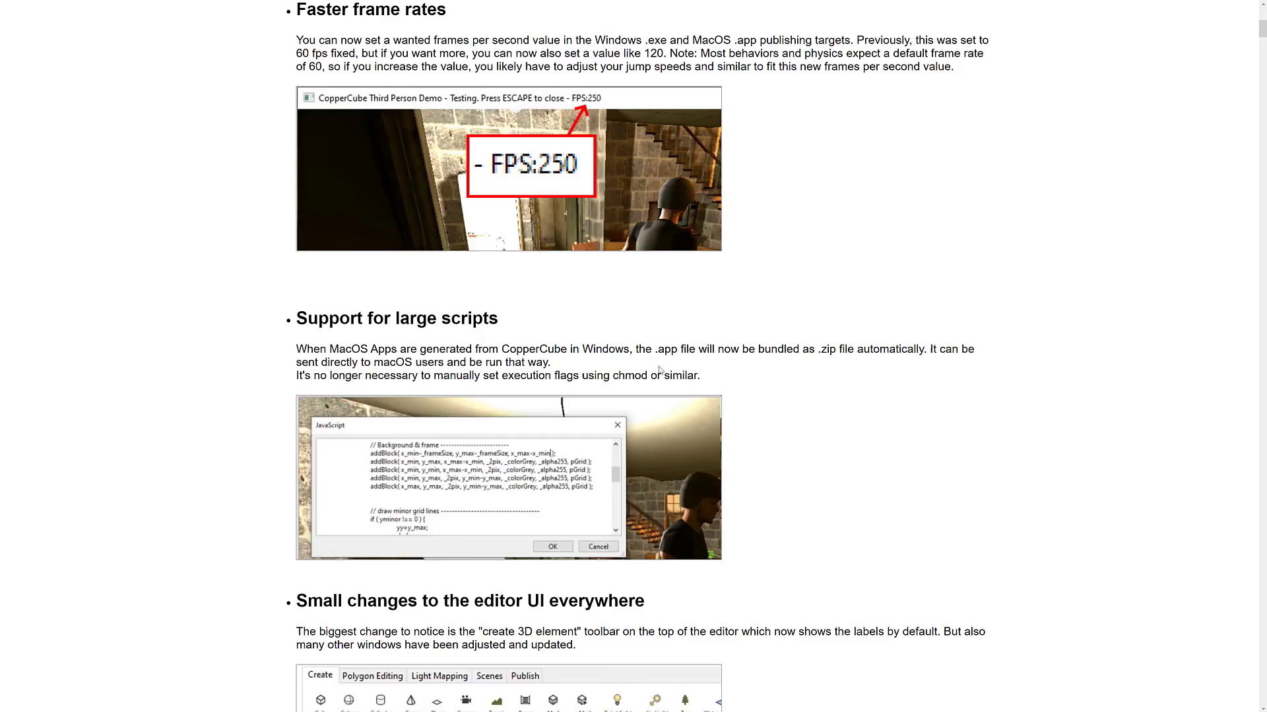
scroll(down, 3)
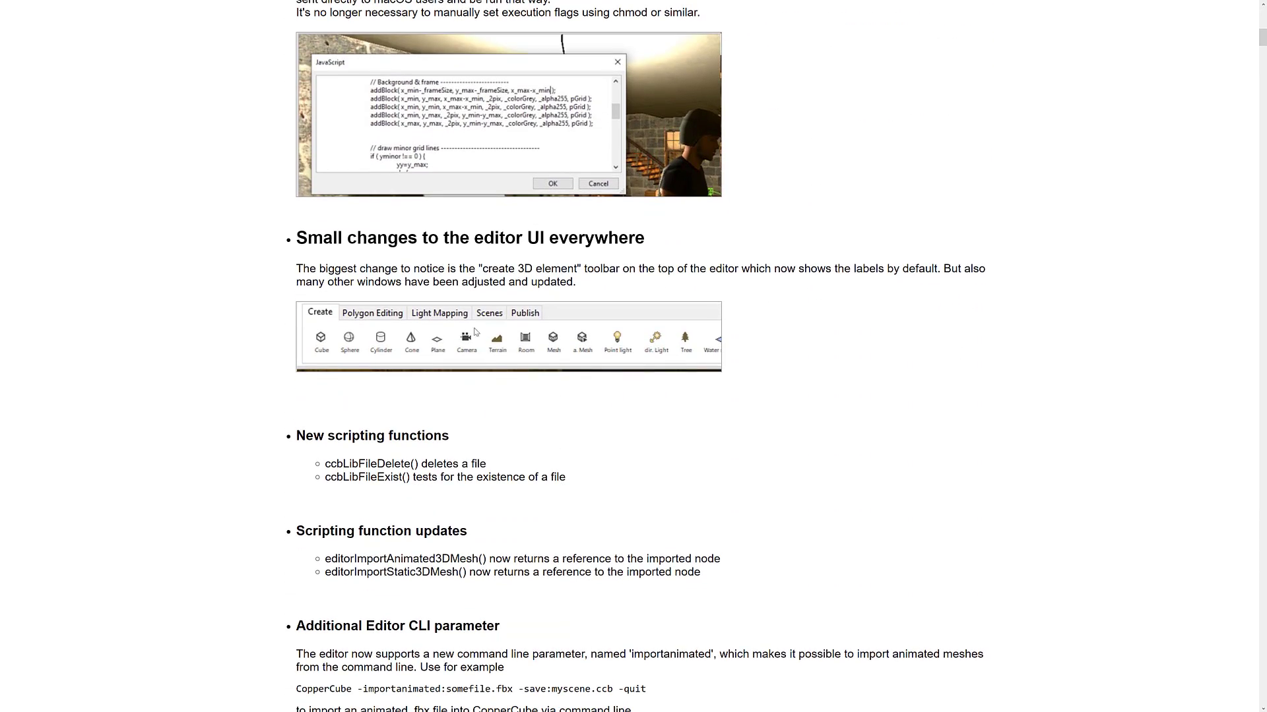
scroll(down, 3)
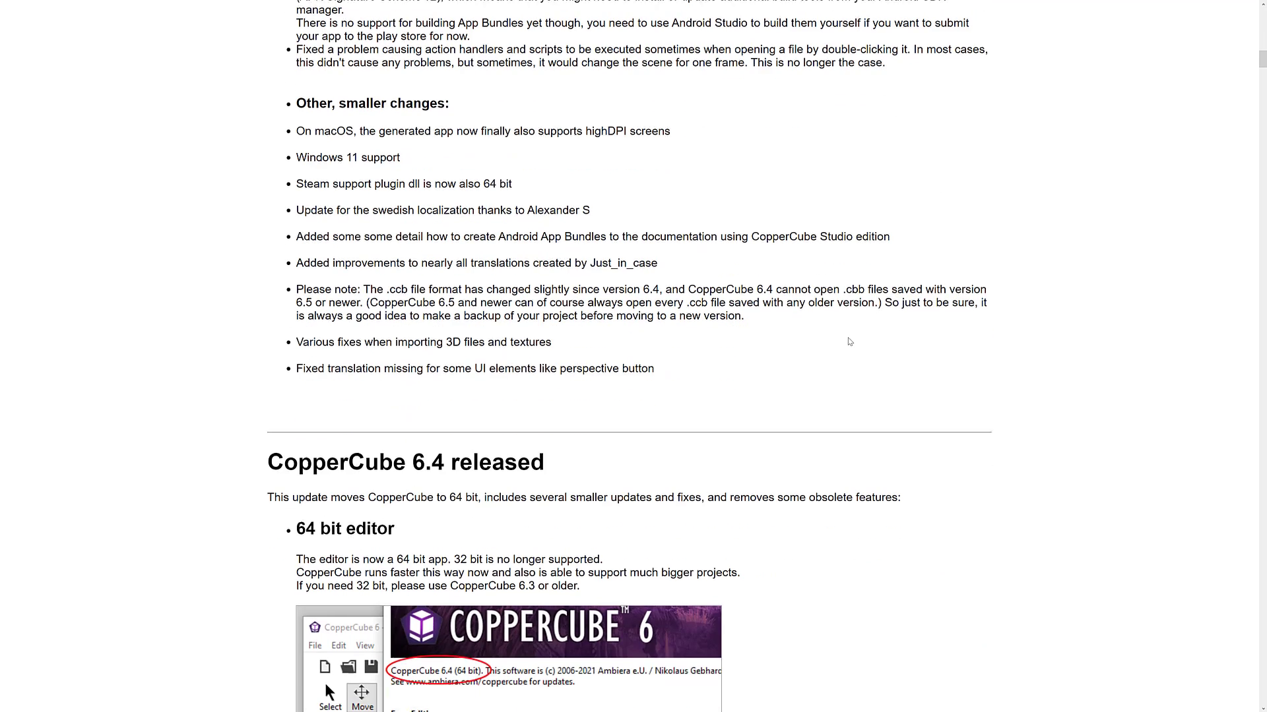
scroll(down, 3)
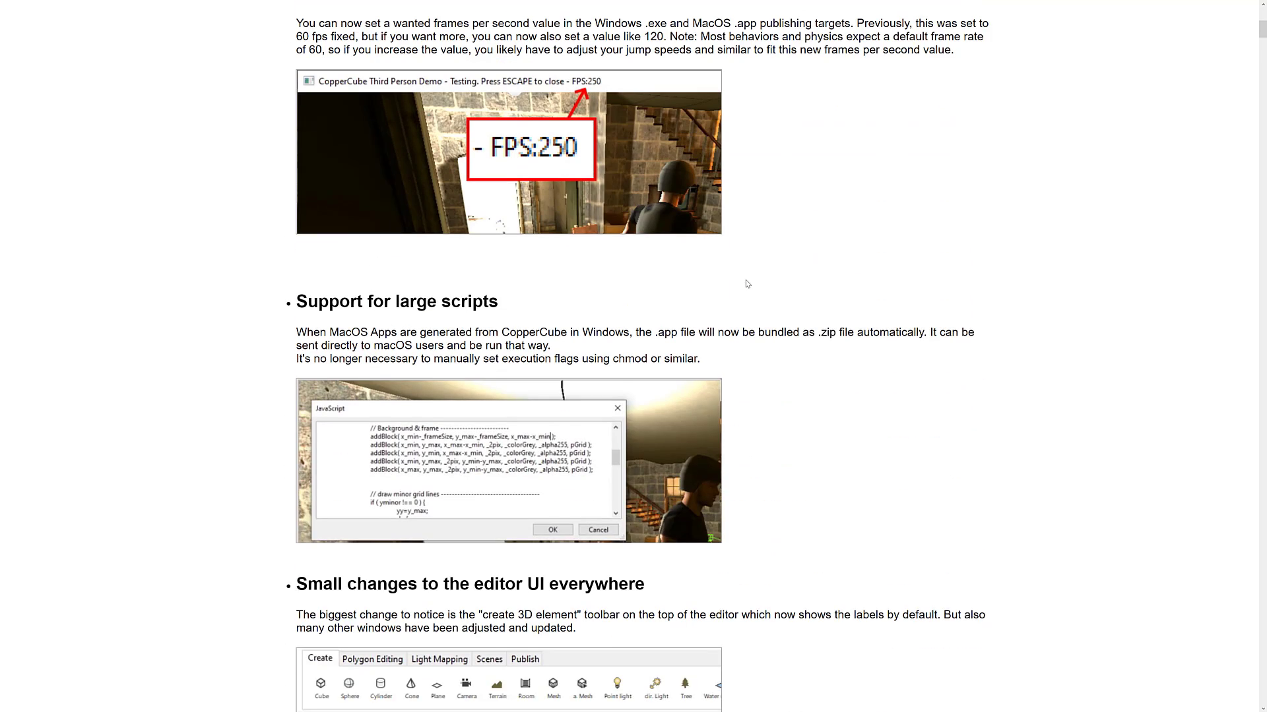
scroll(up, 3)
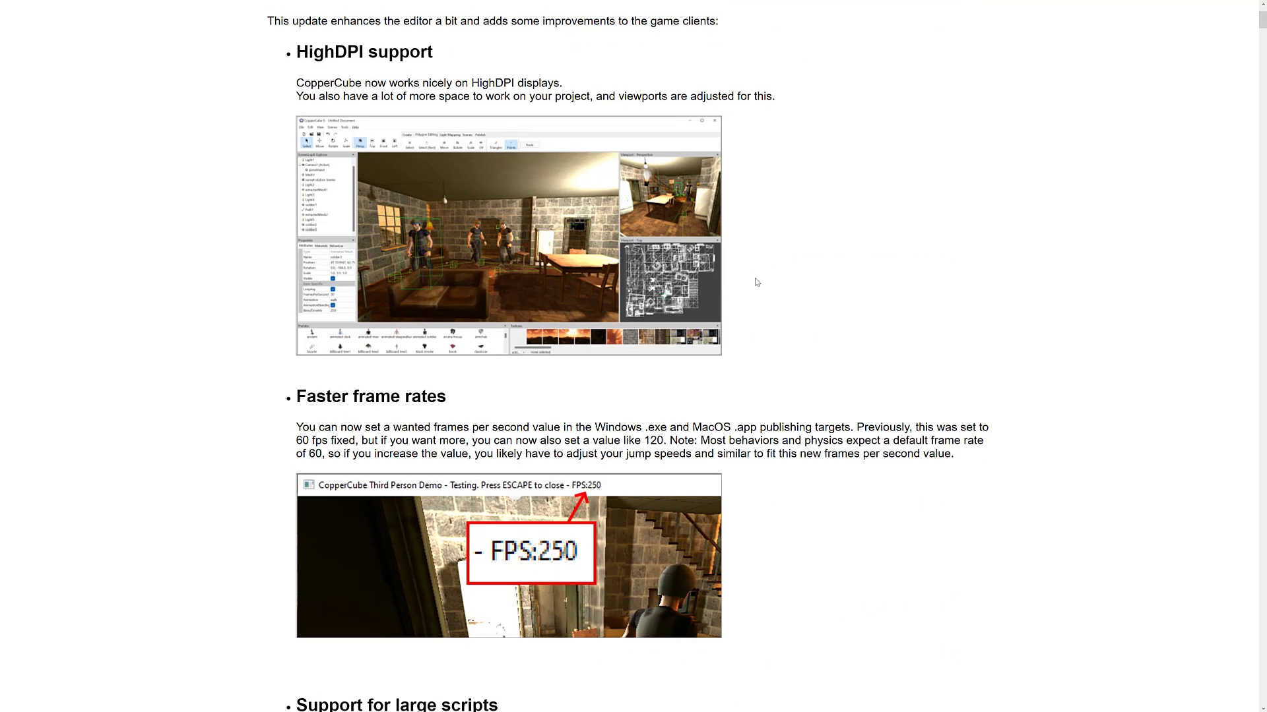